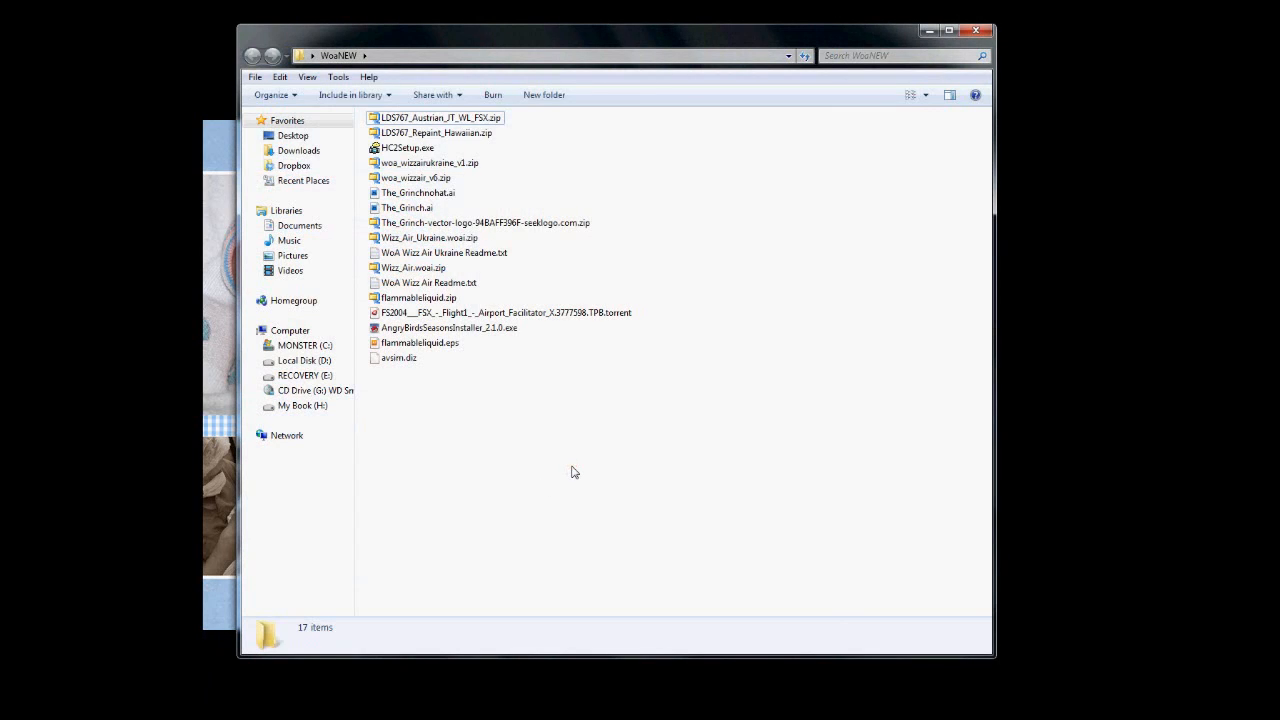
{"action": "mouse_move", "coordinate": [688, 196]}
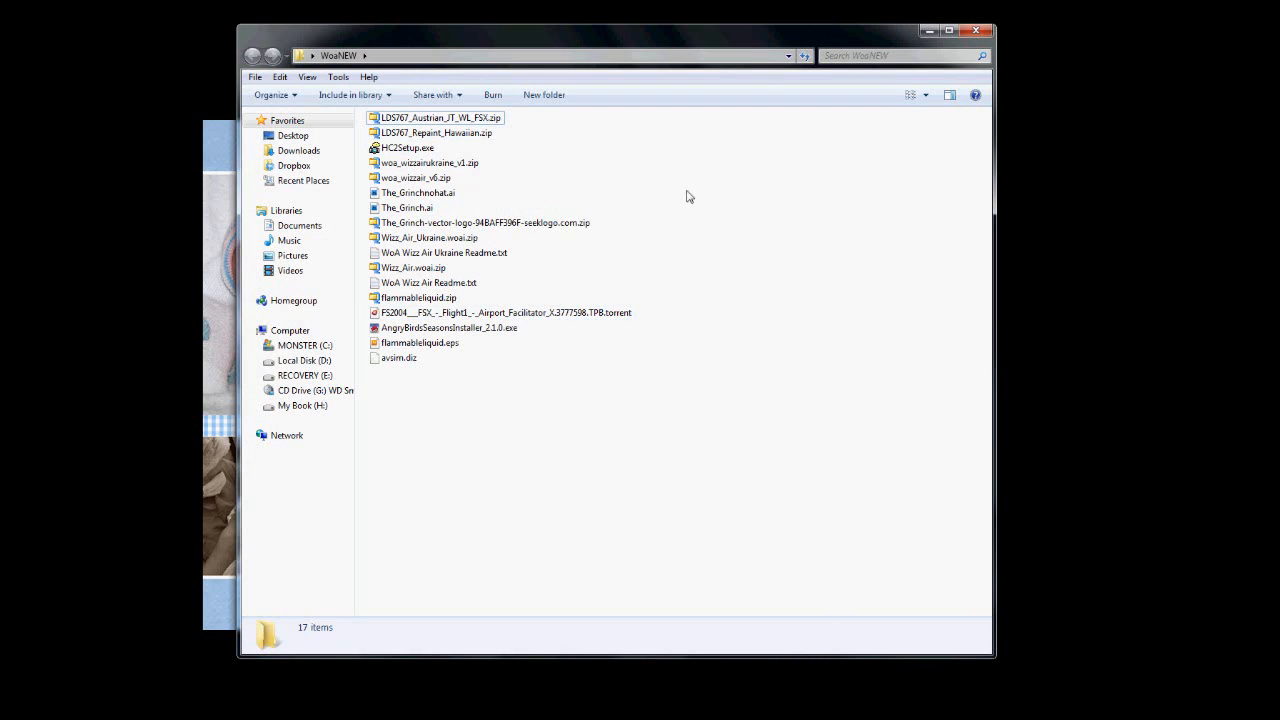
Step: Select the LDS767_Austrian_JT_WL_FSX.zip archive in the WoaNEW folder
{"action": "left_click", "coordinate": [437, 117]}
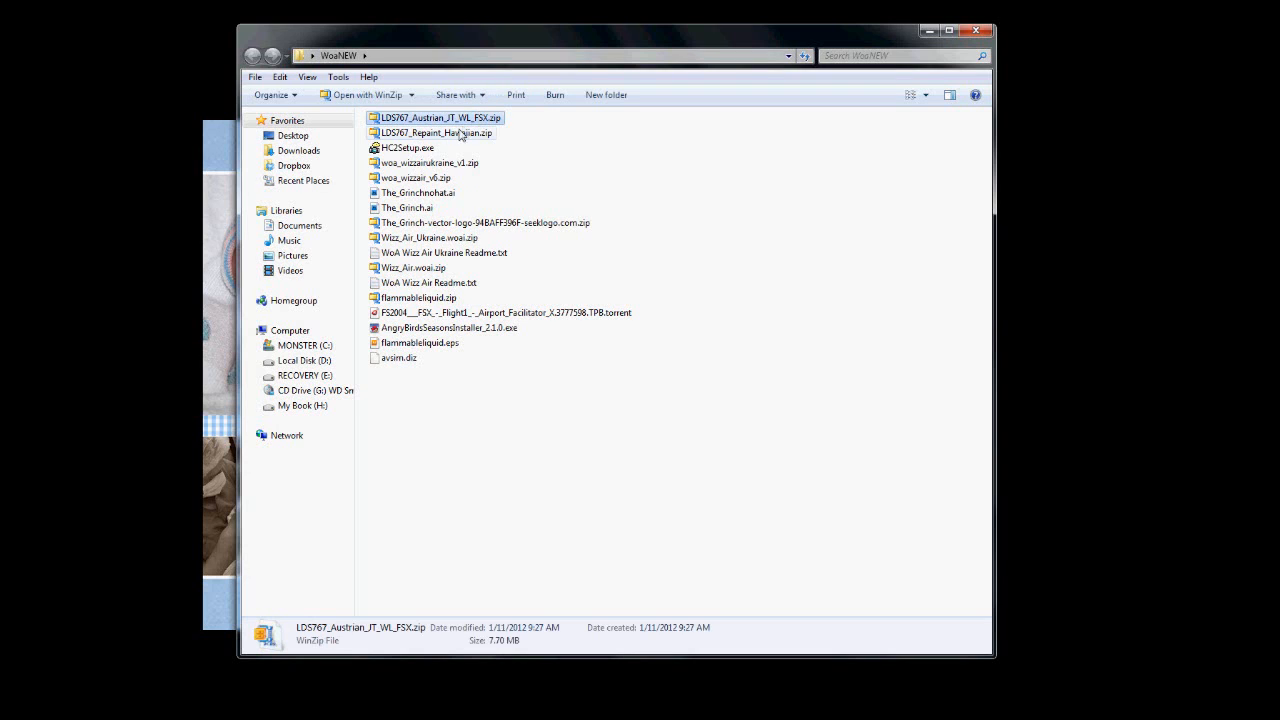
{"action": "mouse_move", "coordinate": [420, 132]}
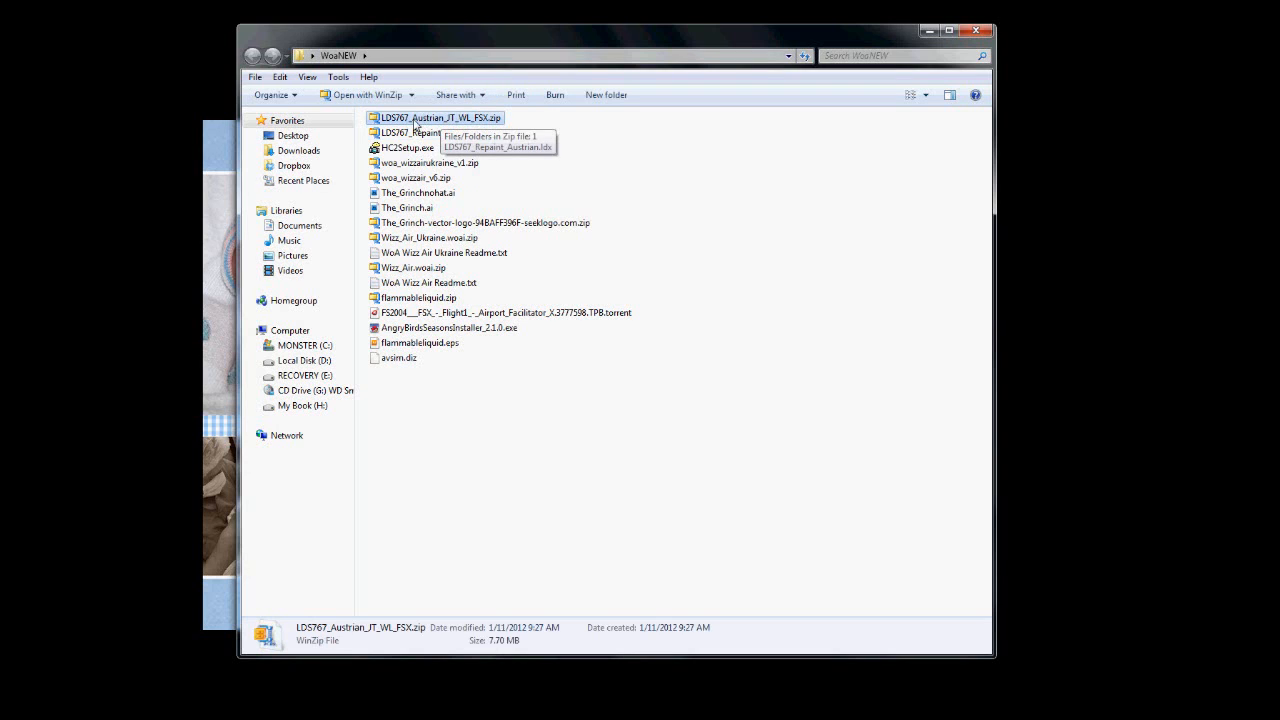
{"action": "mouse_move", "coordinate": [460, 132]}
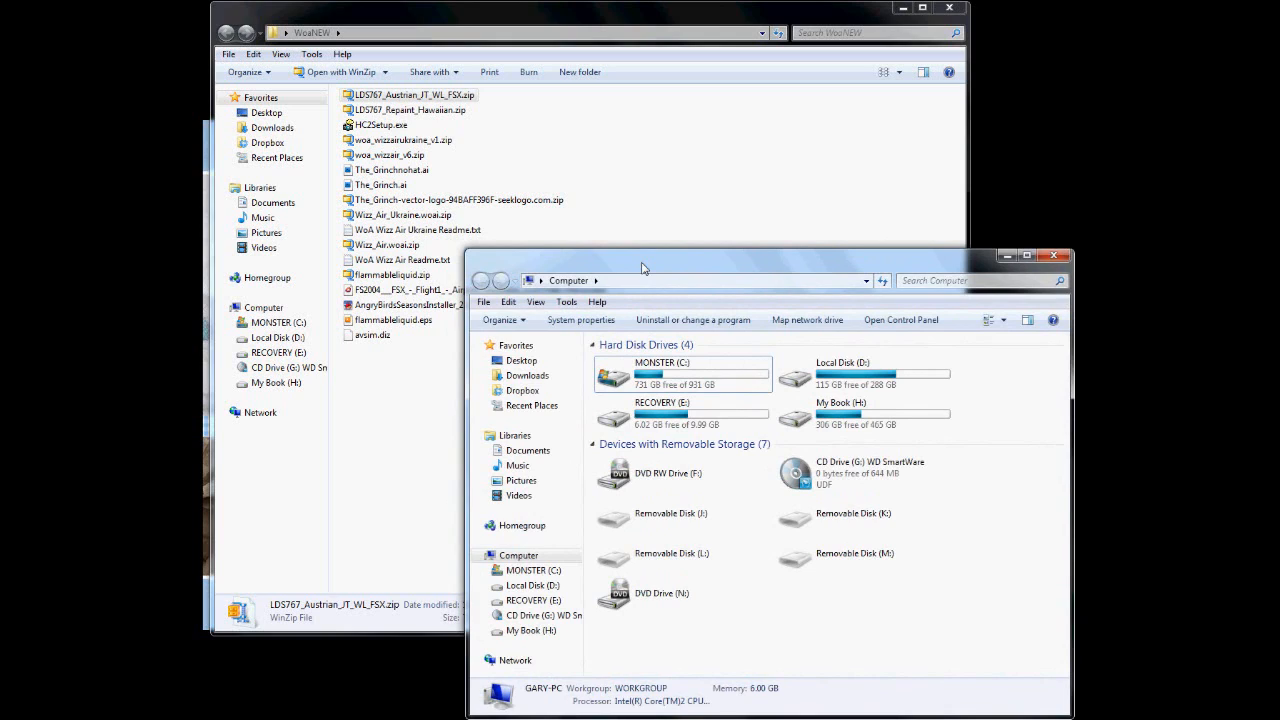
{"action": "mouse_move", "coordinate": [477, 110]}
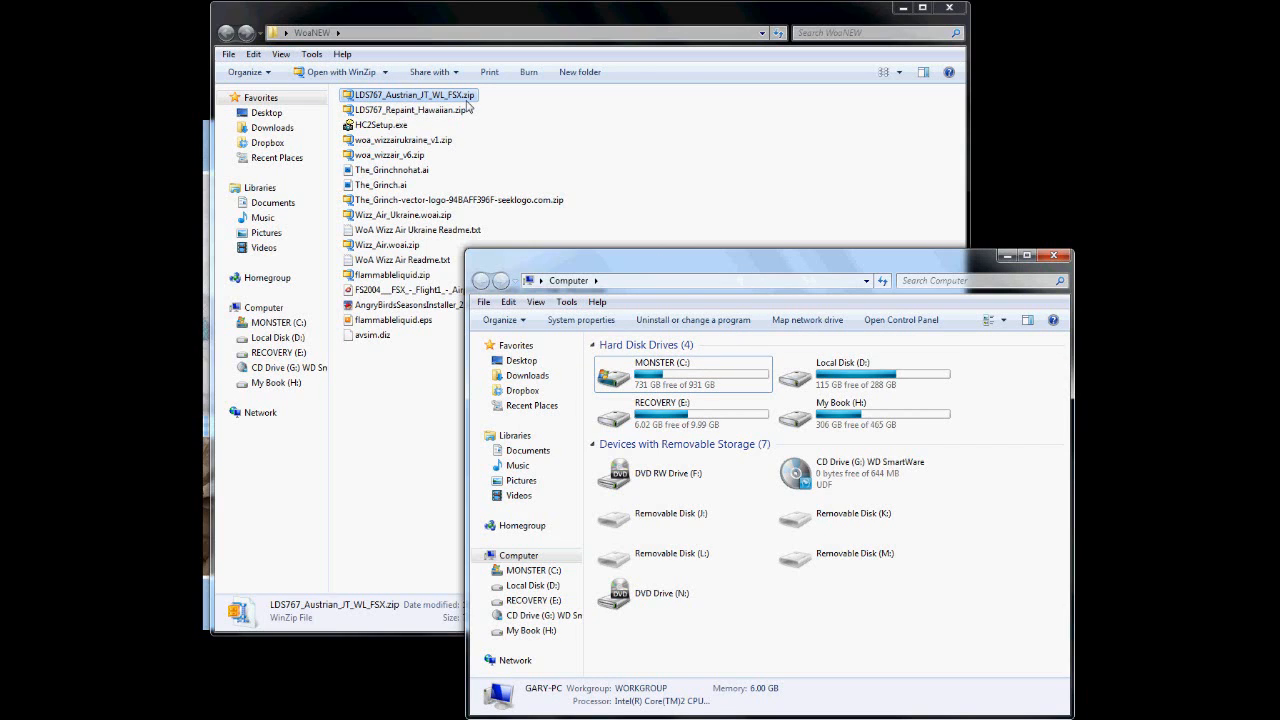
{"action": "mouse_move", "coordinate": [595, 232]}
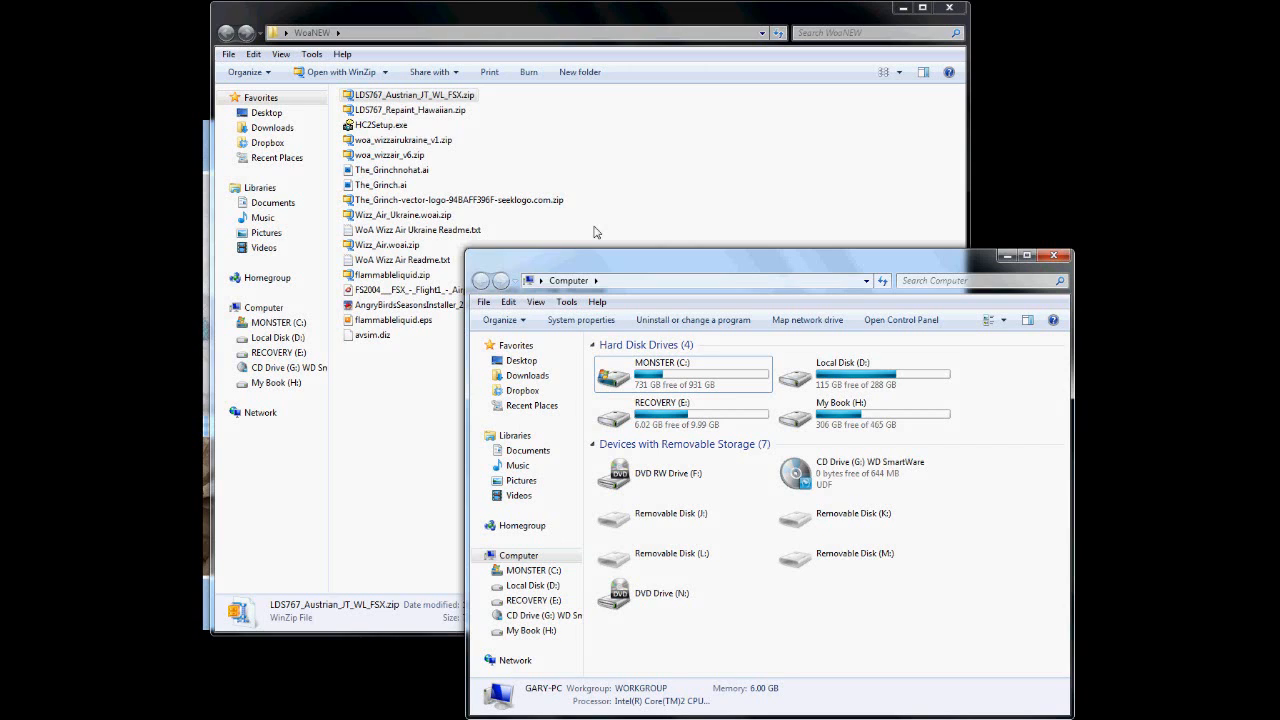
{"action": "mouse_move", "coordinate": [664, 262]}
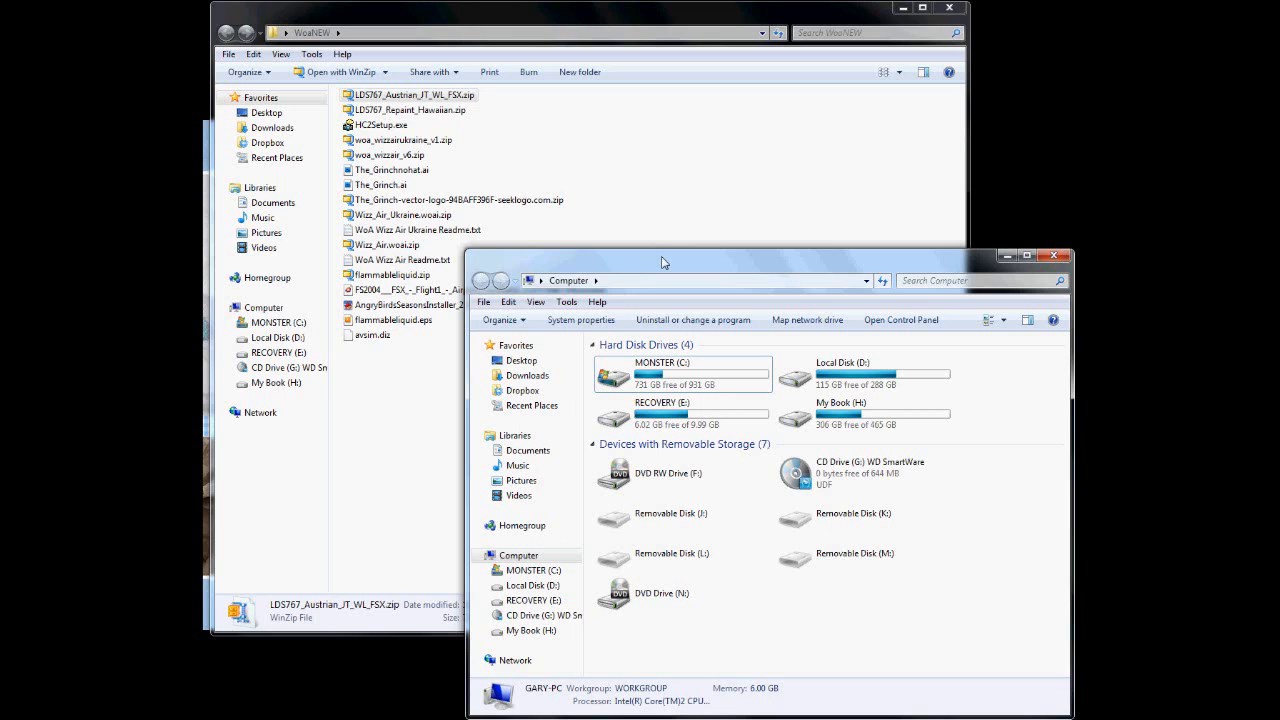
{"action": "left_click", "coordinate": [410, 94]}
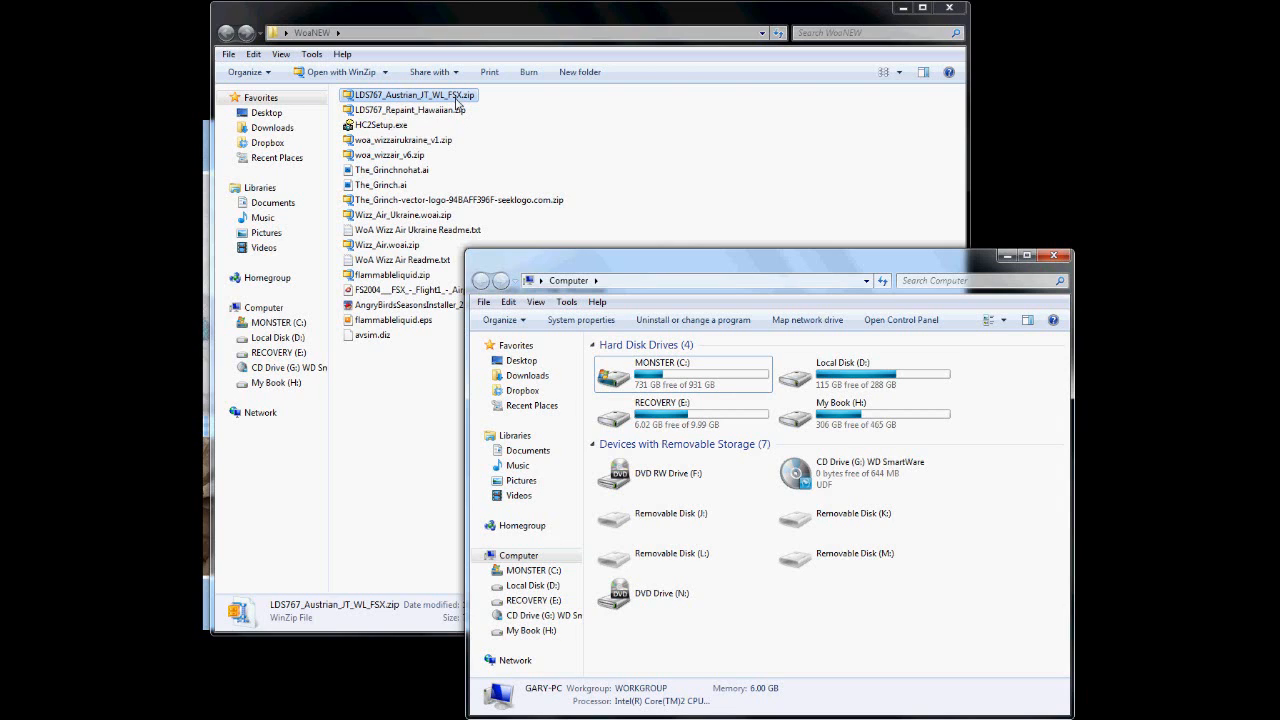
{"action": "mouse_move", "coordinate": [454, 106]}
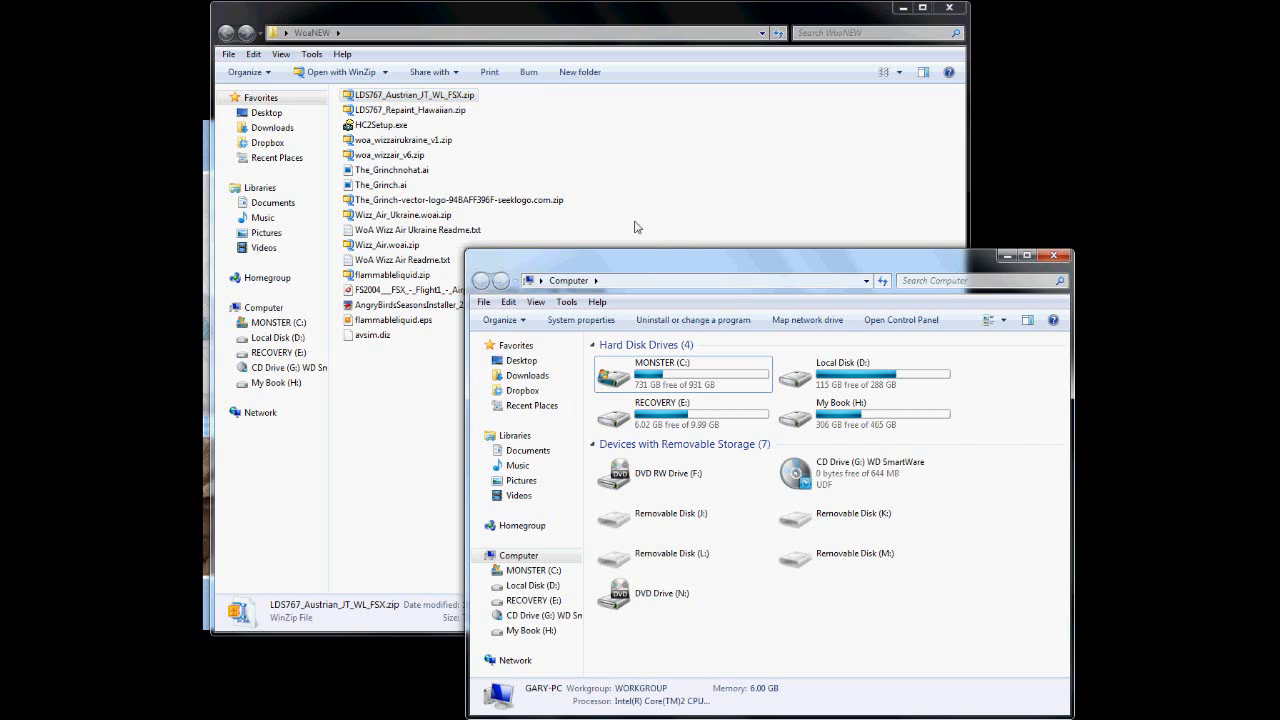
{"action": "mouse_move", "coordinate": [784, 609]}
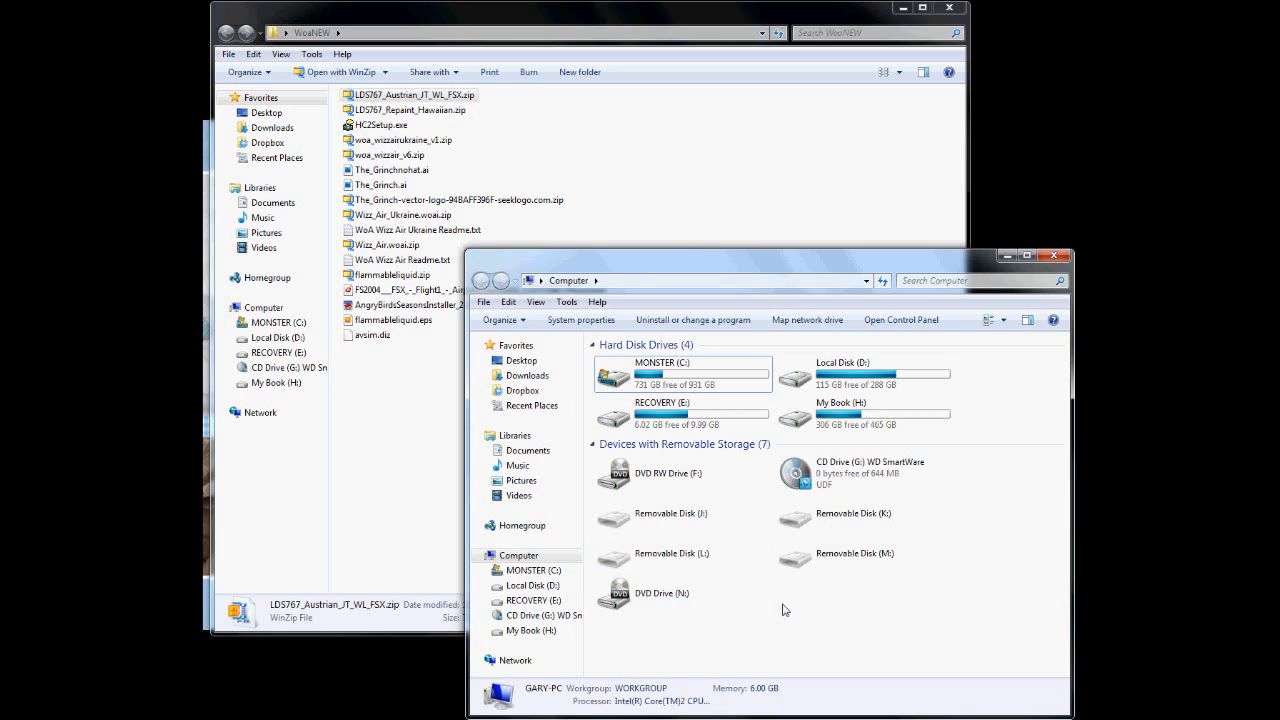
{"action": "mouse_move", "coordinate": [875, 610]}
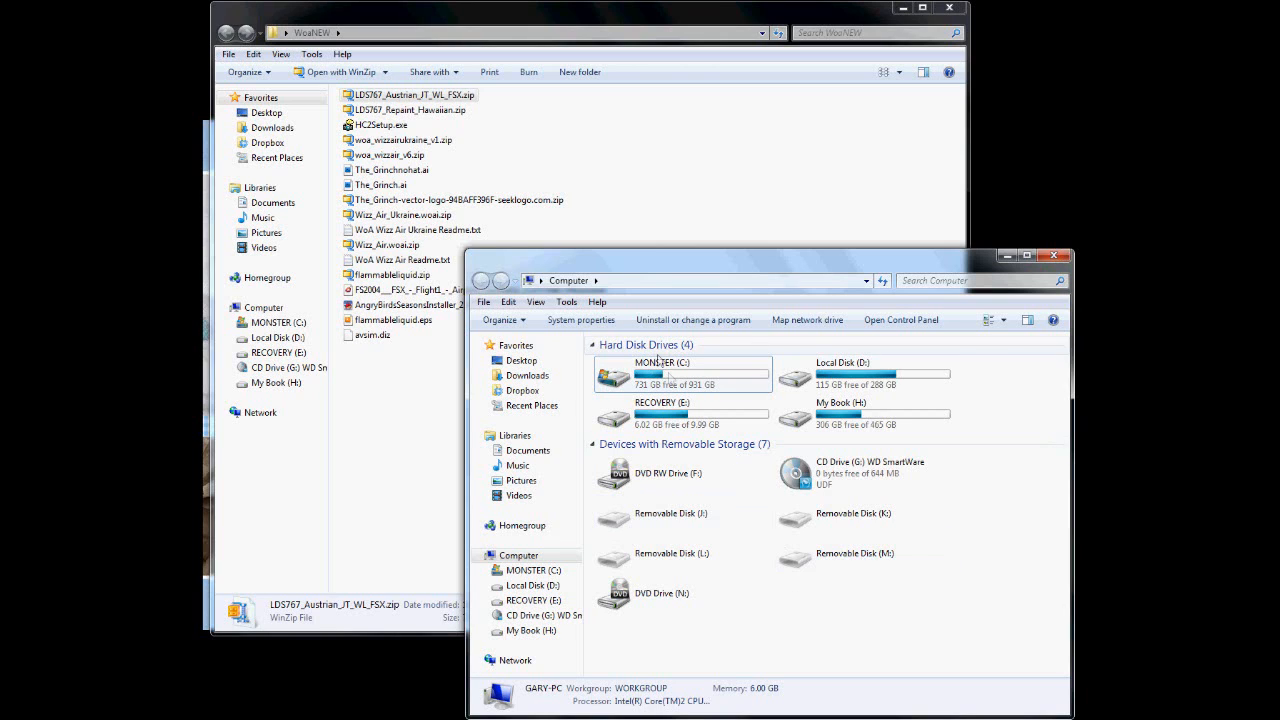
Step: Browse from MONSTER (C:) into the FSX folder and then its SimObjects folder
{"action": "double_click", "coordinate": [661, 362]}
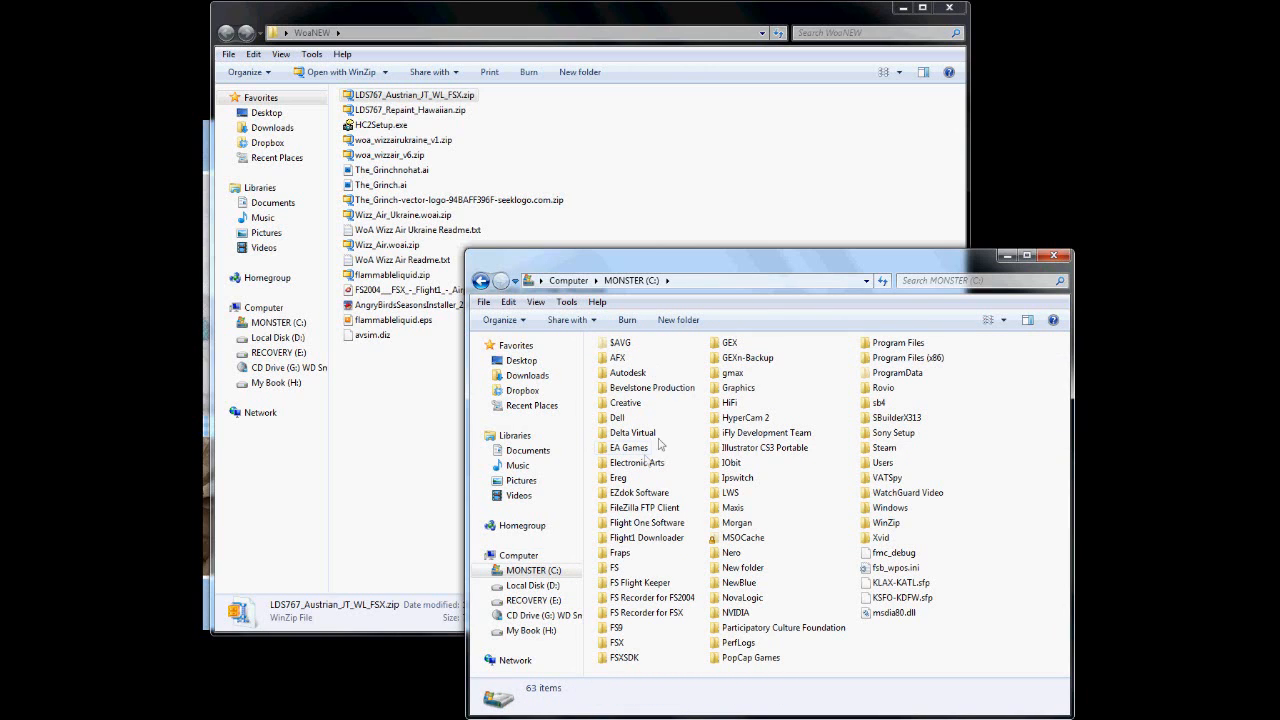
{"action": "left_click", "coordinate": [618, 642]}
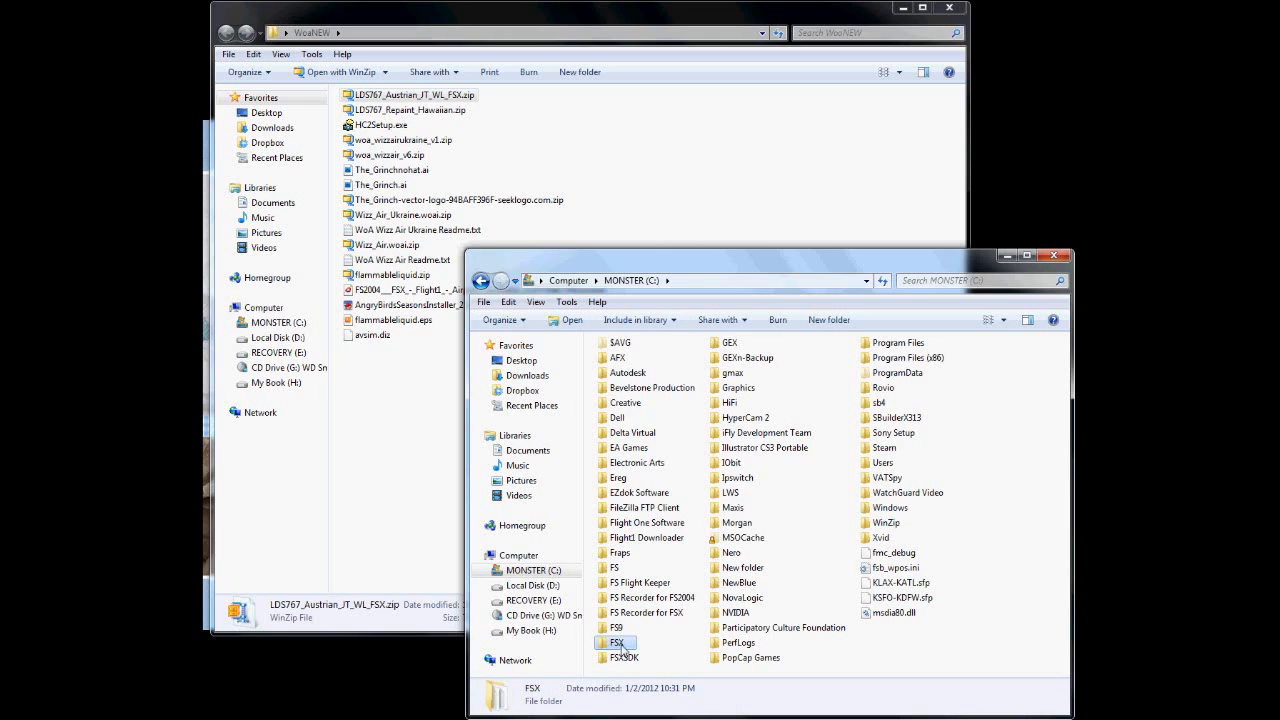
{"action": "mouse_move", "coordinate": [897, 343]}
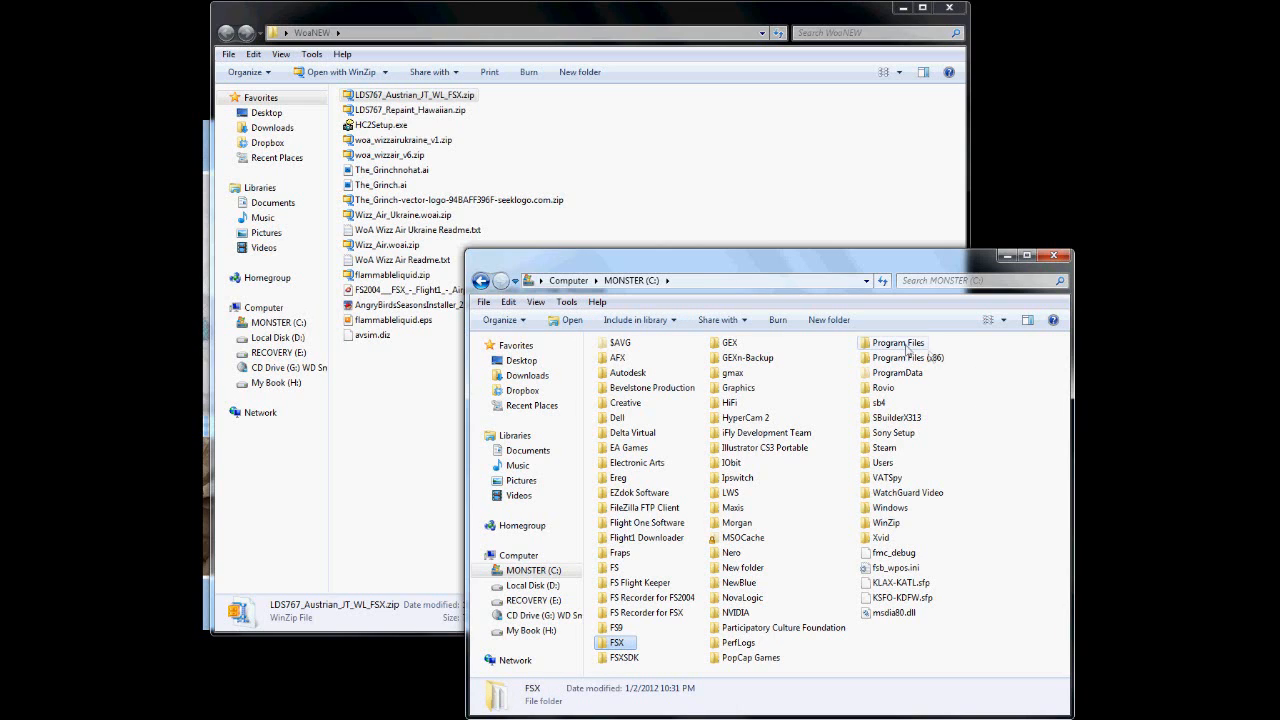
{"action": "mouse_move", "coordinate": [905, 358]}
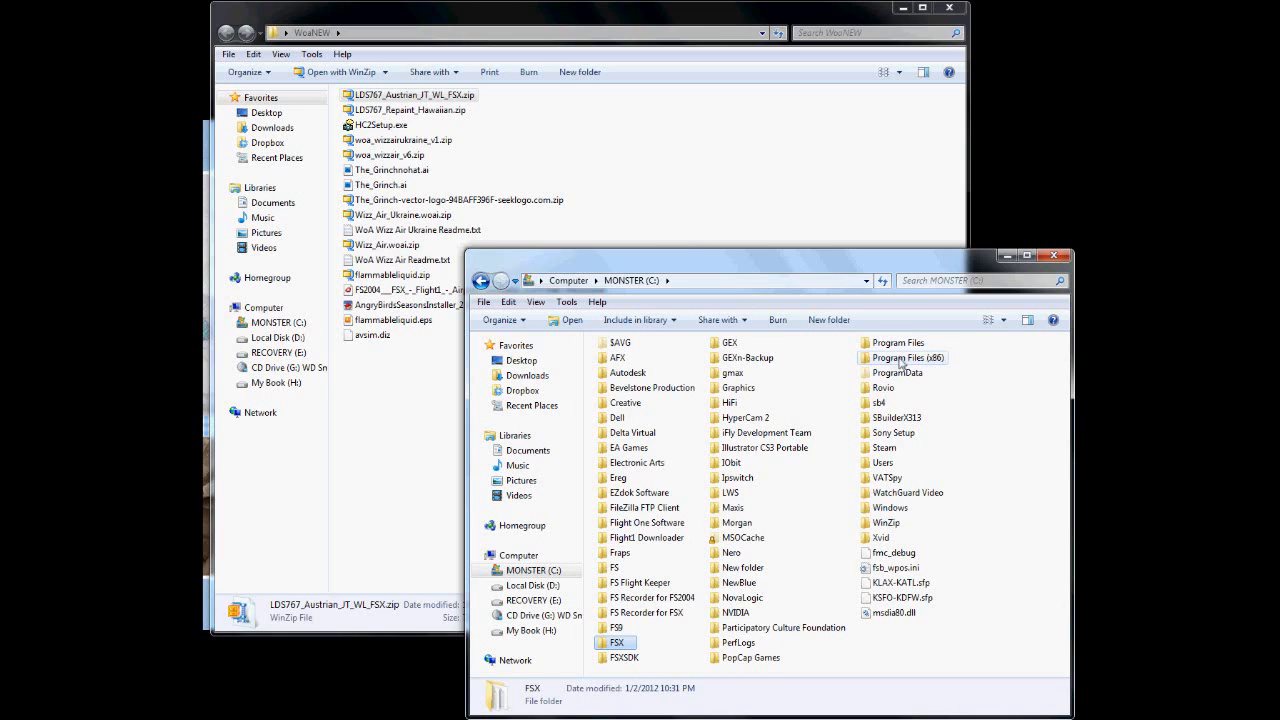
{"action": "mouse_move", "coordinate": [924, 365]}
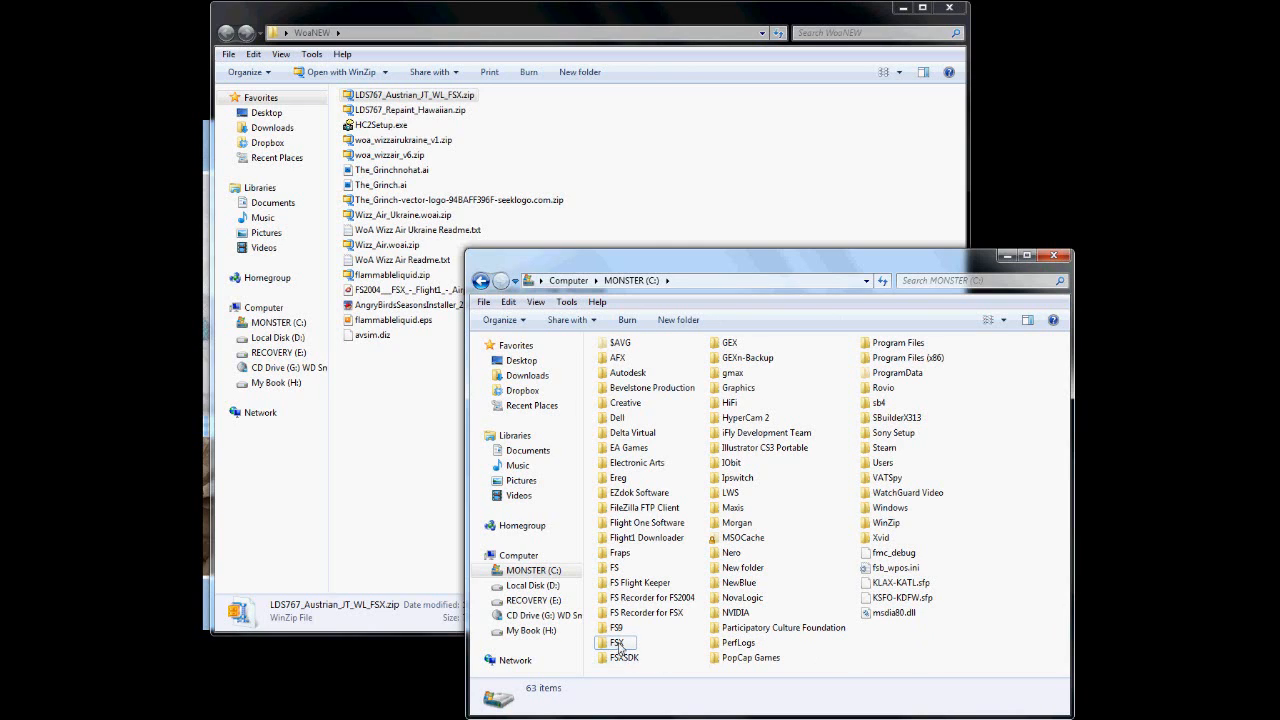
{"action": "mouse_move", "coordinate": [617, 642]}
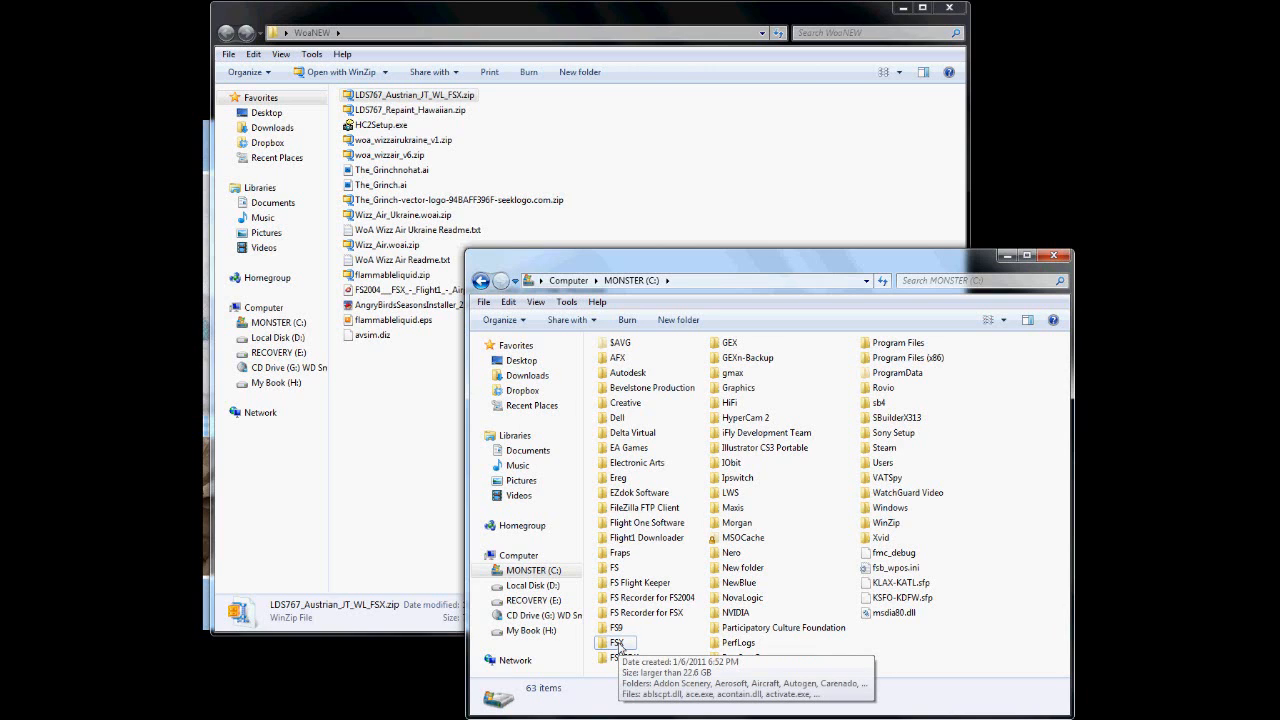
{"action": "double_click", "coordinate": [618, 642]}
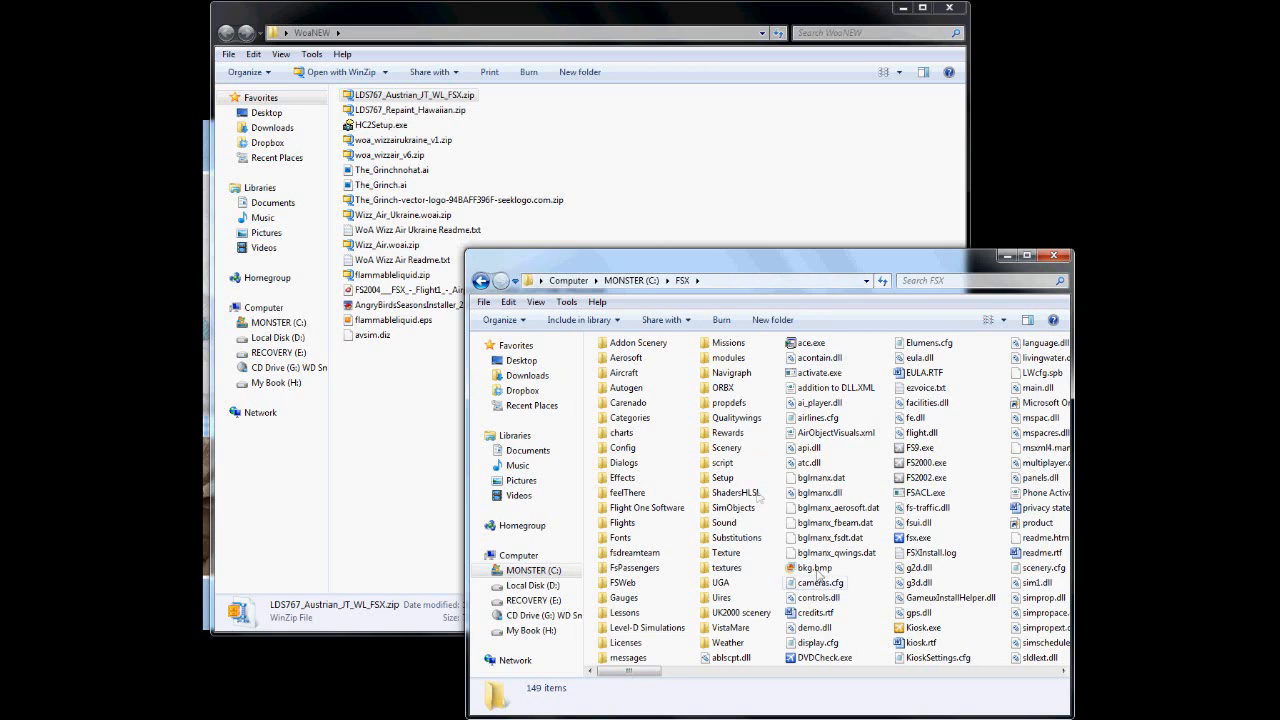
{"action": "mouse_move", "coordinate": [735, 492]}
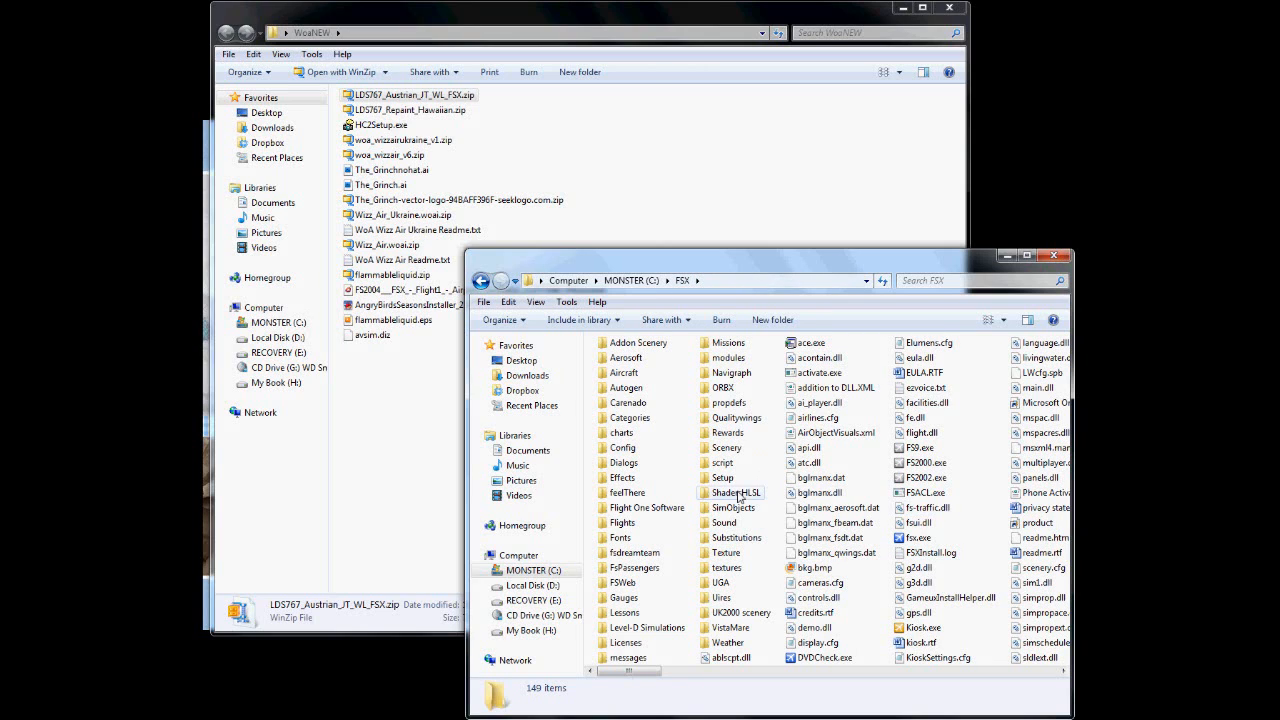
{"action": "mouse_move", "coordinate": [835, 508]}
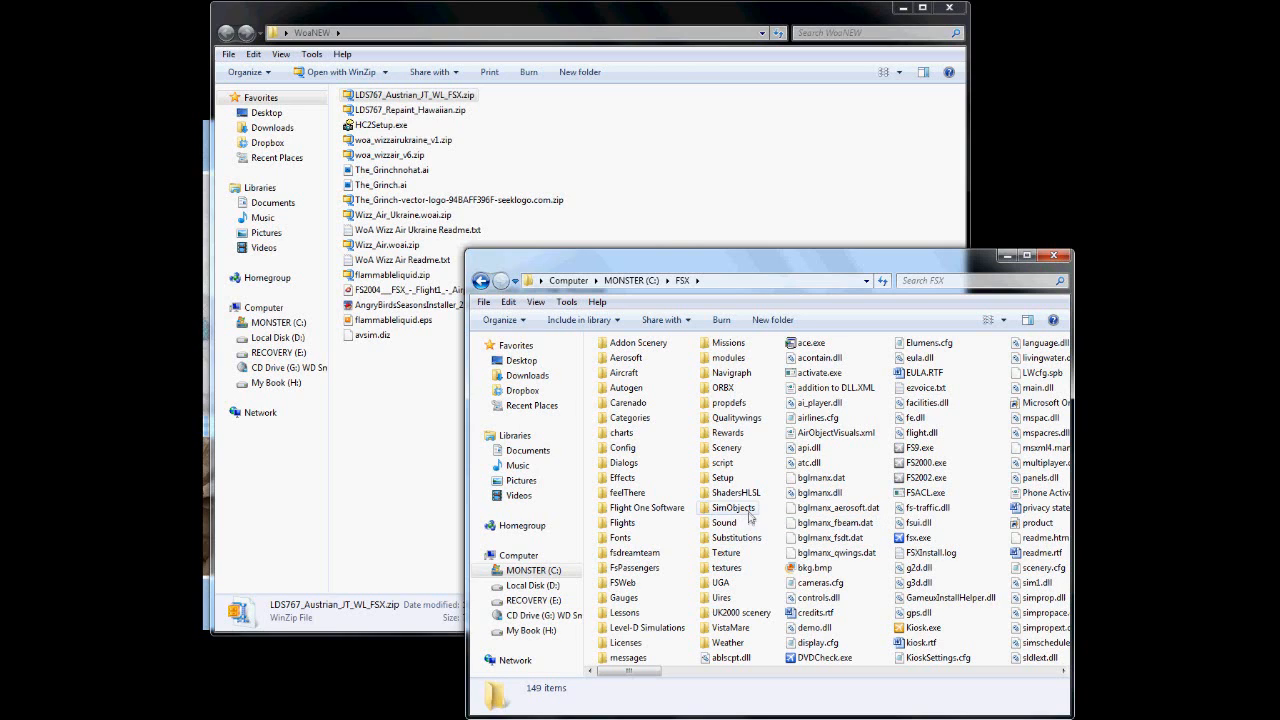
{"action": "left_click", "coordinate": [733, 507]}
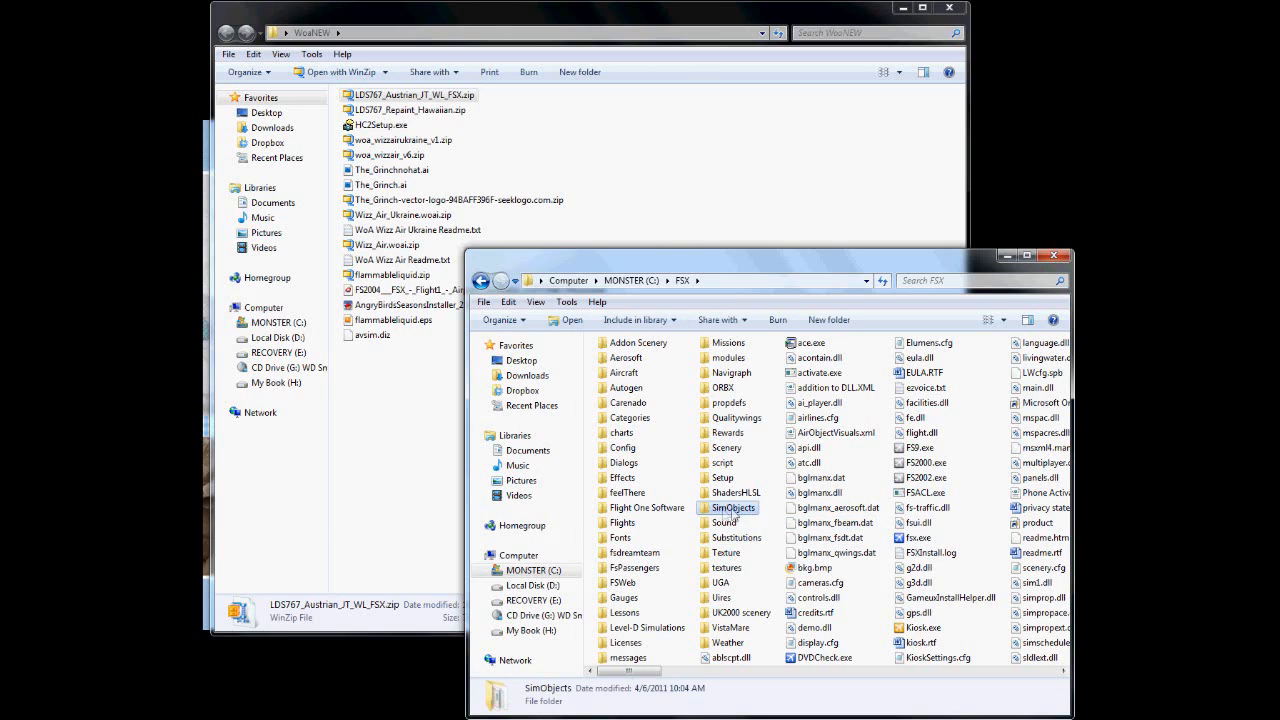
{"action": "double_click", "coordinate": [732, 507]}
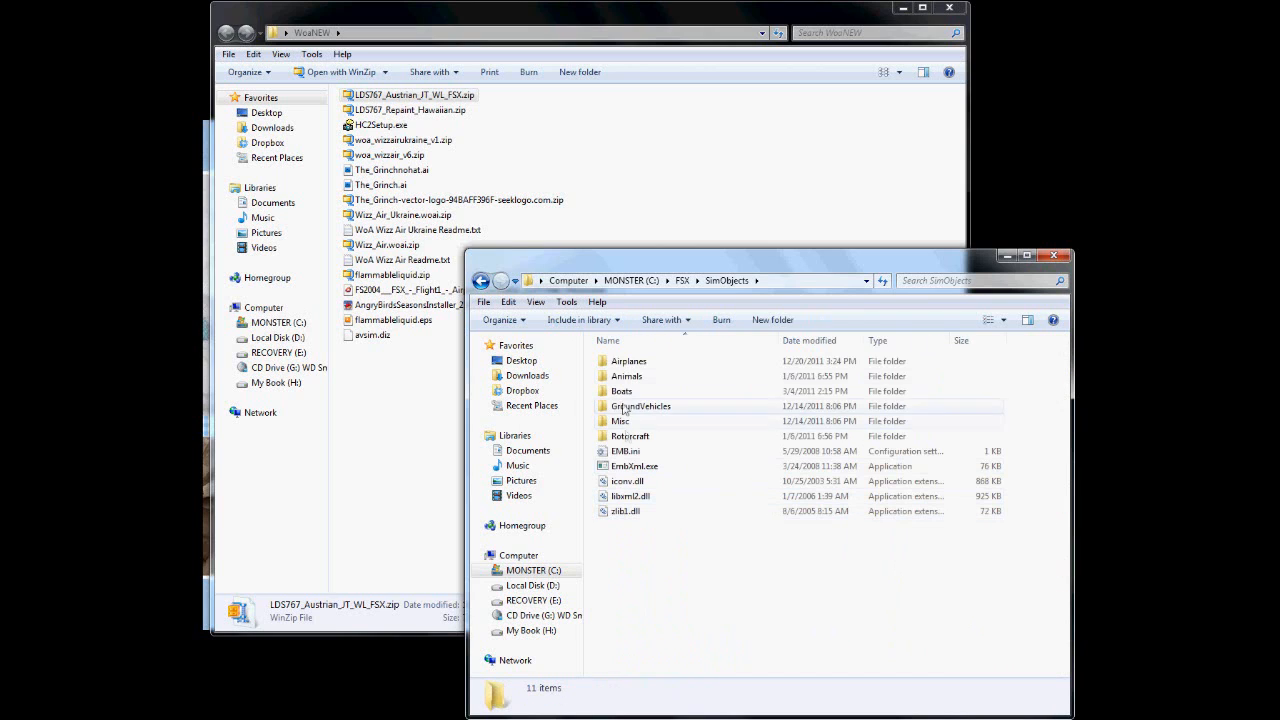
Step: Open the LVLD_B763_Winglet aircraft folder inside Airplanes
{"action": "double_click", "coordinate": [629, 361]}
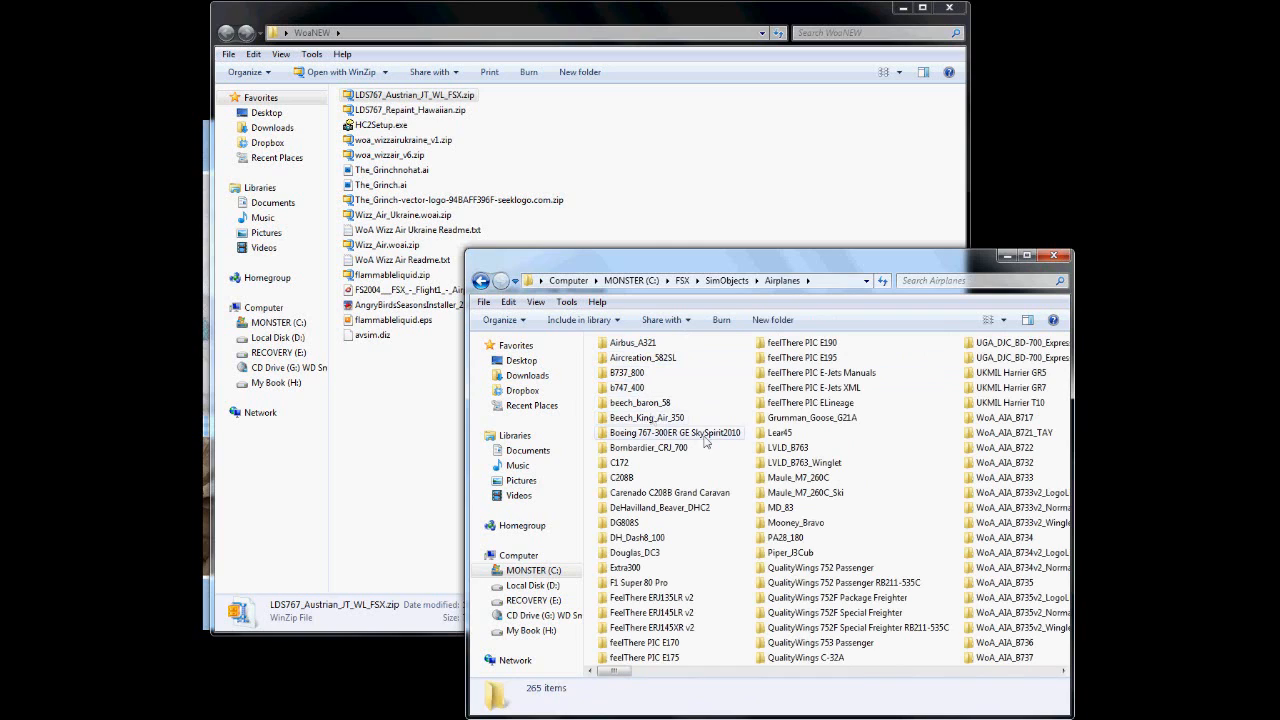
{"action": "left_click", "coordinate": [787, 447]}
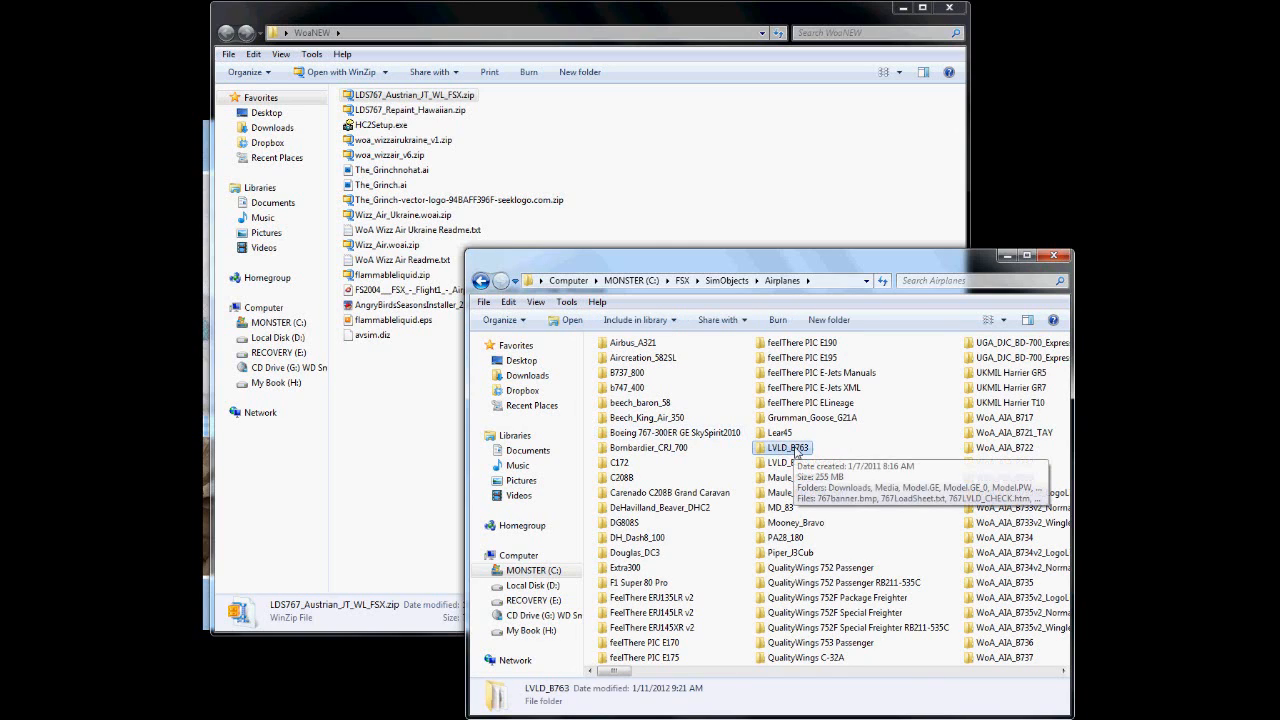
{"action": "left_click", "coordinate": [805, 462]}
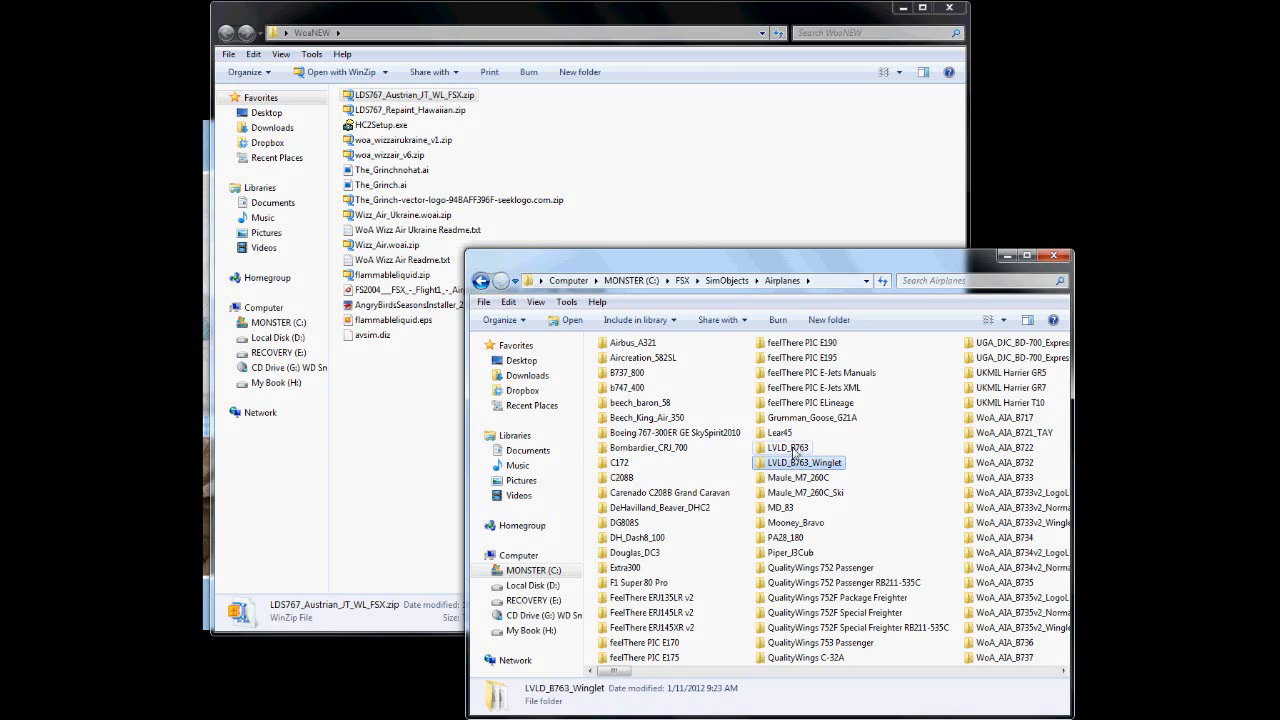
{"action": "mouse_move", "coordinate": [803, 462]}
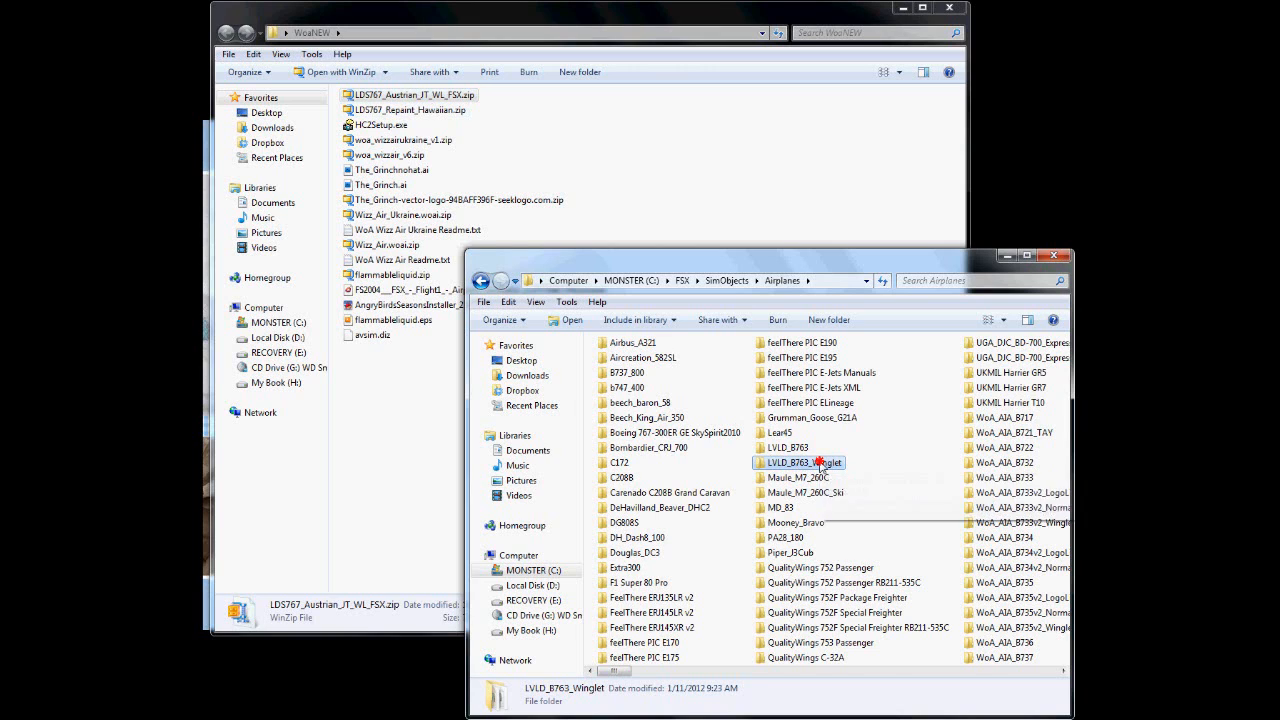
{"action": "double_click", "coordinate": [800, 462]}
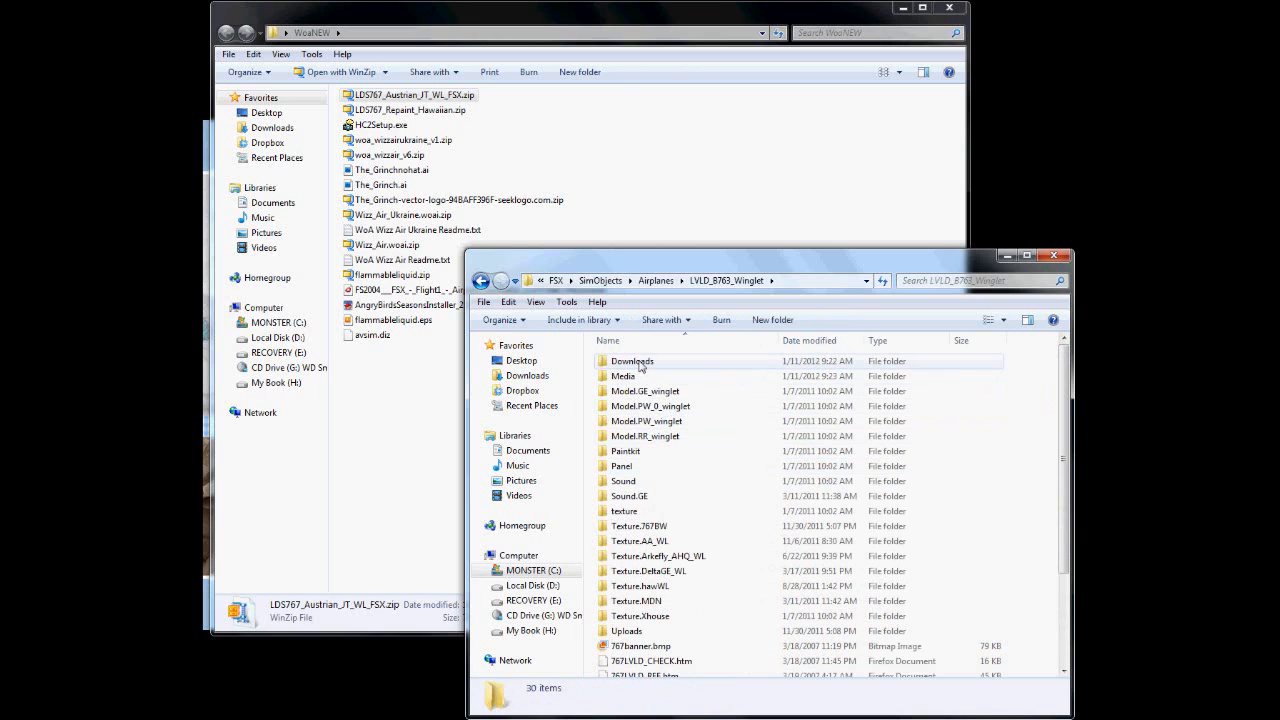
Step: Open the aircraft's Downloads folder and bring the WoaNEW window with the Austrian zip forward
{"action": "left_click", "coordinate": [632, 361]}
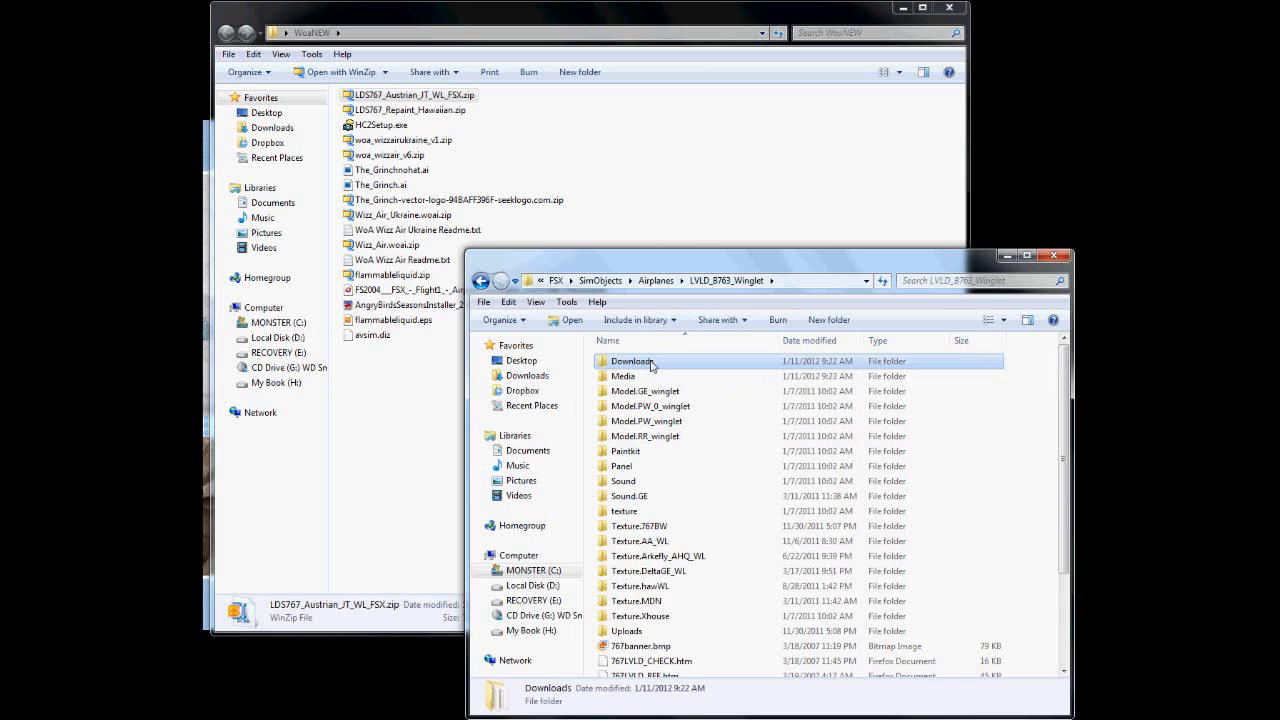
{"action": "double_click", "coordinate": [631, 360]}
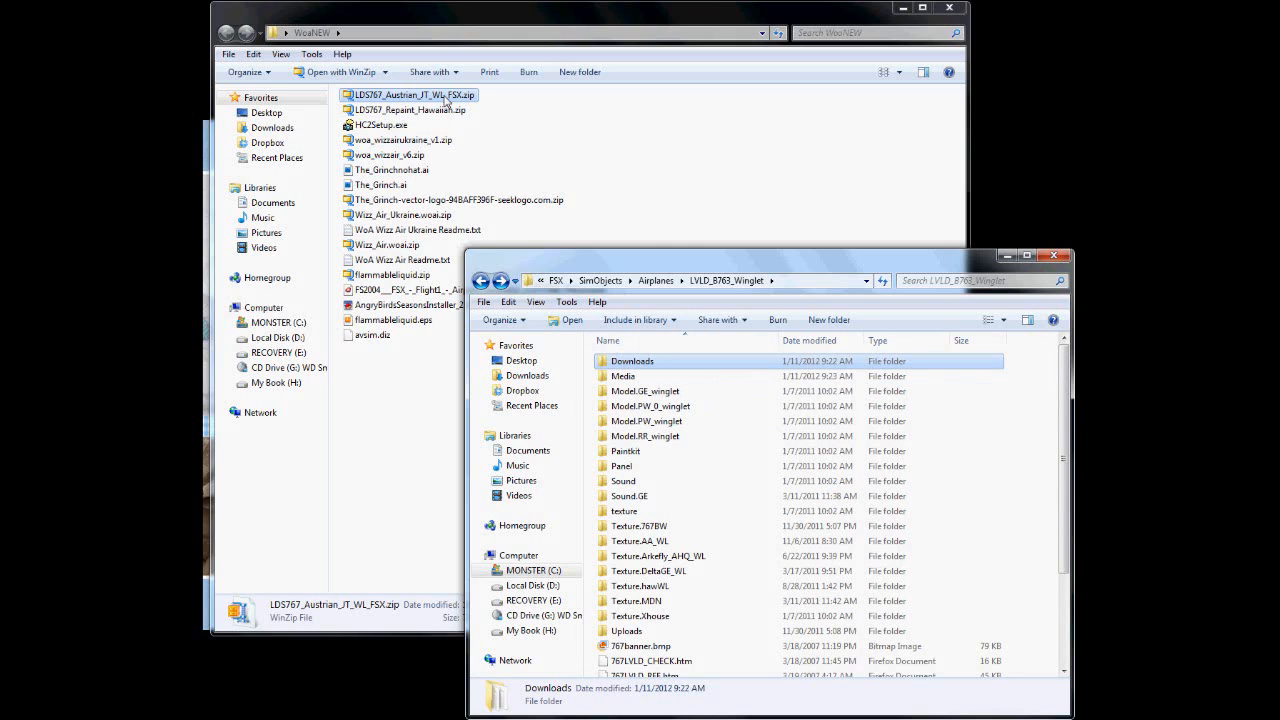
{"action": "right_click", "coordinate": [413, 94]}
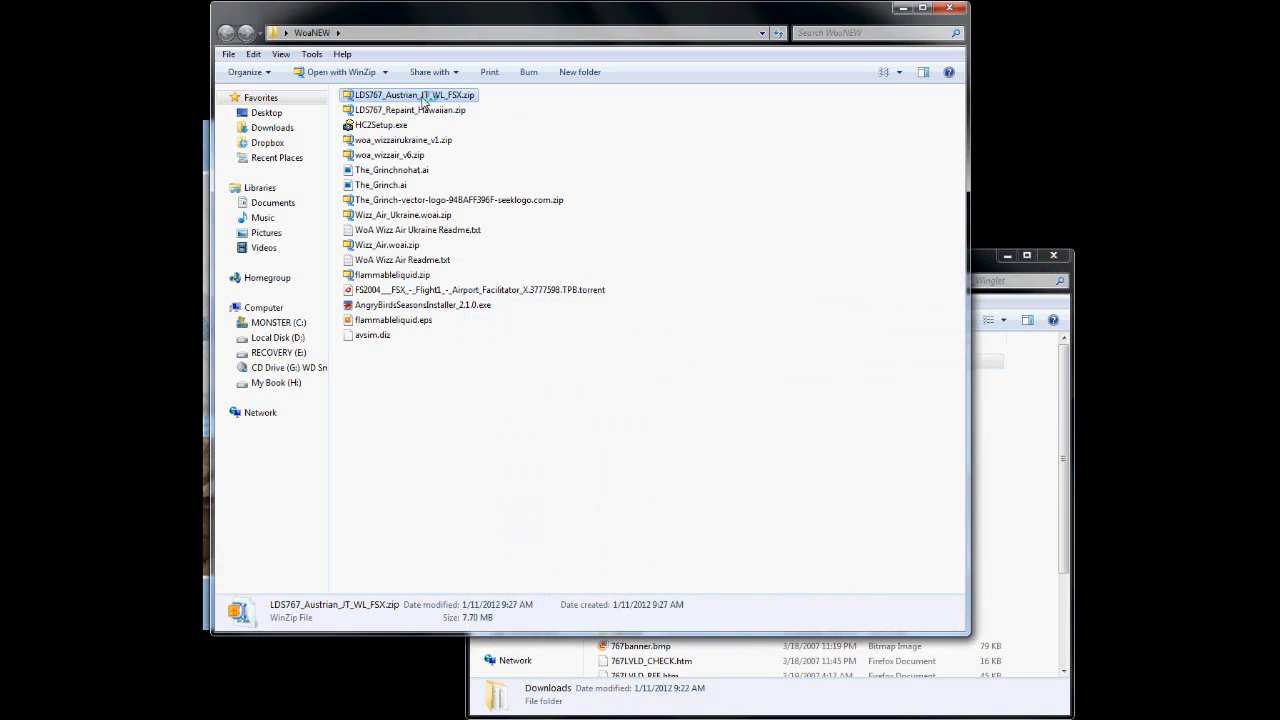
Step: Extract LDS767_Repaint_Austrian.ldx from the Austrian zip into Downloads, then close WinZip
{"action": "double_click", "coordinate": [413, 94]}
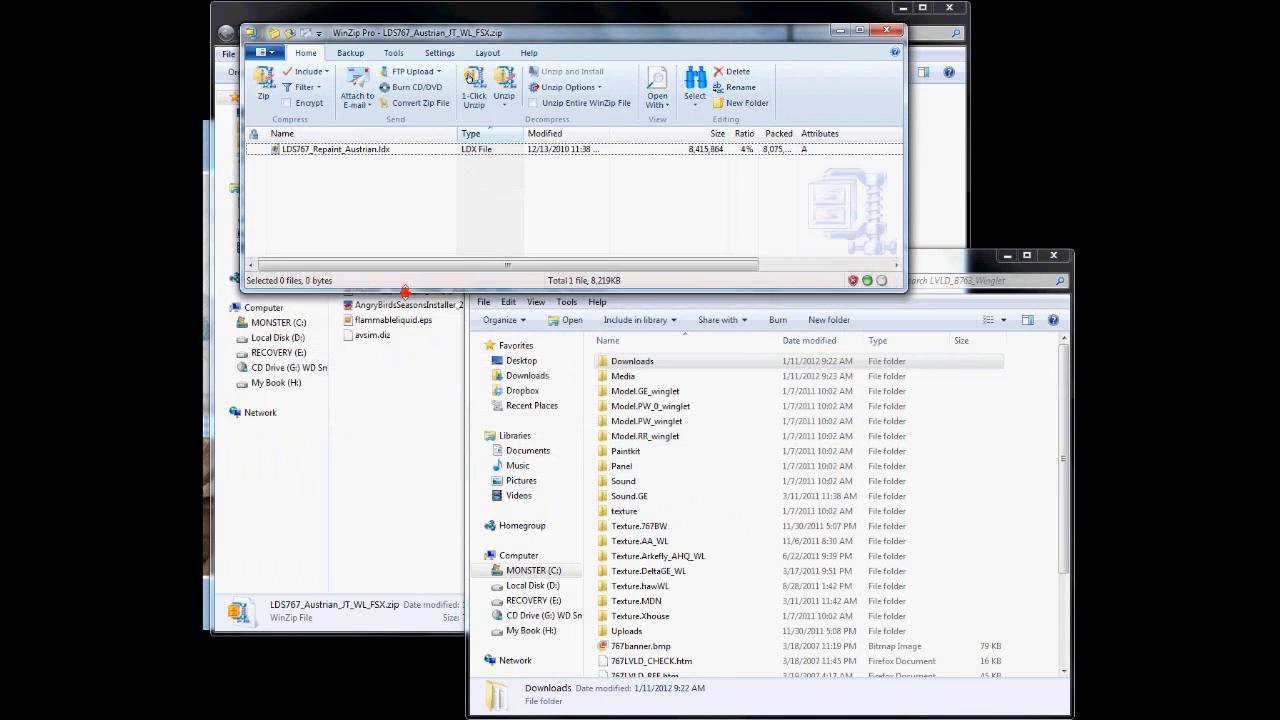
{"action": "left_click", "coordinate": [335, 149]}
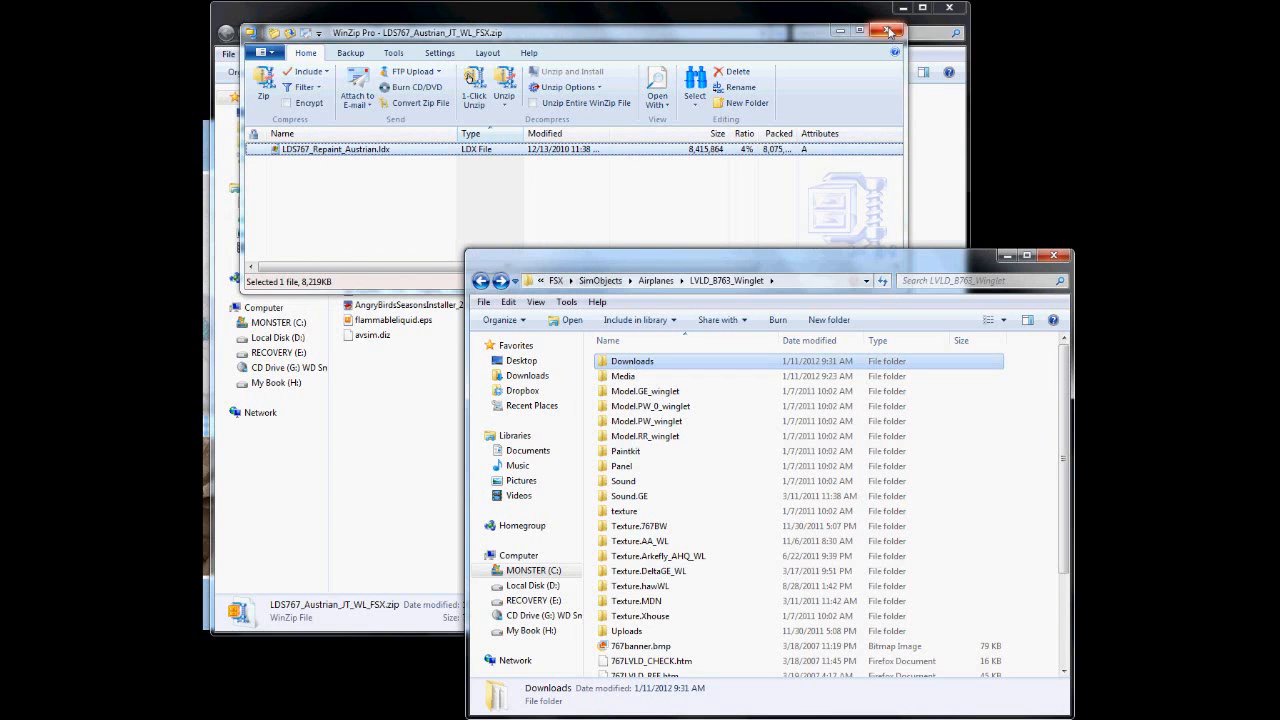
{"action": "left_click", "coordinate": [888, 31]}
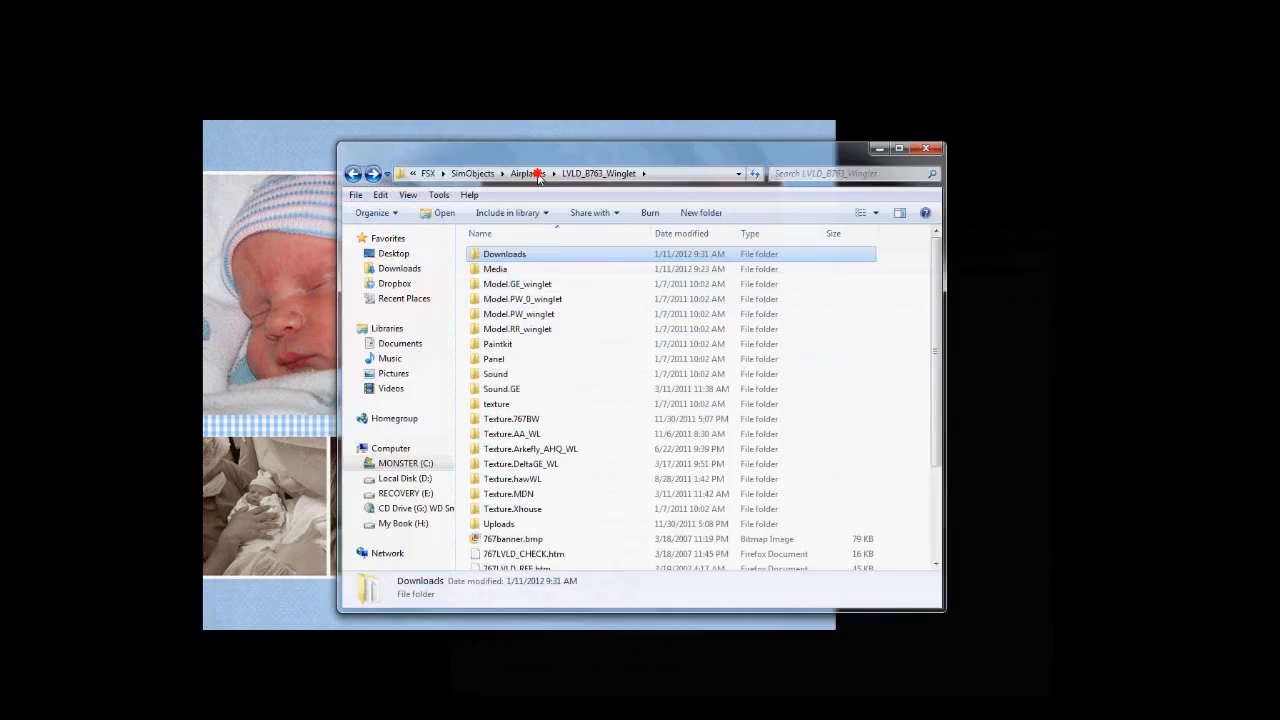
{"action": "double_click", "coordinate": [504, 253]}
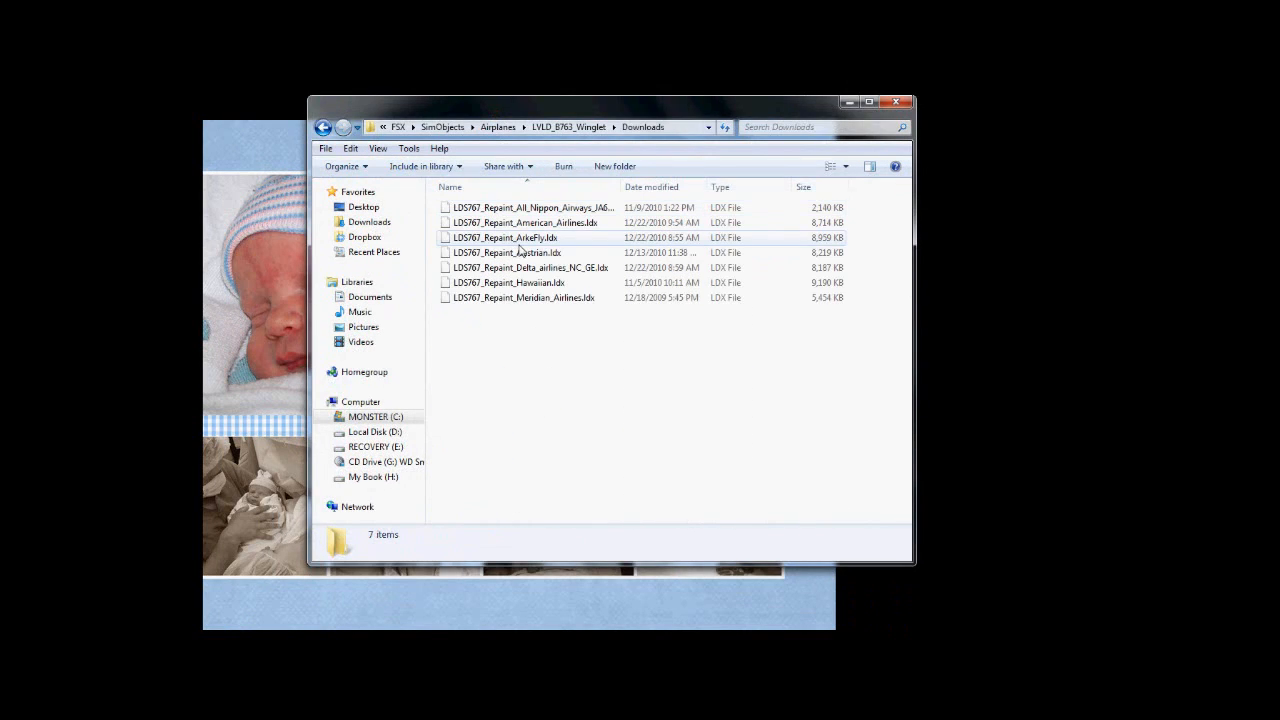
{"action": "left_click", "coordinate": [507, 252]}
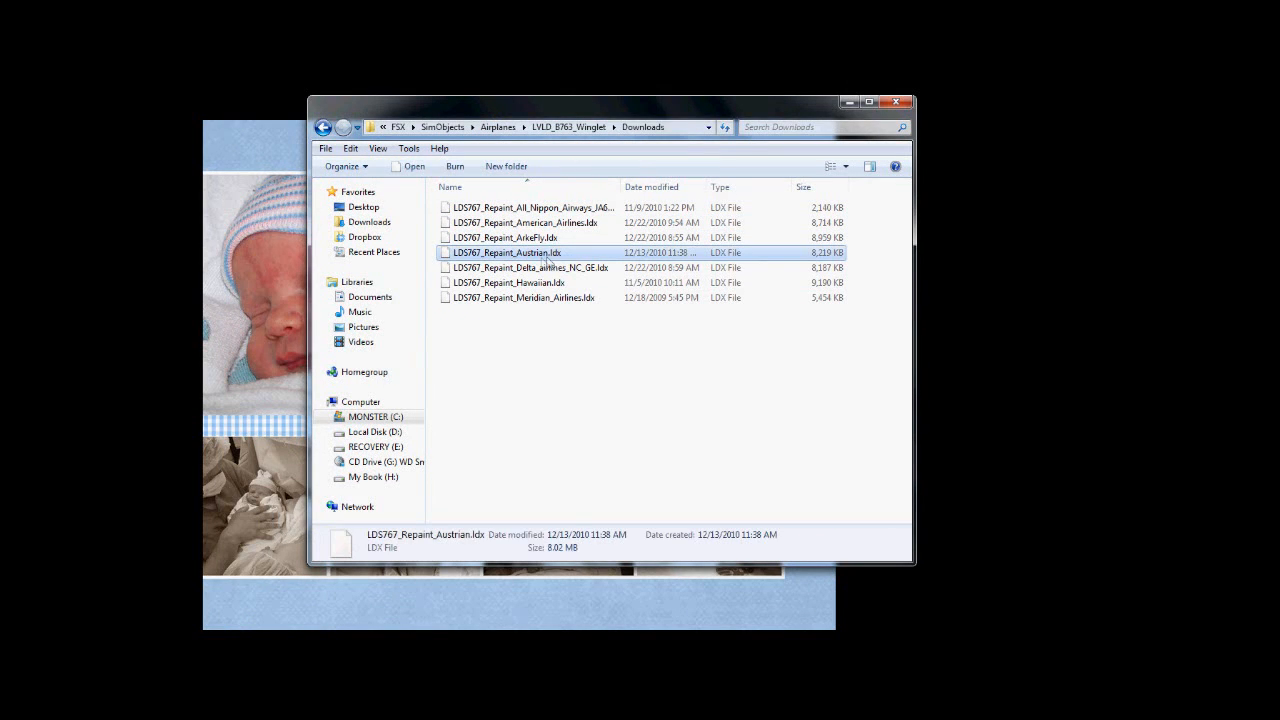
{"action": "left_click", "coordinate": [566, 354]}
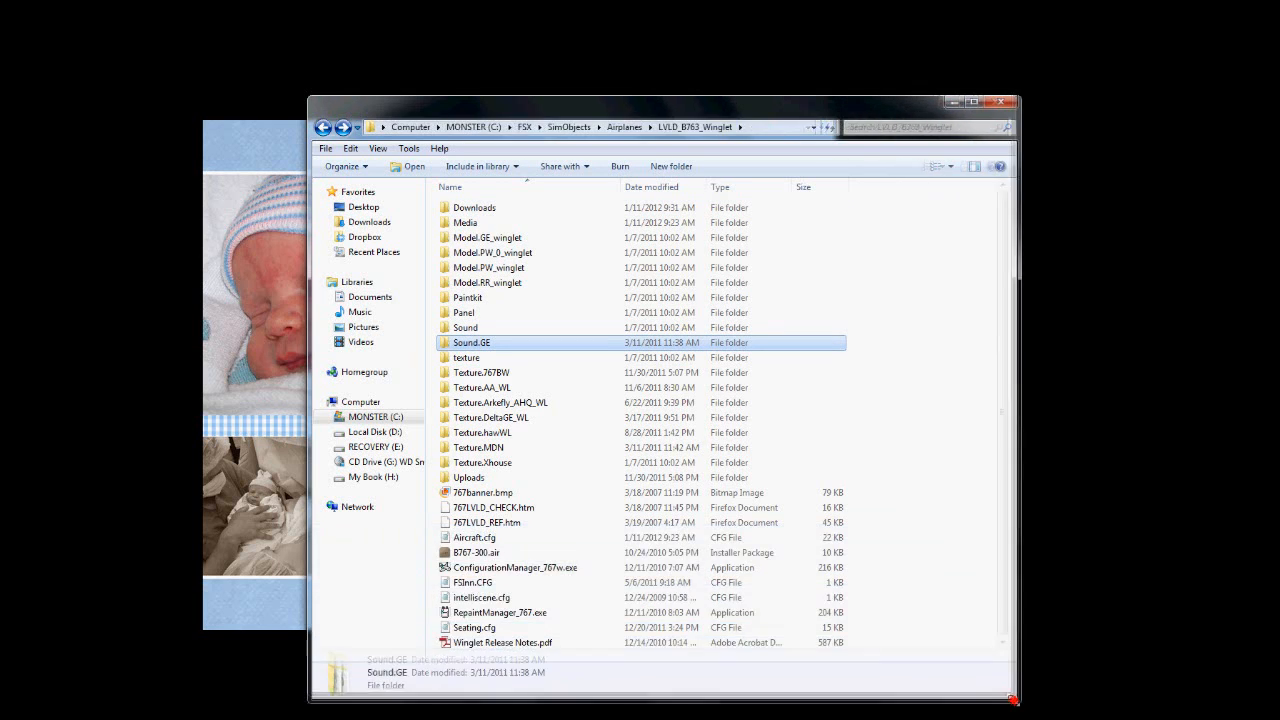
{"action": "left_click", "coordinate": [500, 612]}
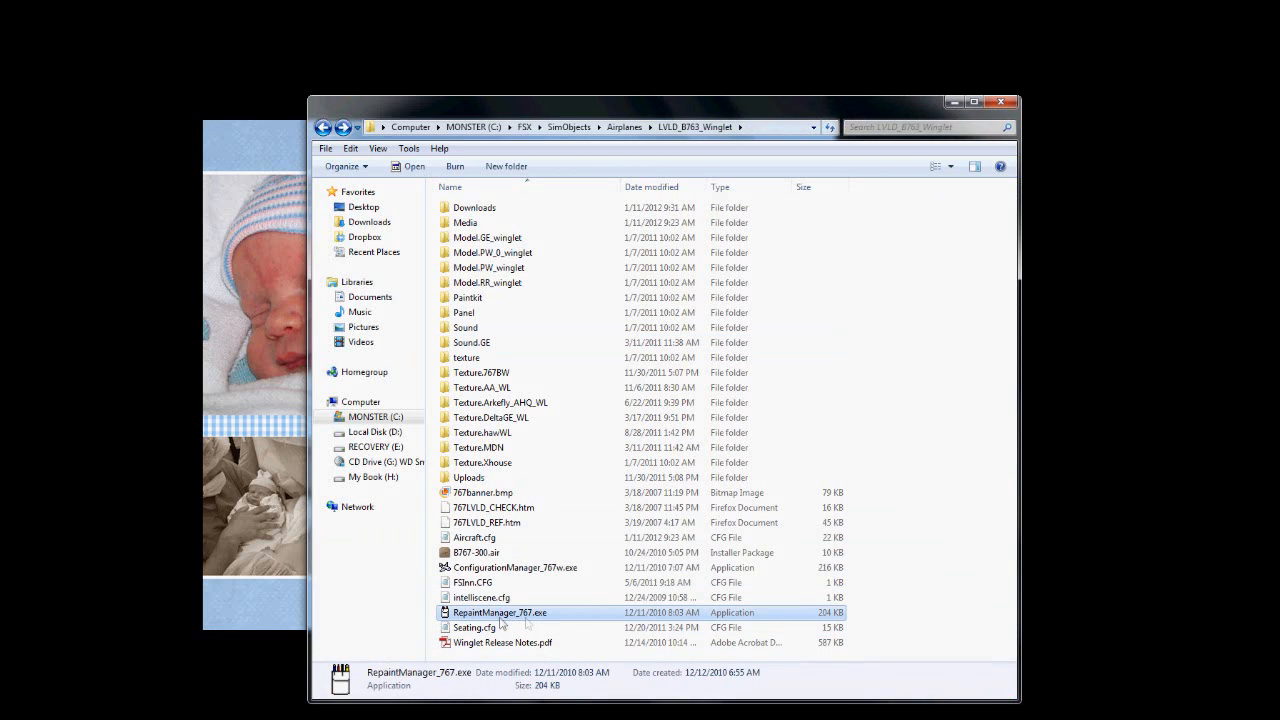
{"action": "mouse_move", "coordinate": [550, 614]}
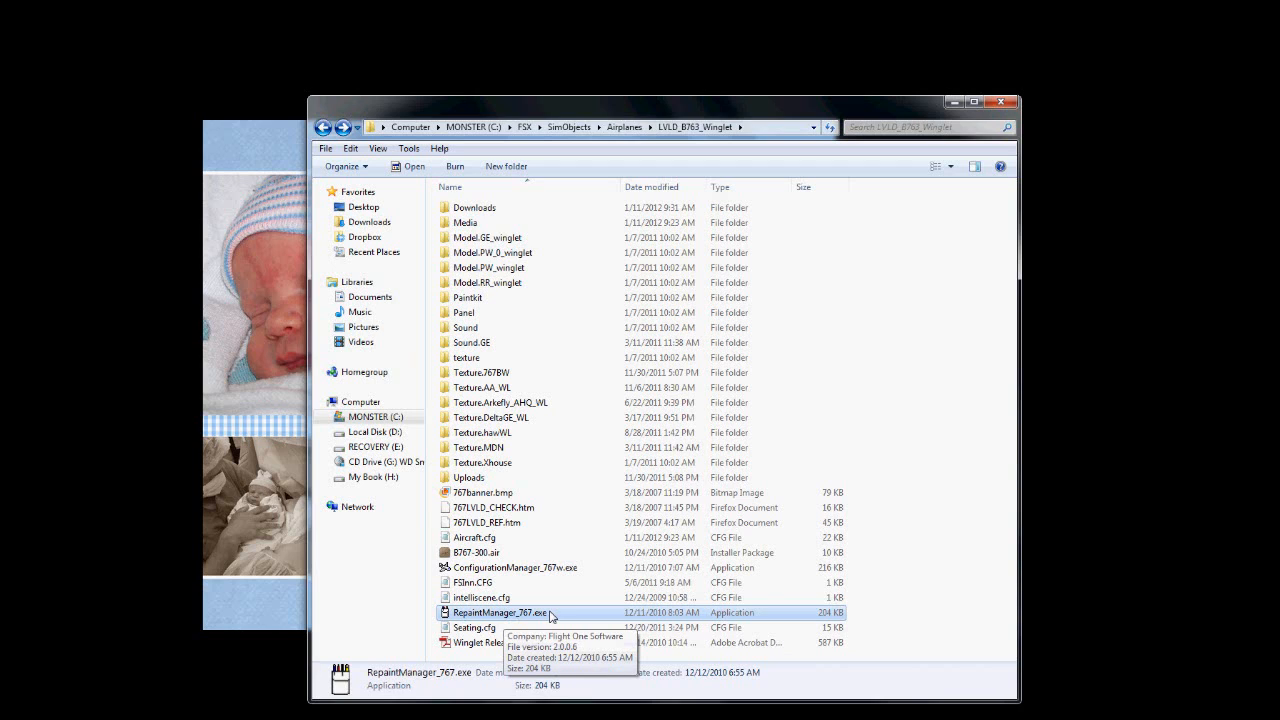
{"action": "right_click", "coordinate": [512, 612]}
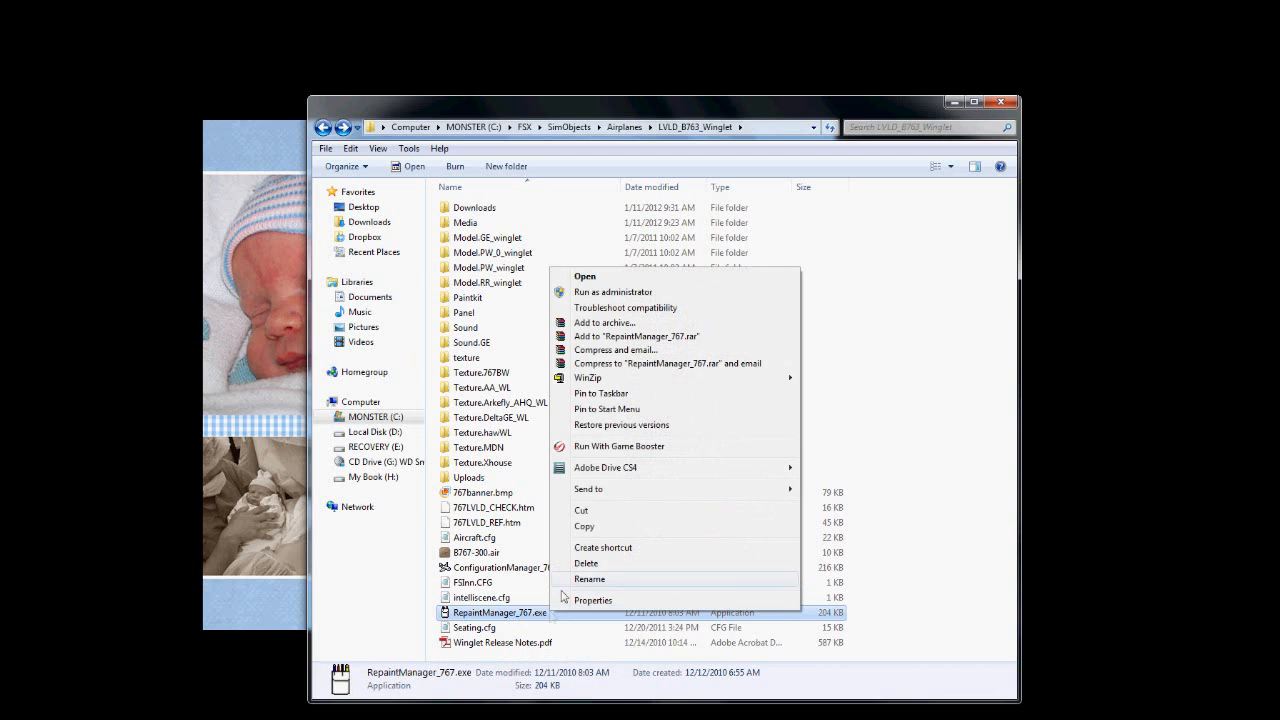
{"action": "mouse_move", "coordinate": [612, 291]}
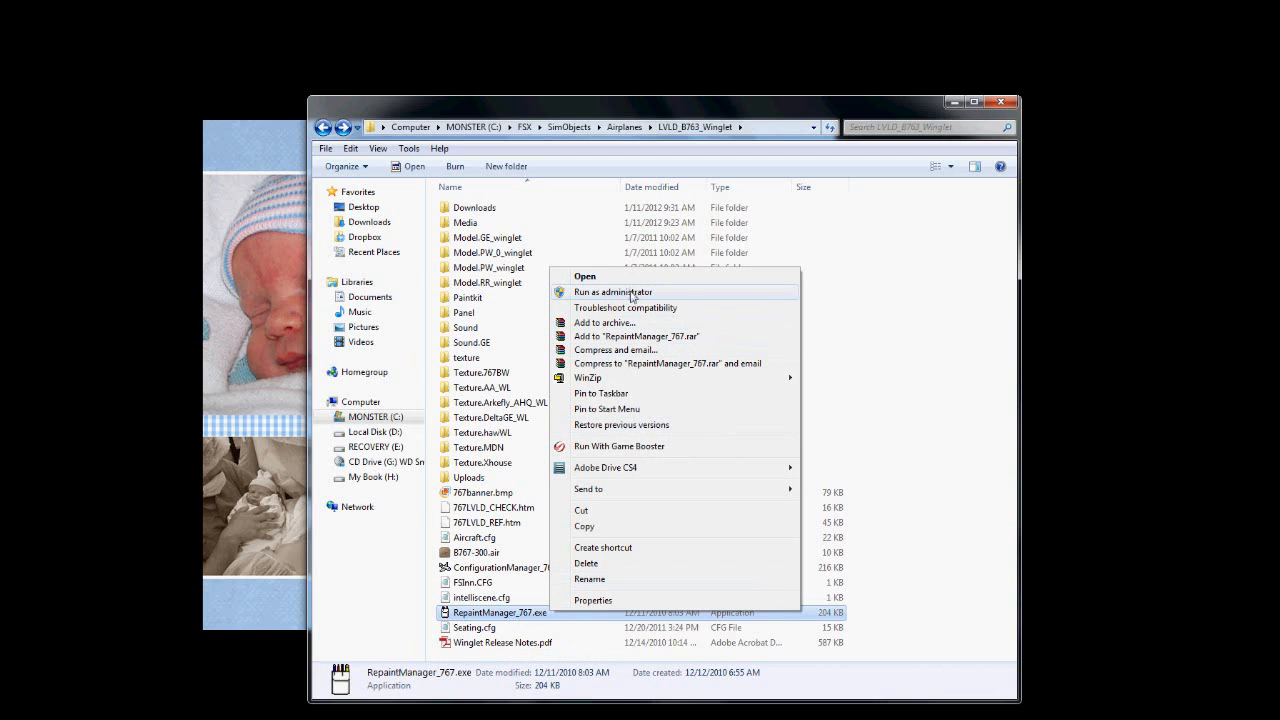
{"action": "mouse_move", "coordinate": [665, 287]}
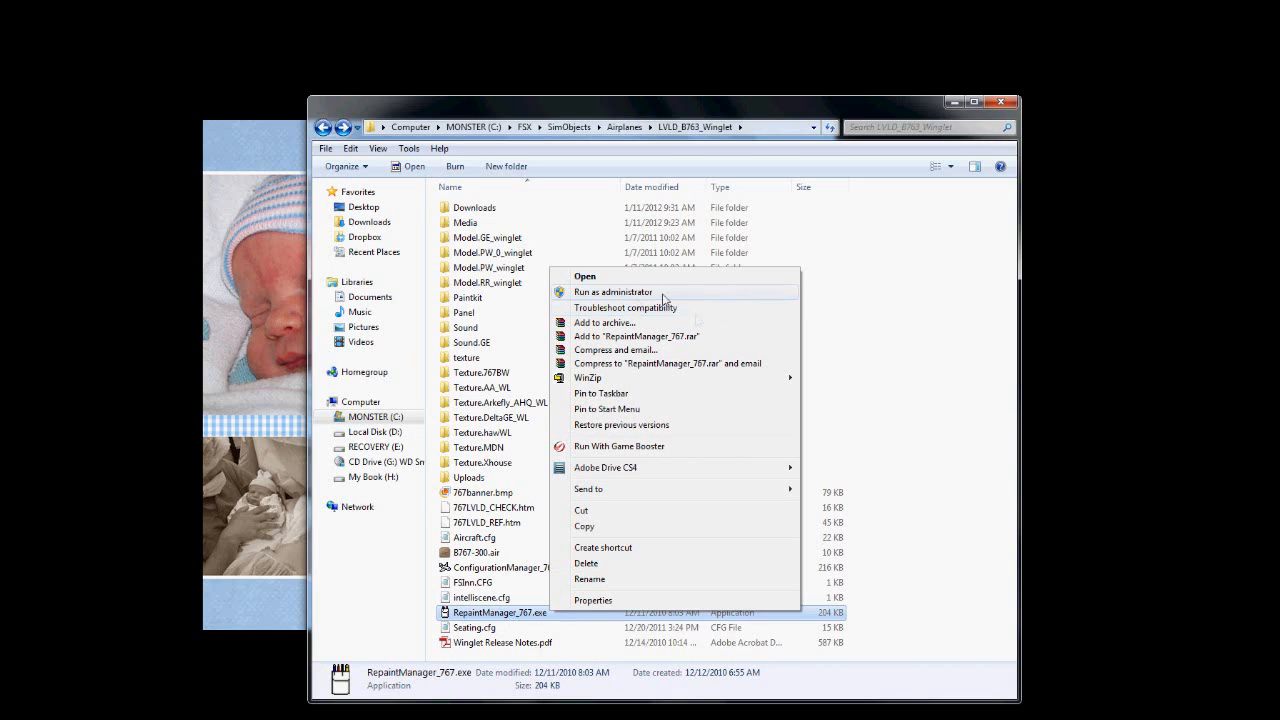
{"action": "mouse_move", "coordinate": [626, 307]}
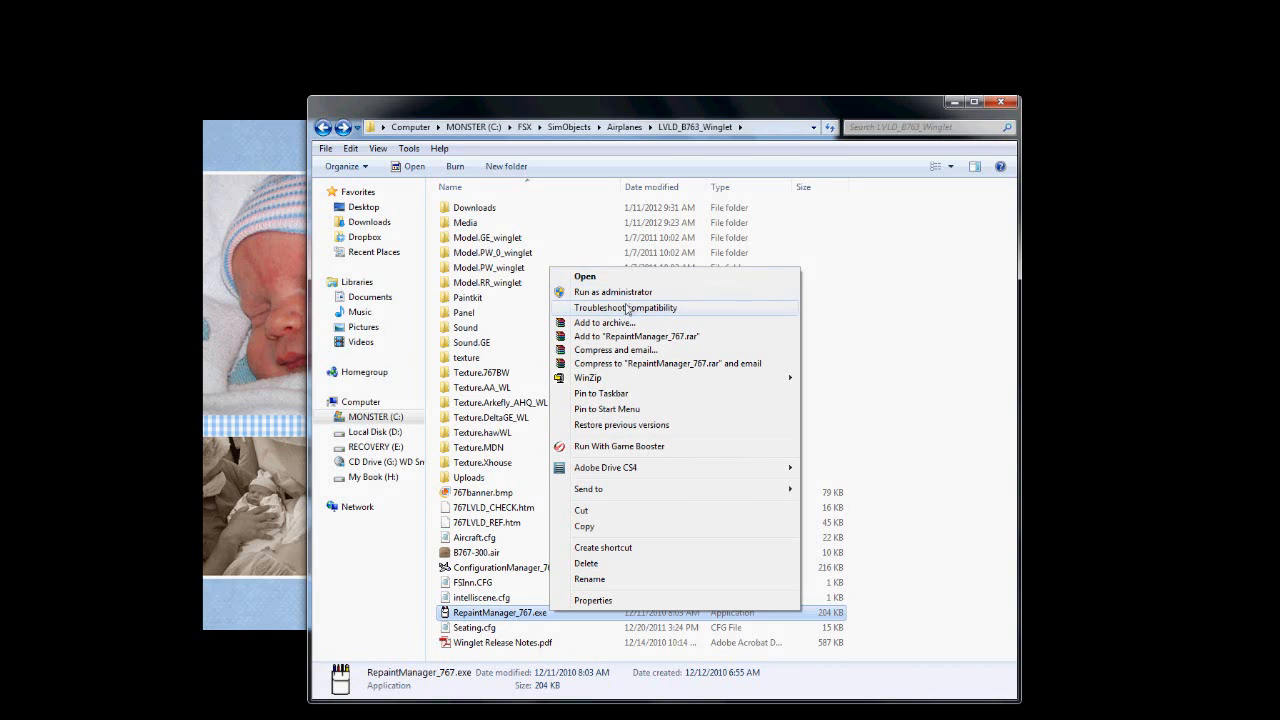
{"action": "mouse_move", "coordinate": [668, 113]}
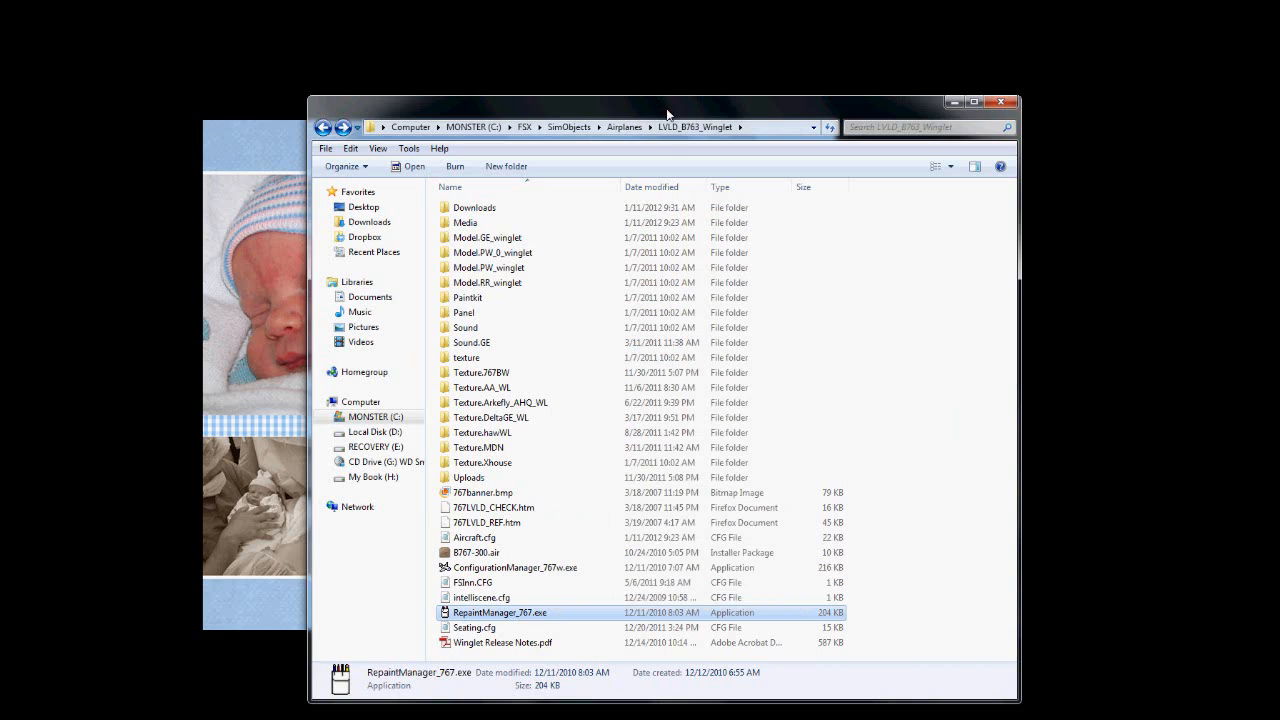
{"action": "mouse_move", "coordinate": [490, 617]}
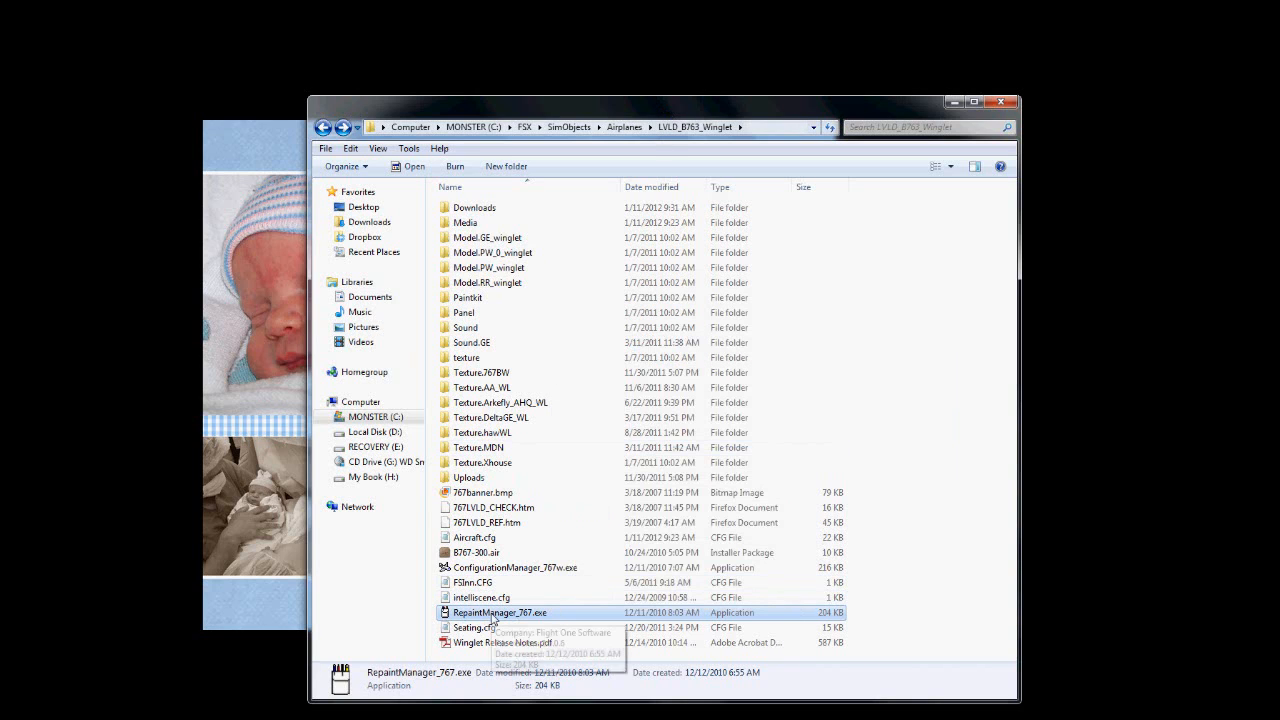
{"action": "mouse_move", "coordinate": [500, 612]}
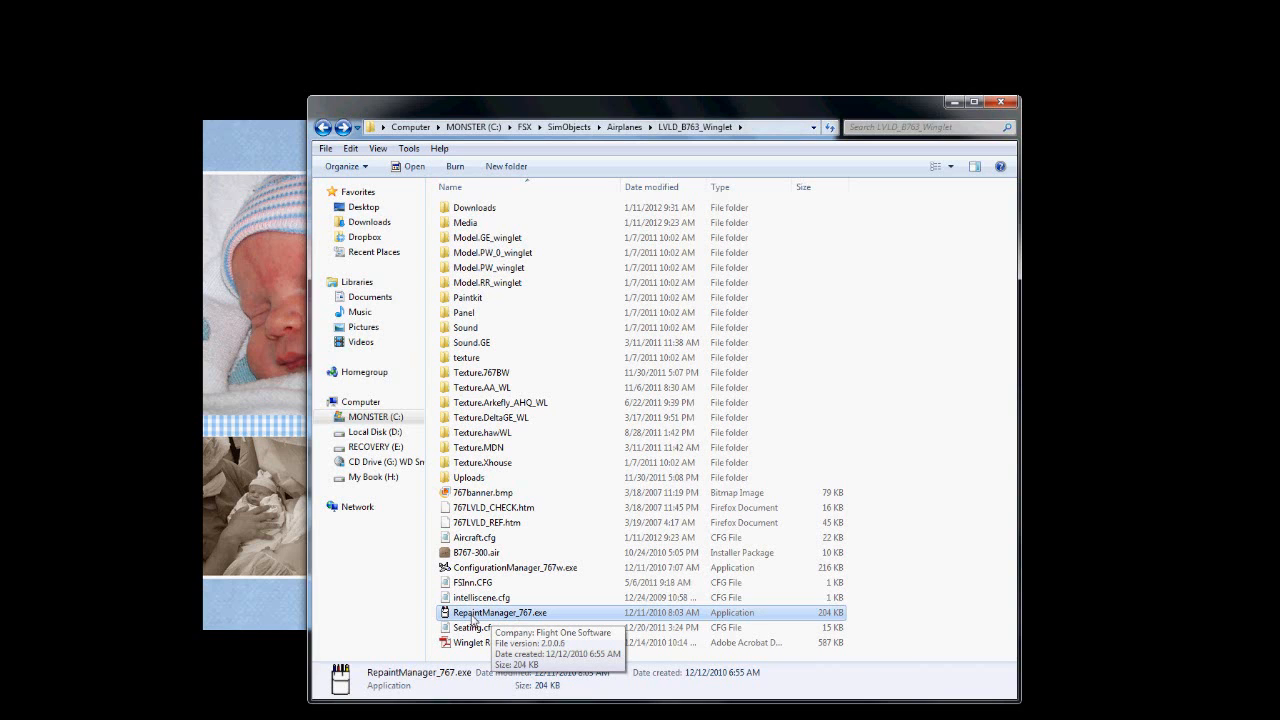
{"action": "double_click", "coordinate": [502, 612]}
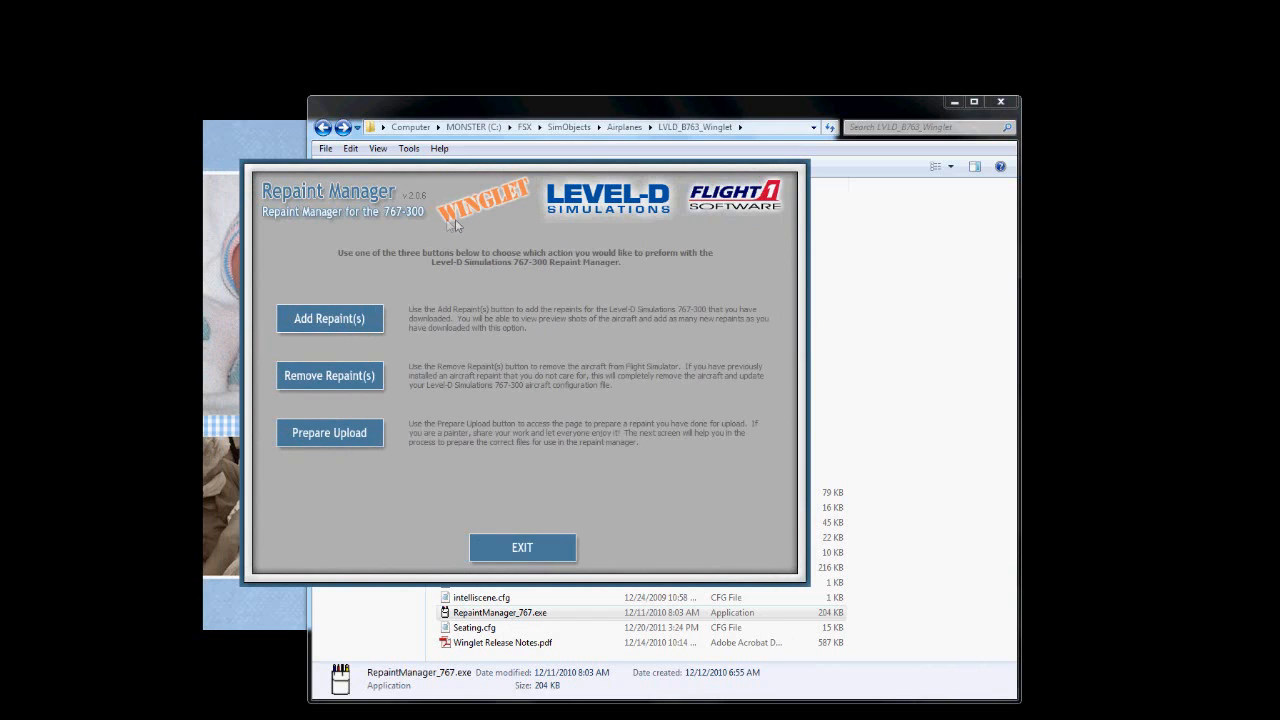
{"action": "mouse_move", "coordinate": [410, 238]}
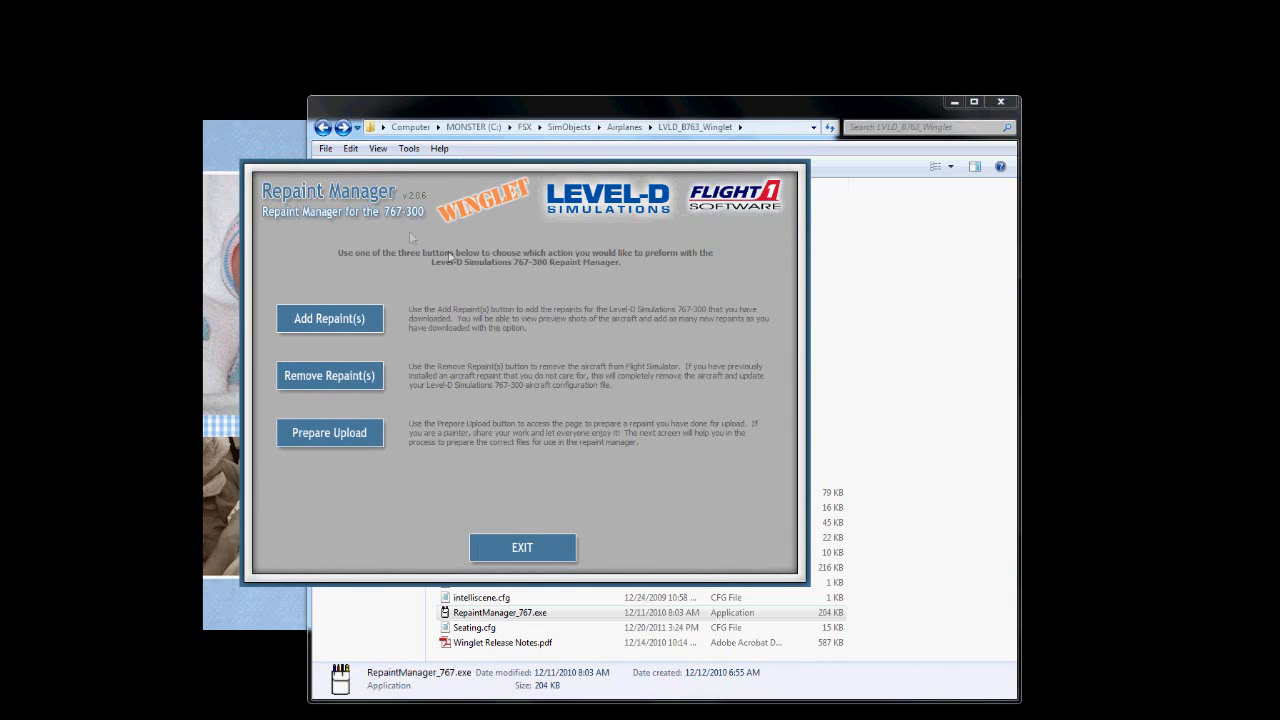
{"action": "mouse_move", "coordinate": [428, 218]}
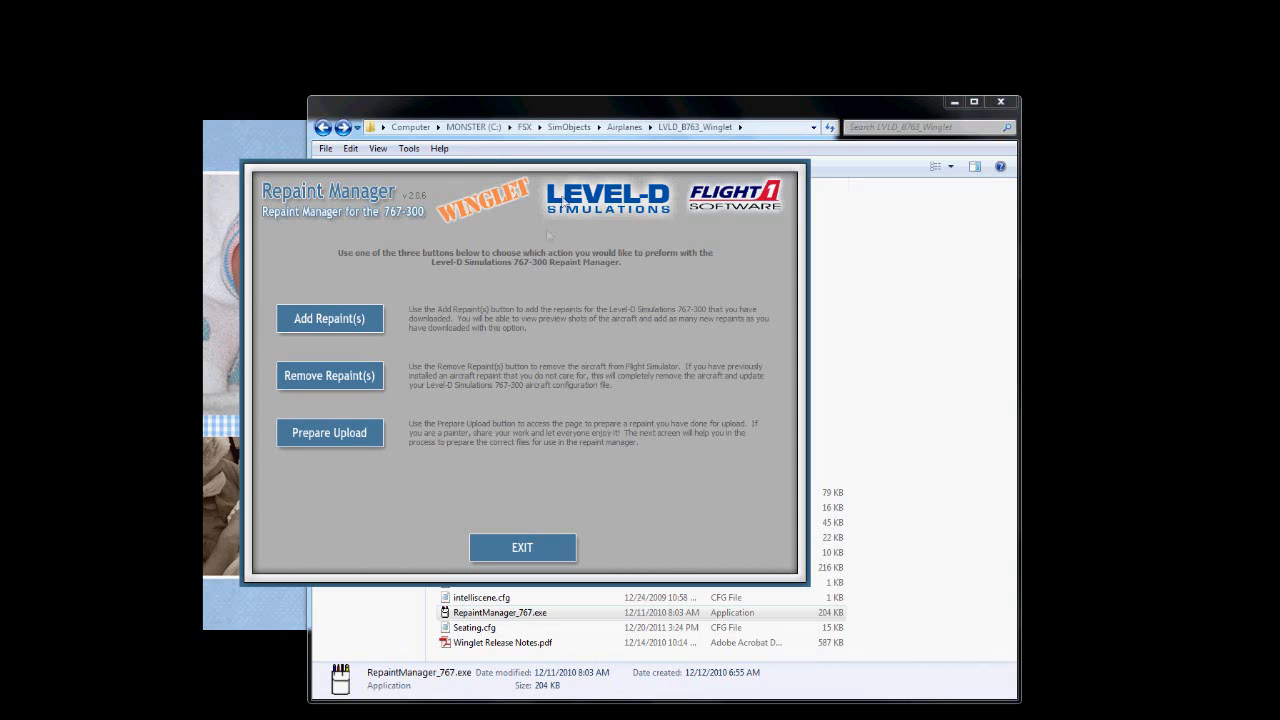
{"action": "mouse_move", "coordinate": [404, 220]}
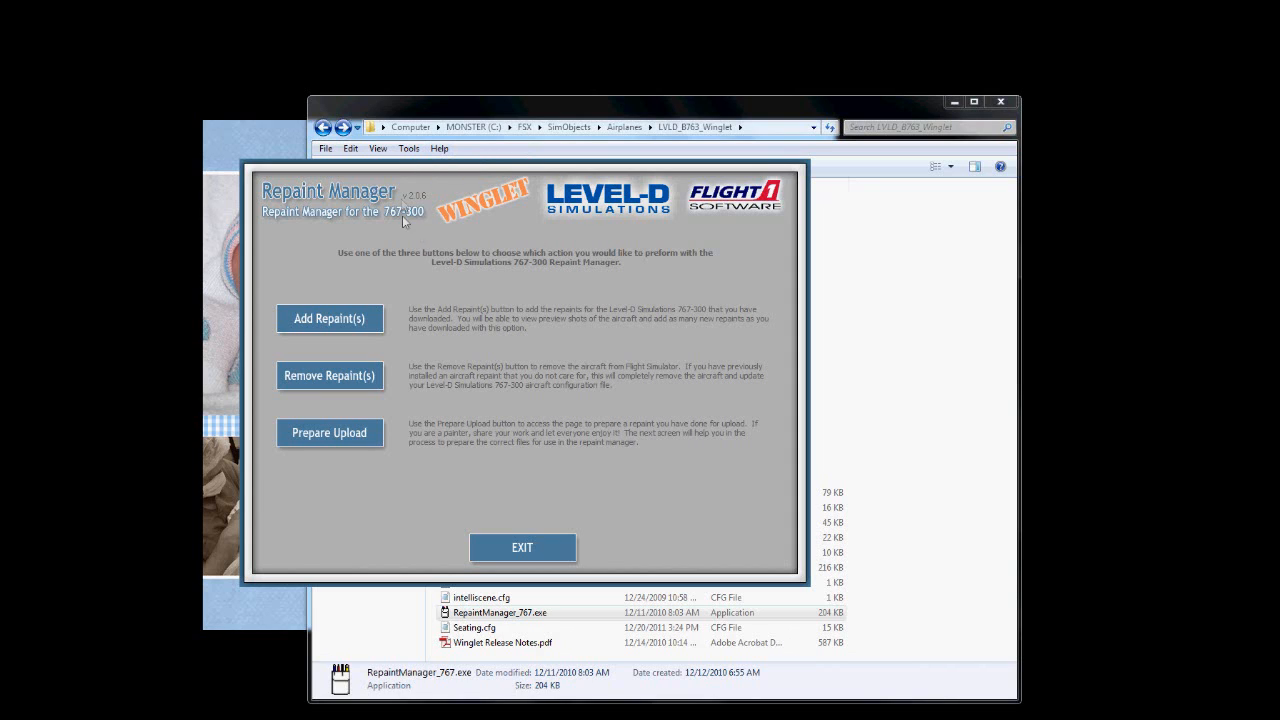
{"action": "mouse_move", "coordinate": [470, 173]}
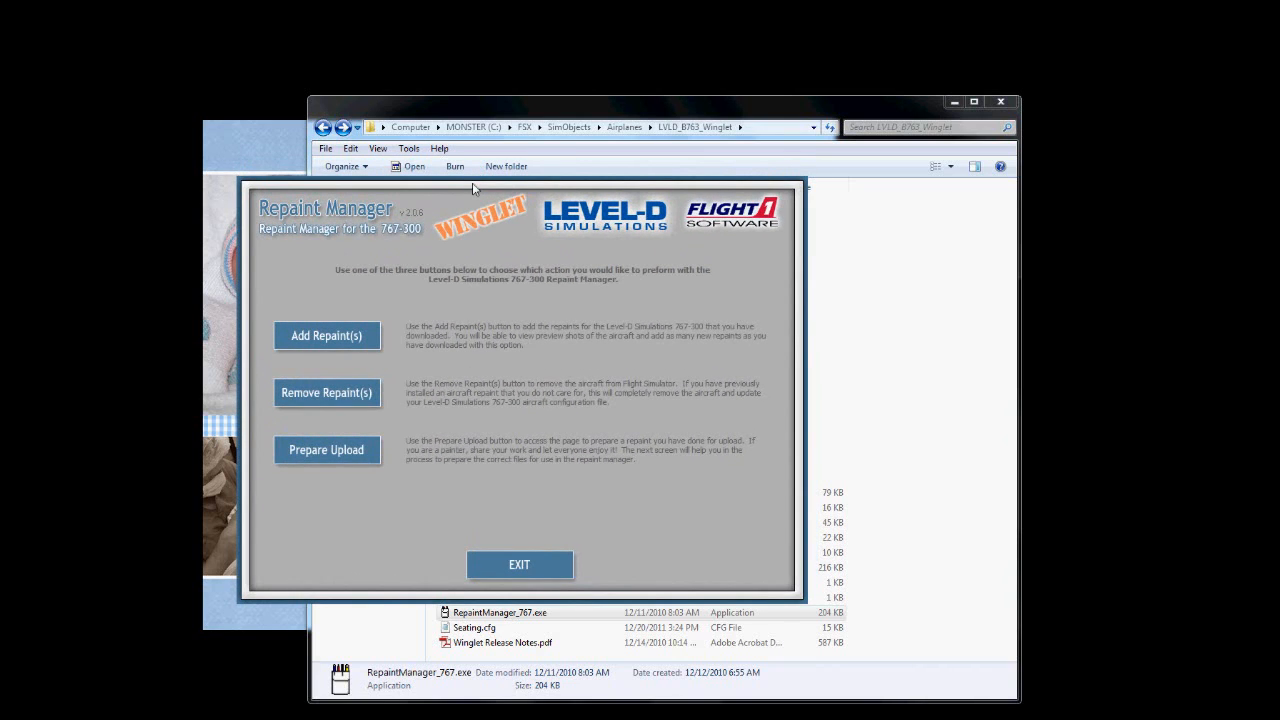
{"action": "mouse_move", "coordinate": [367, 313]}
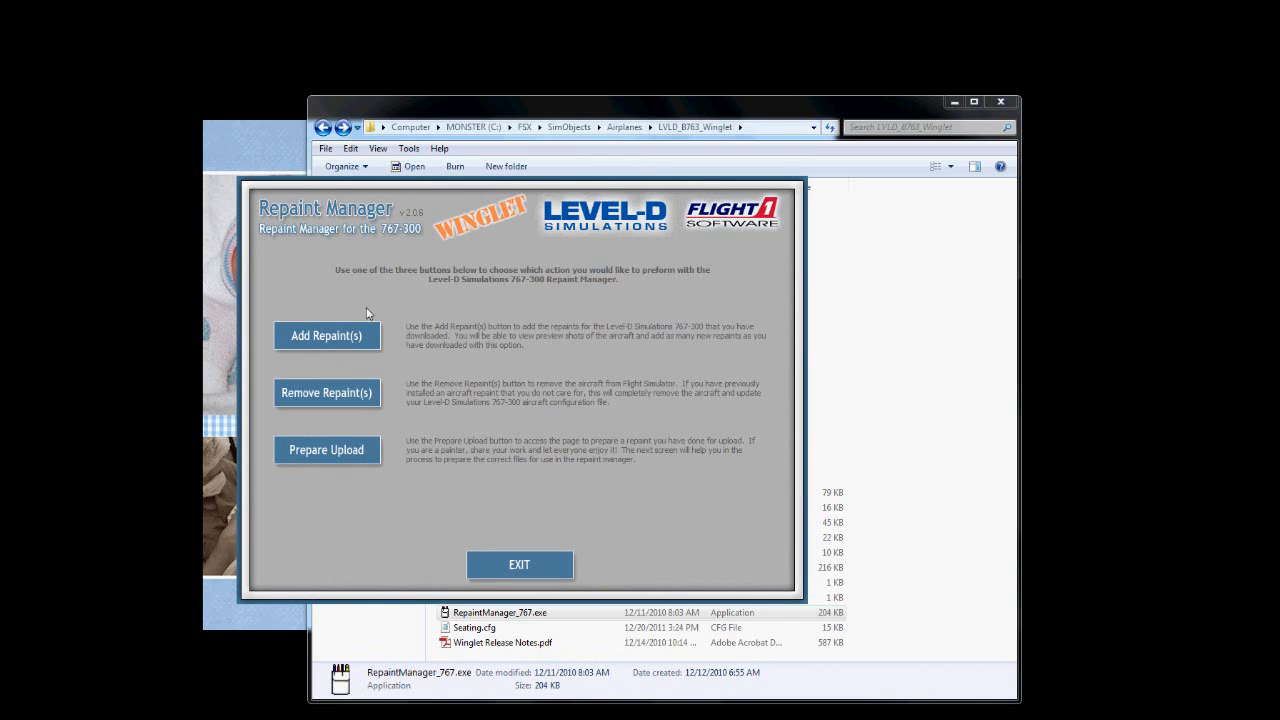
{"action": "mouse_move", "coordinate": [548, 272]}
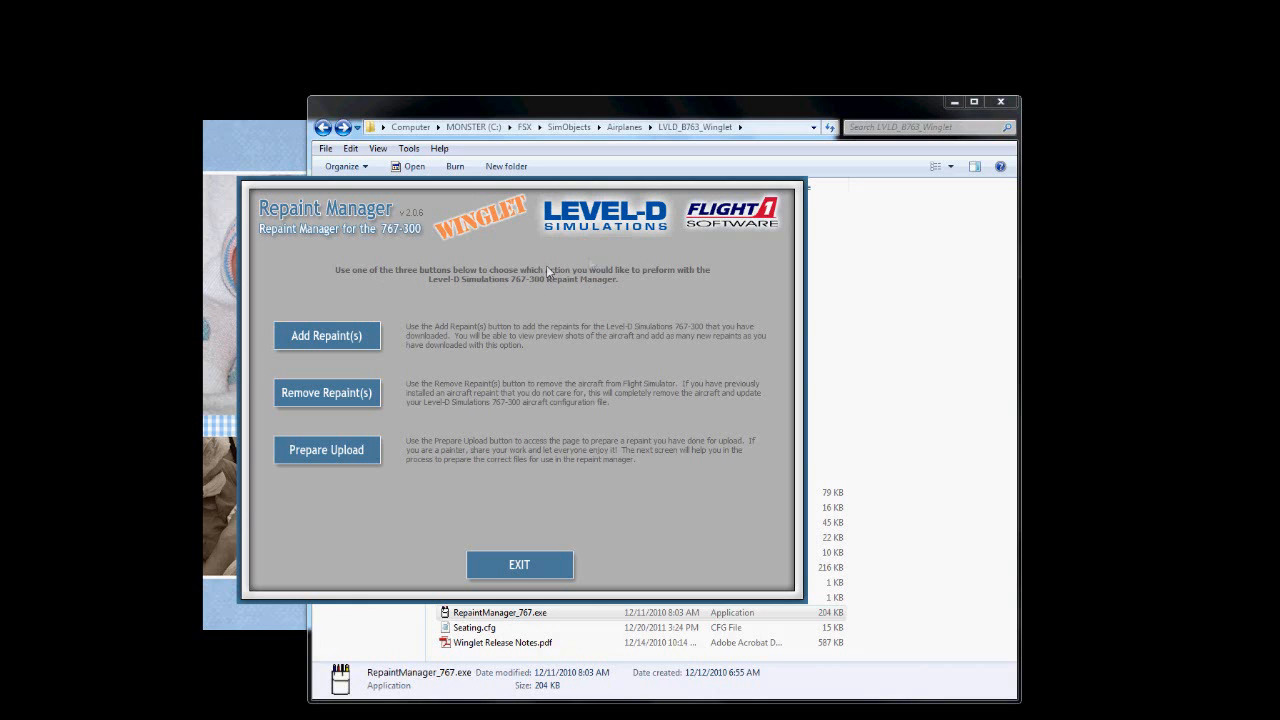
{"action": "mouse_move", "coordinate": [326, 335]}
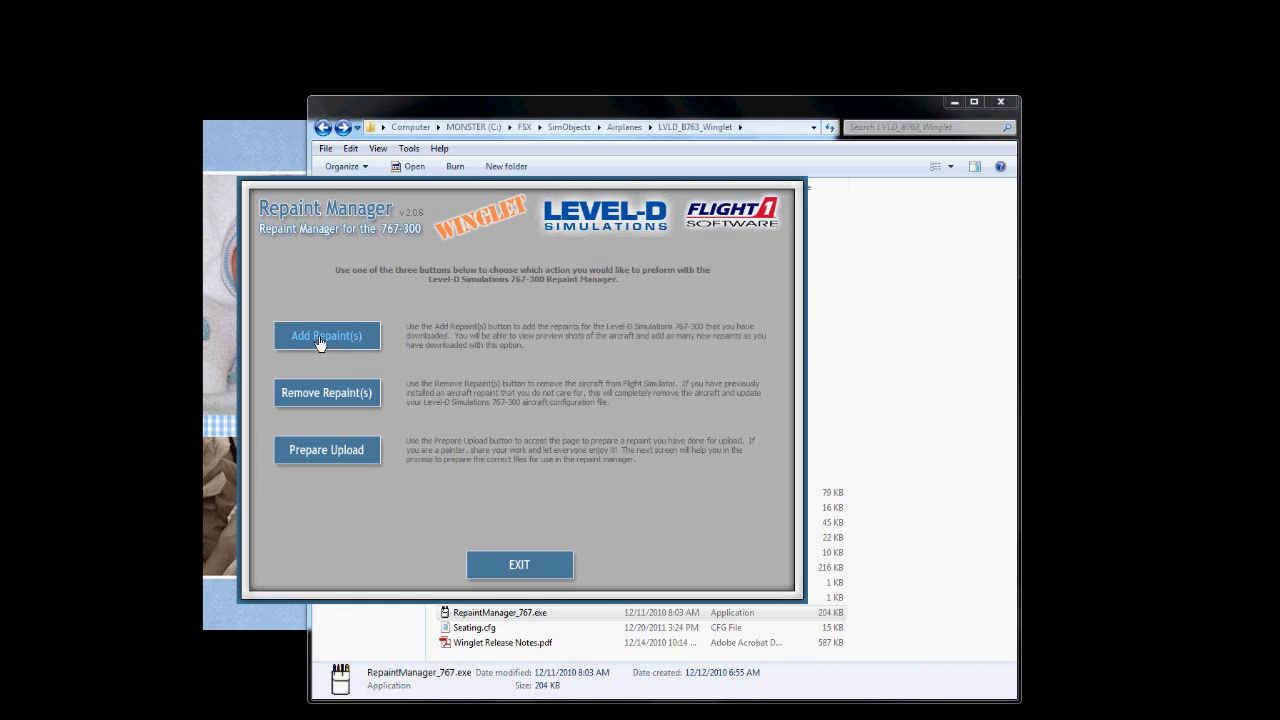
Step: Check the Austrian repaint, install it into the 767-300, confirm success, and exit the manager
{"action": "left_click", "coordinate": [326, 335]}
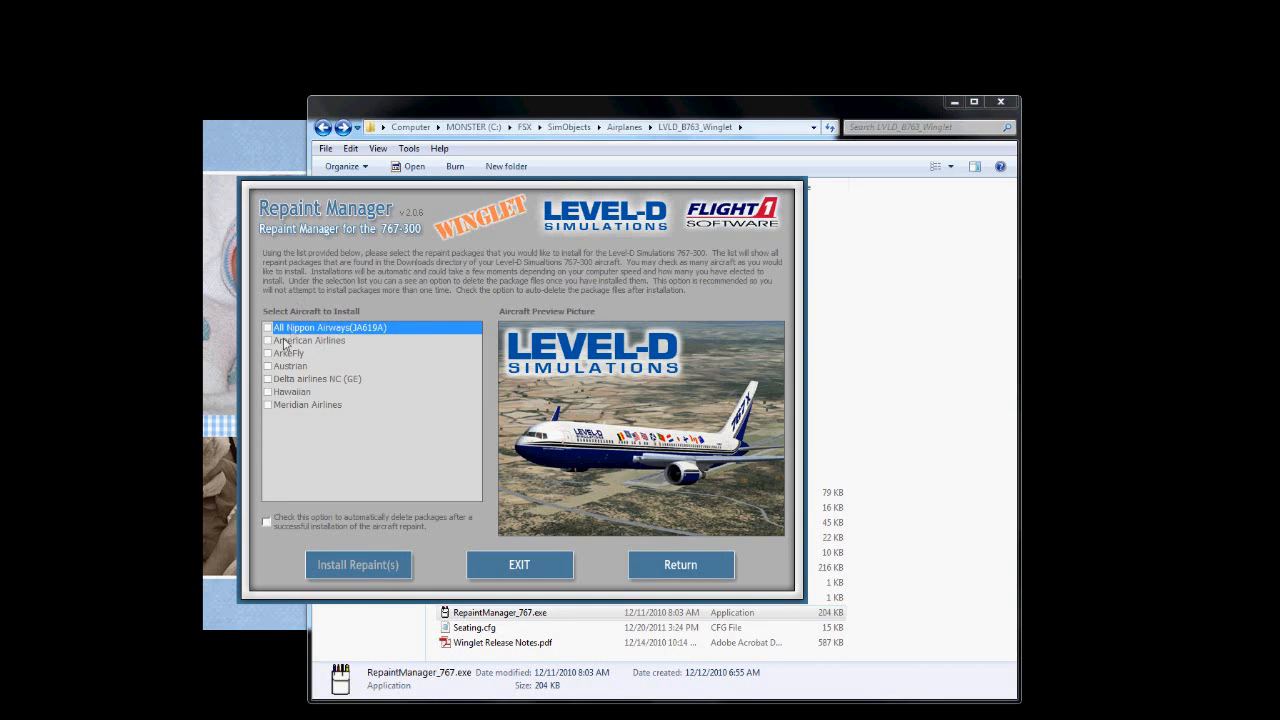
{"action": "left_click", "coordinate": [268, 366]}
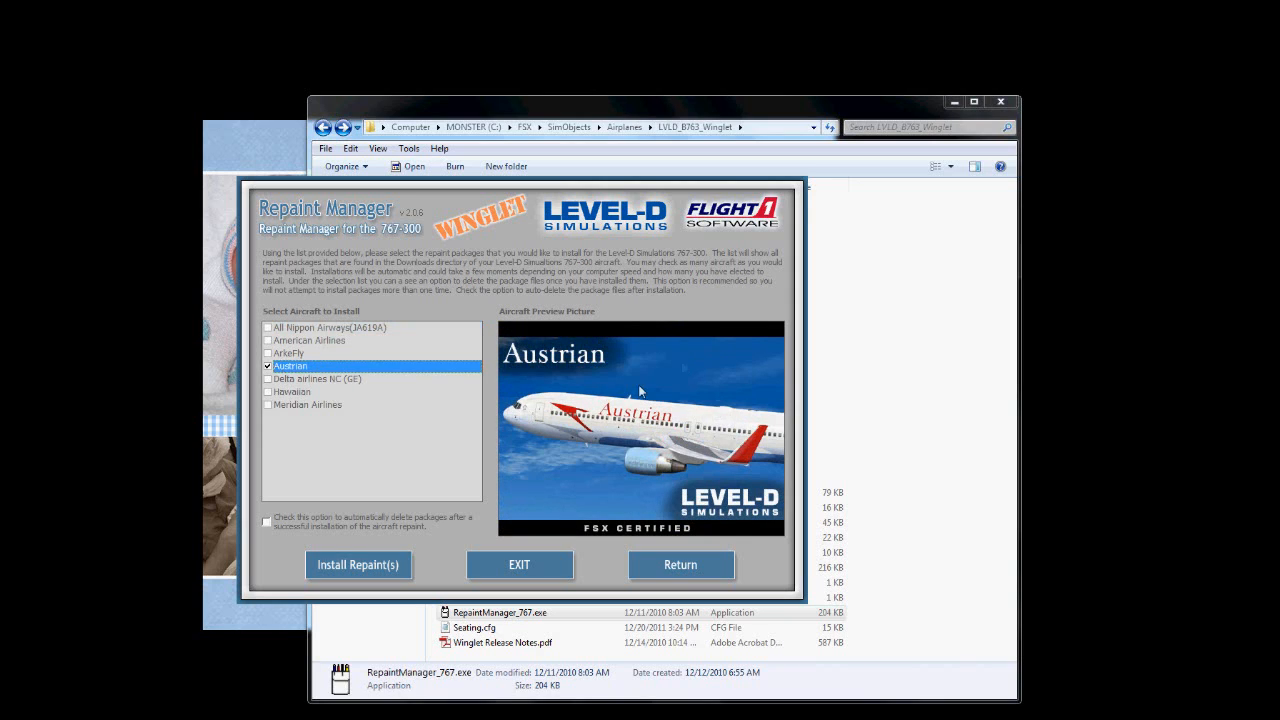
{"action": "mouse_move", "coordinate": [588, 386]}
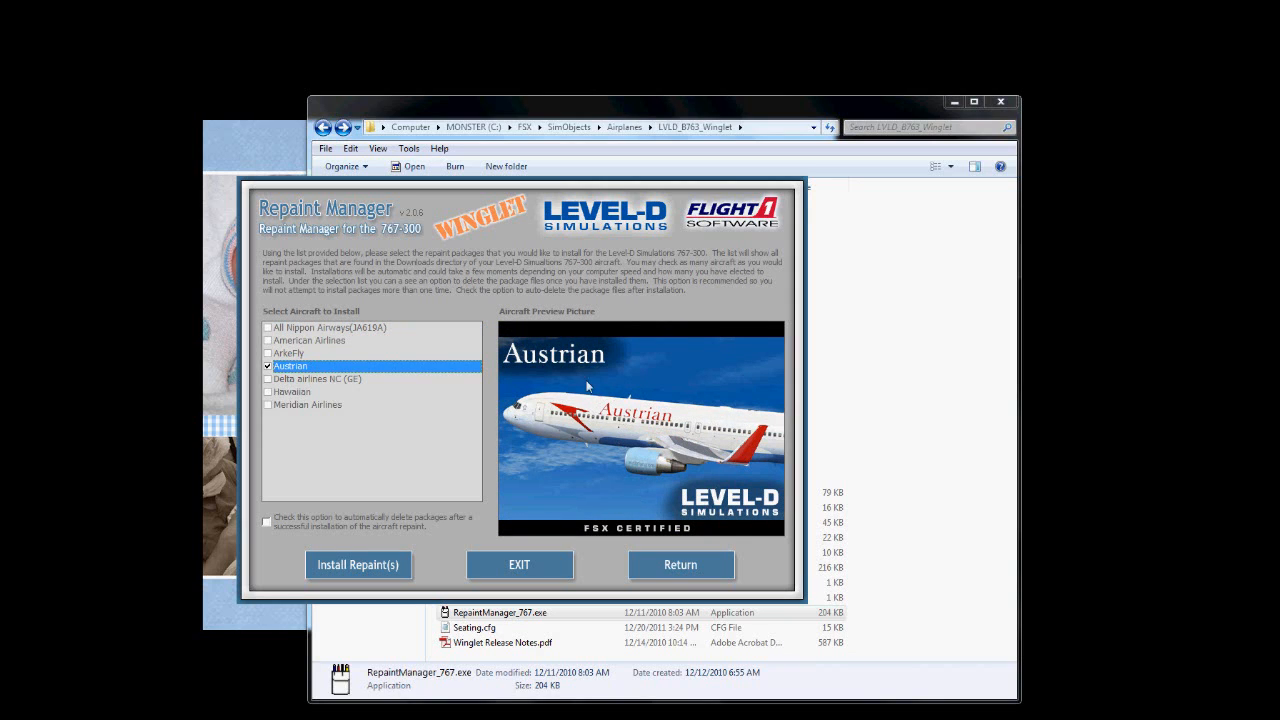
{"action": "mouse_move", "coordinate": [655, 290]}
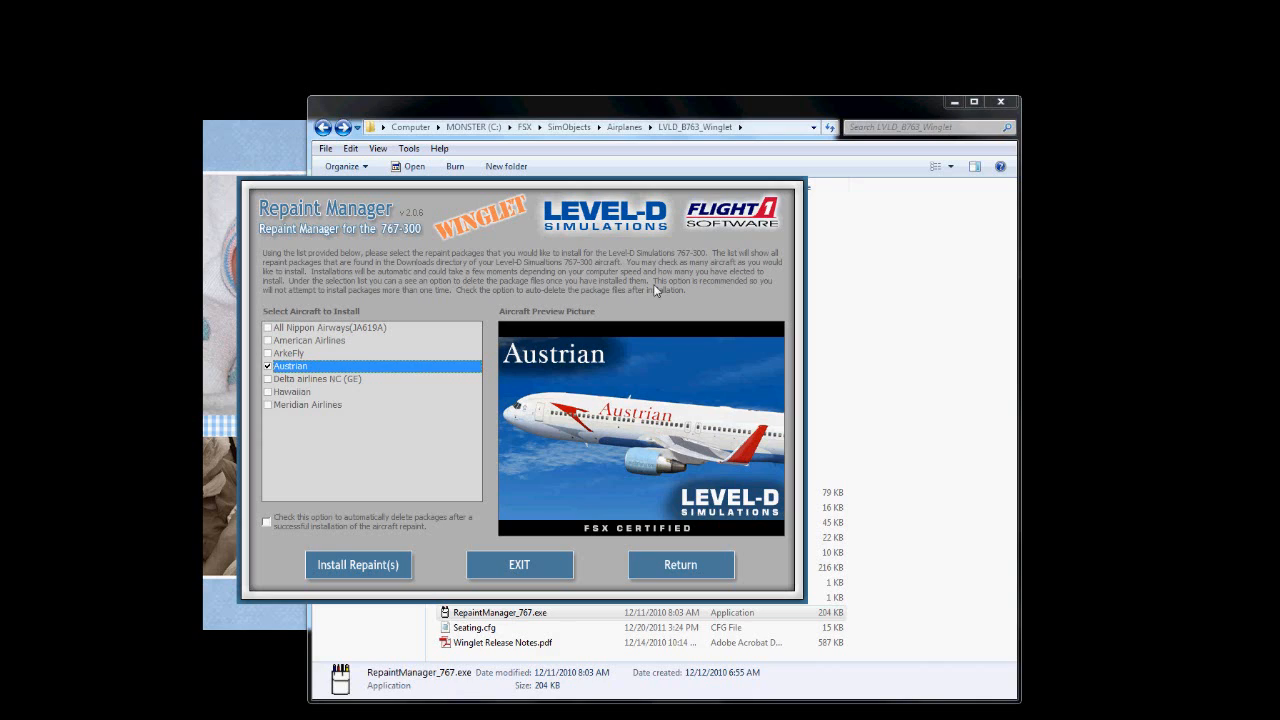
{"action": "mouse_move", "coordinate": [626, 453]}
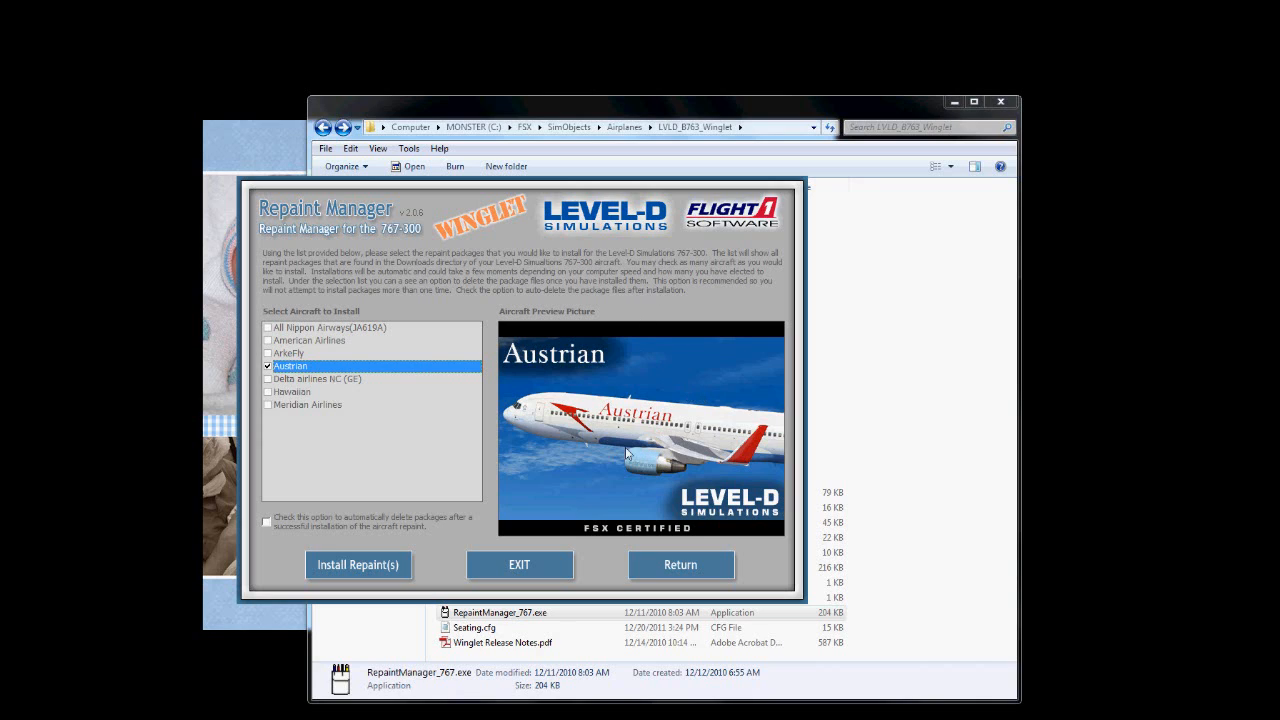
{"action": "mouse_move", "coordinate": [398, 553]}
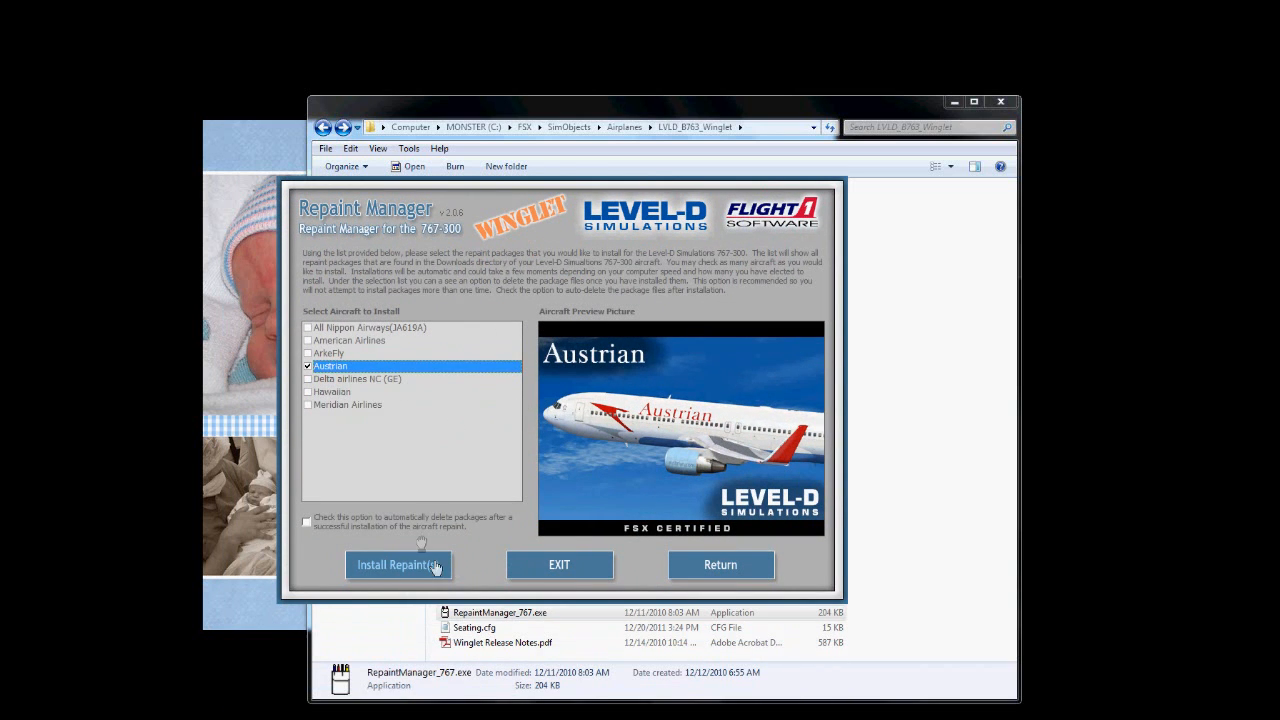
{"action": "mouse_move", "coordinate": [398, 565]}
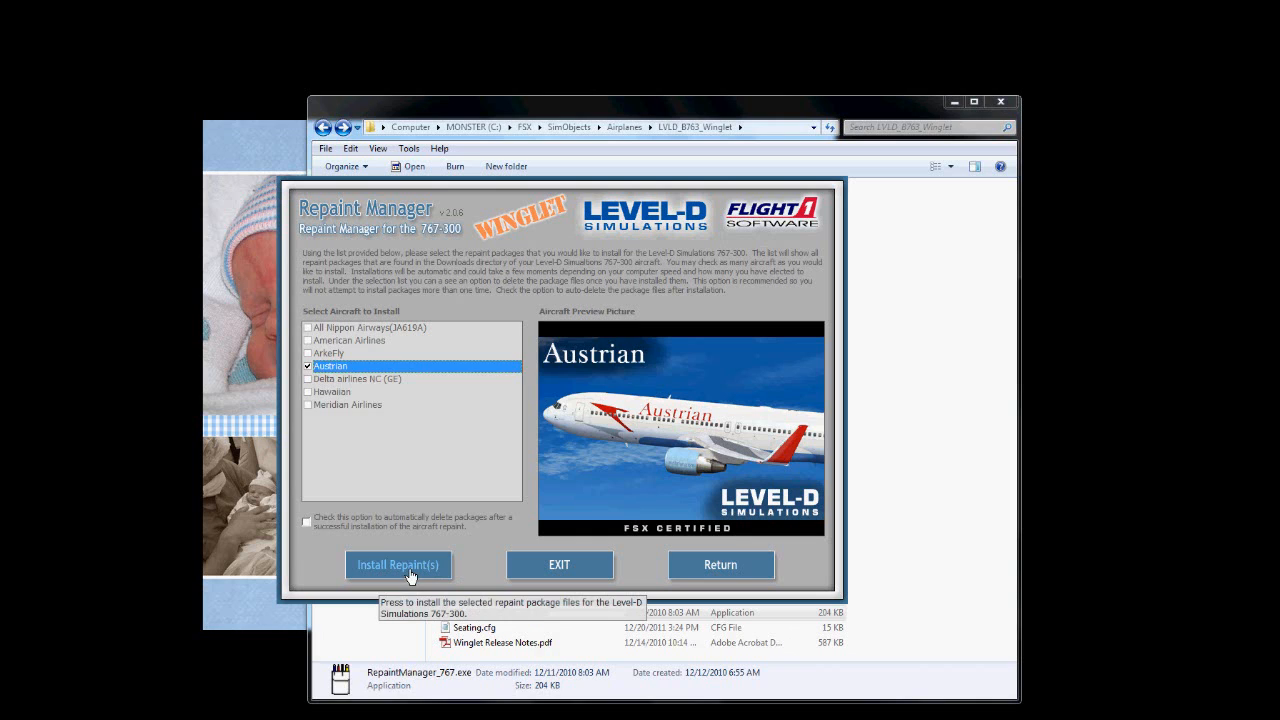
{"action": "left_click", "coordinate": [398, 565]}
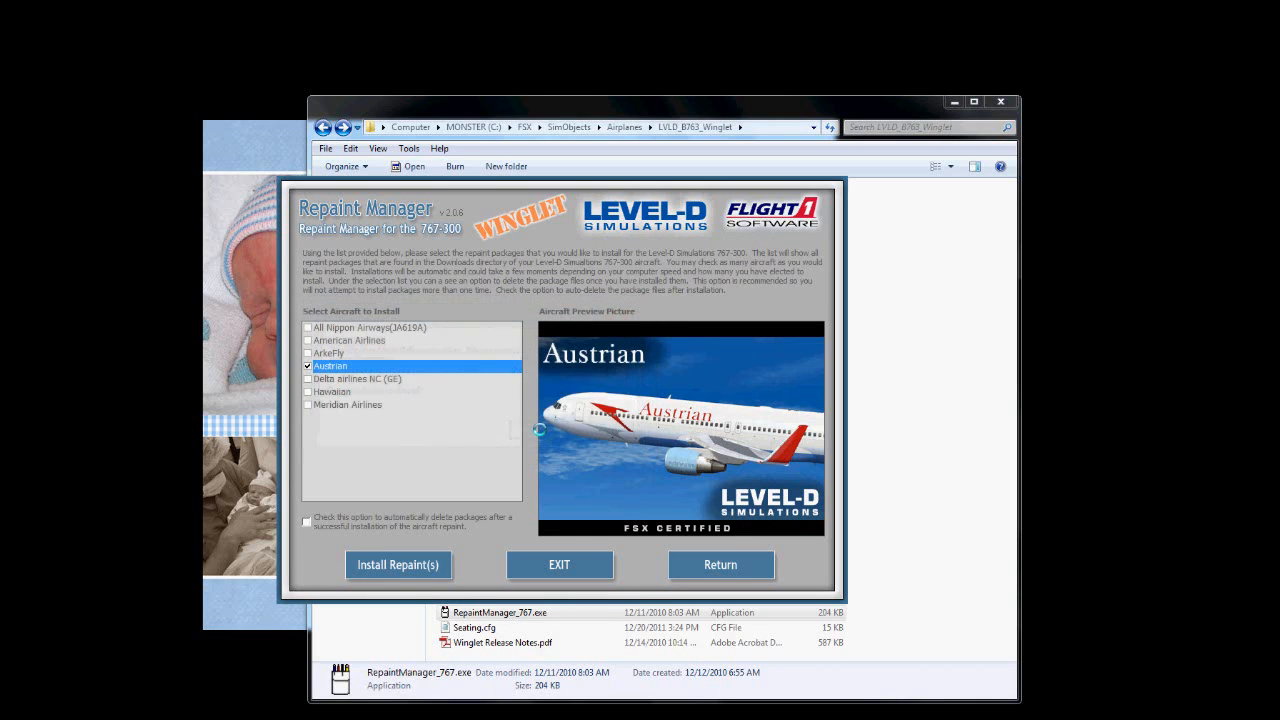
{"action": "left_click", "coordinate": [398, 565]}
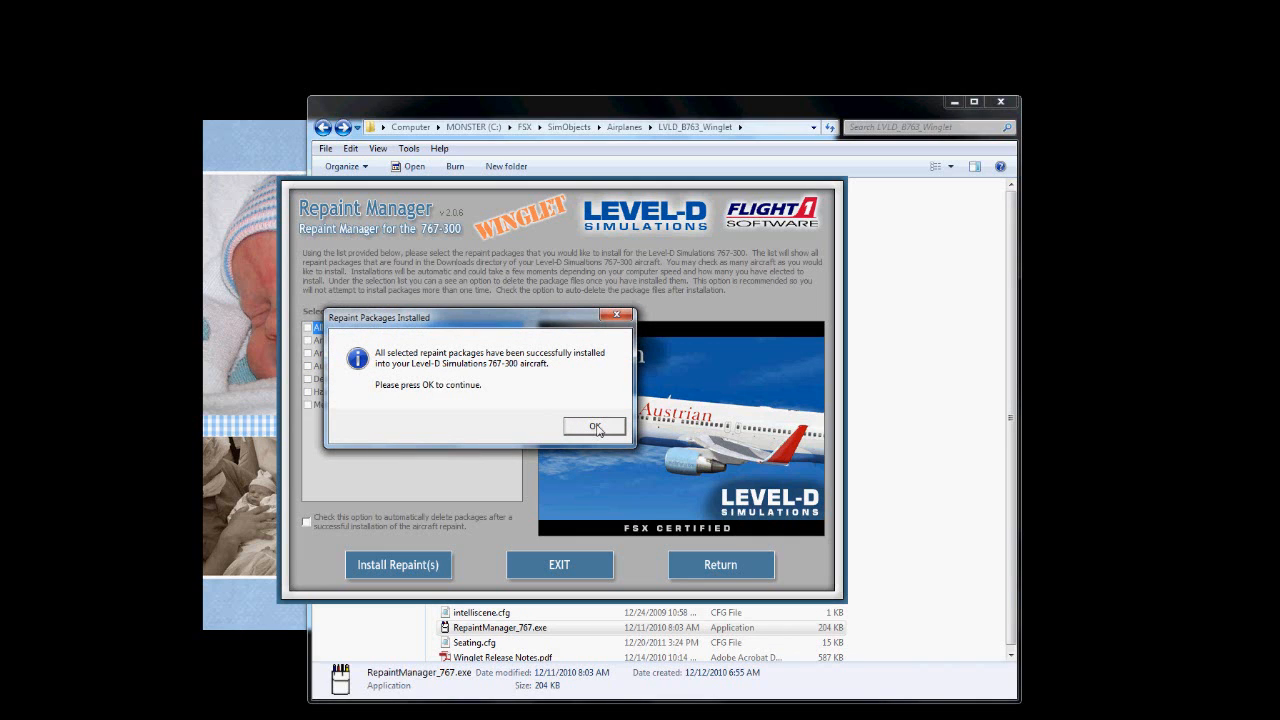
{"action": "left_click", "coordinate": [594, 426]}
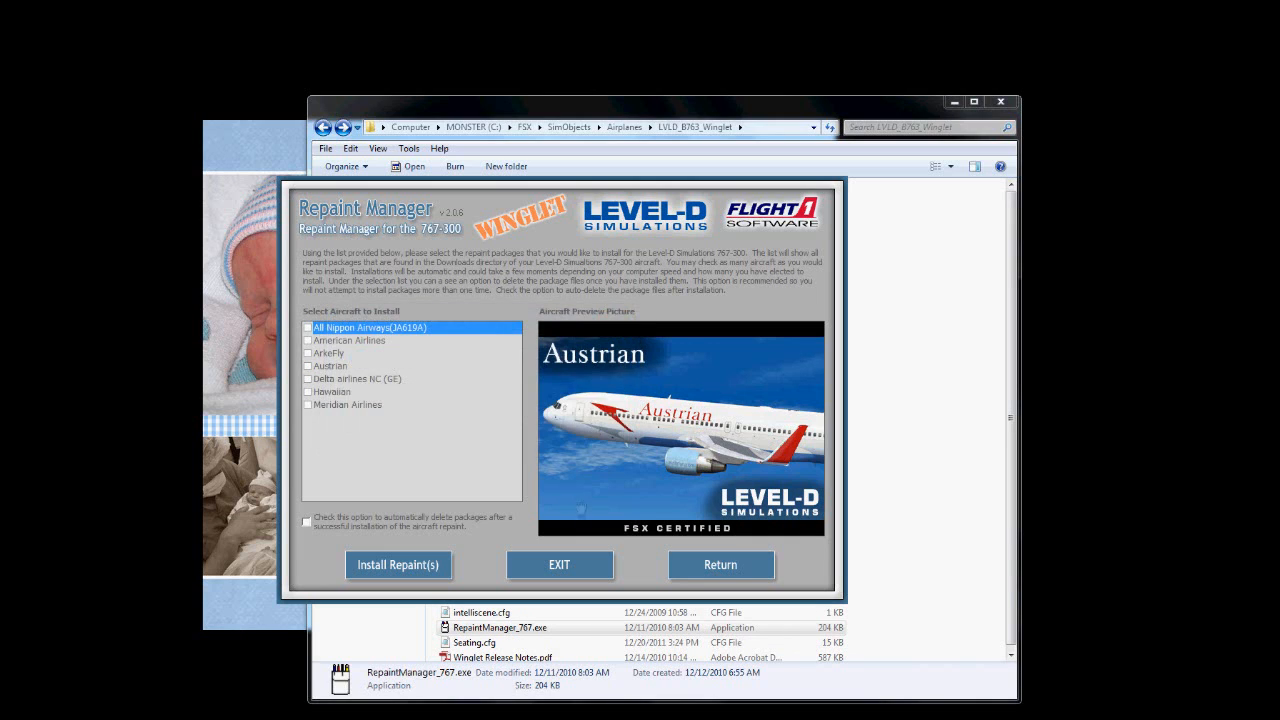
{"action": "left_click", "coordinate": [559, 565]}
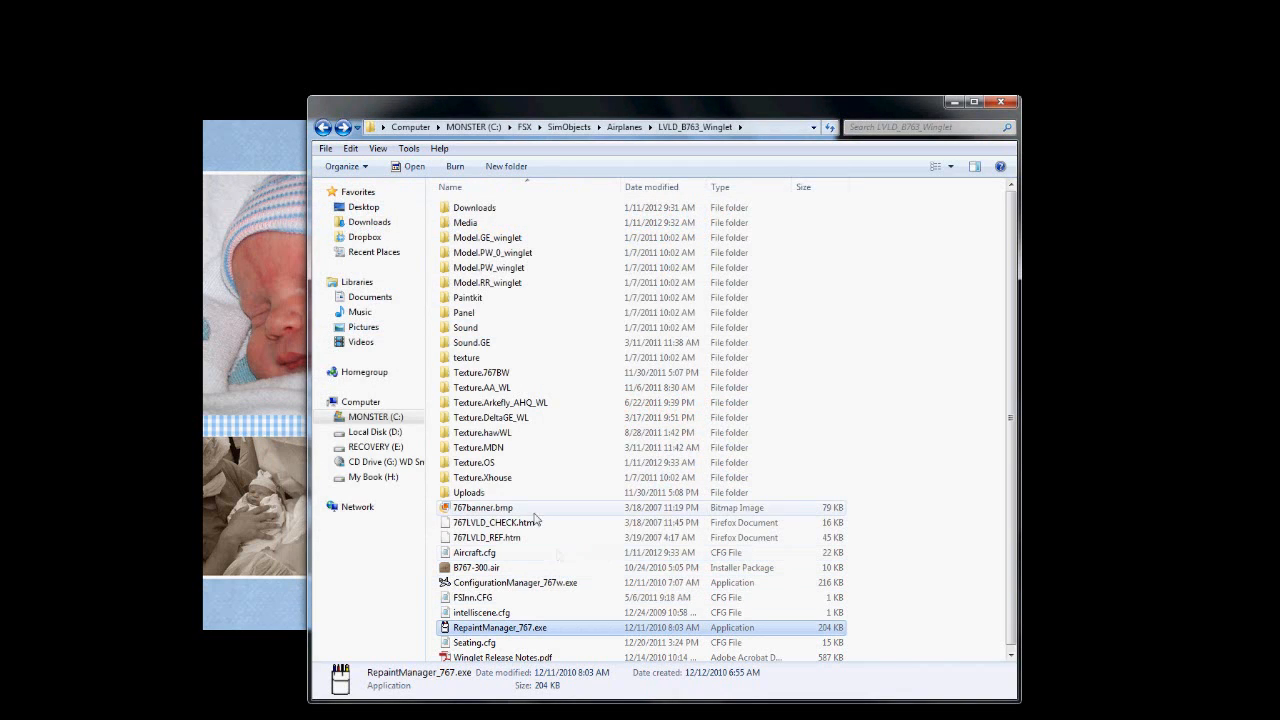
{"action": "mouse_move", "coordinate": [490, 465]}
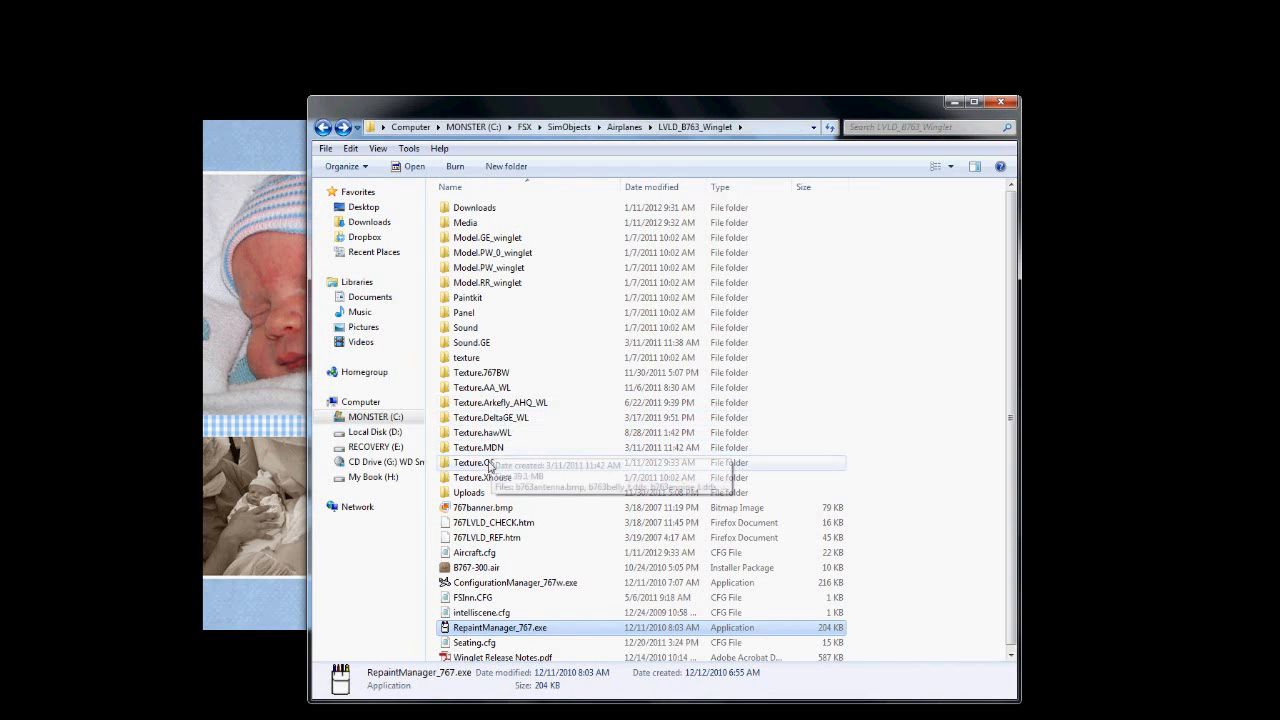
{"action": "left_click", "coordinate": [474, 462]}
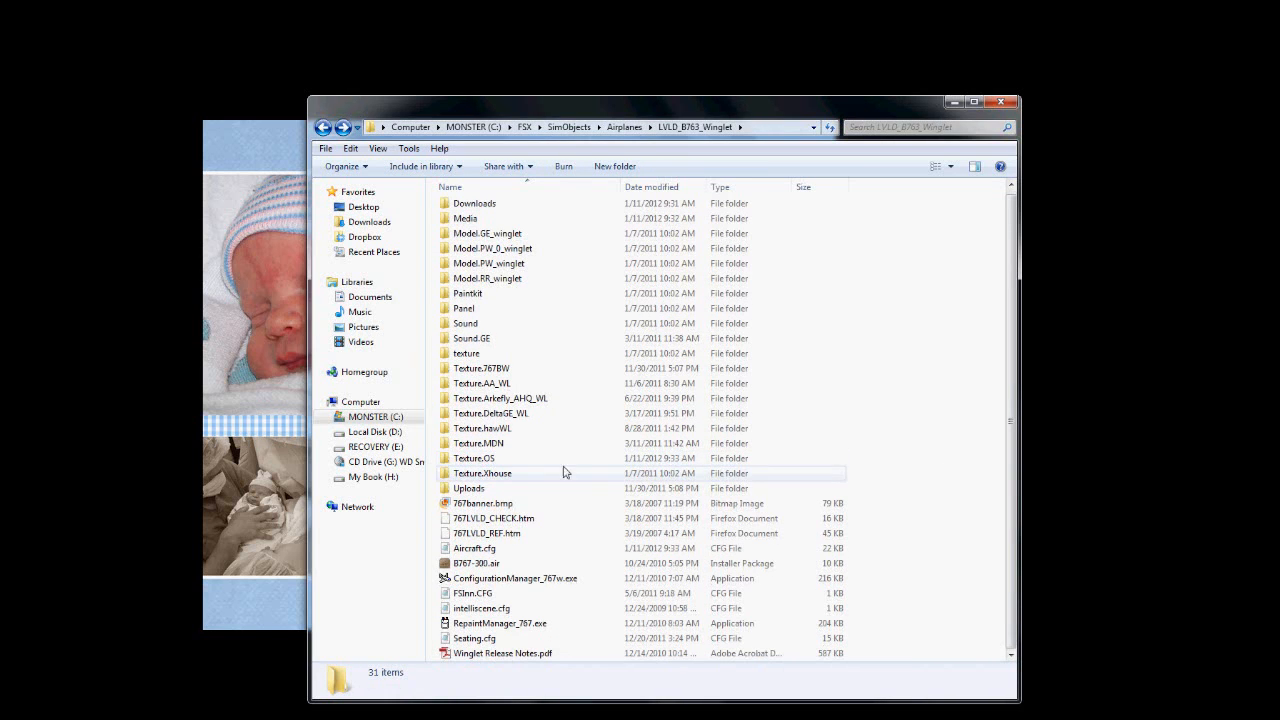
{"action": "left_click", "coordinate": [482, 458]}
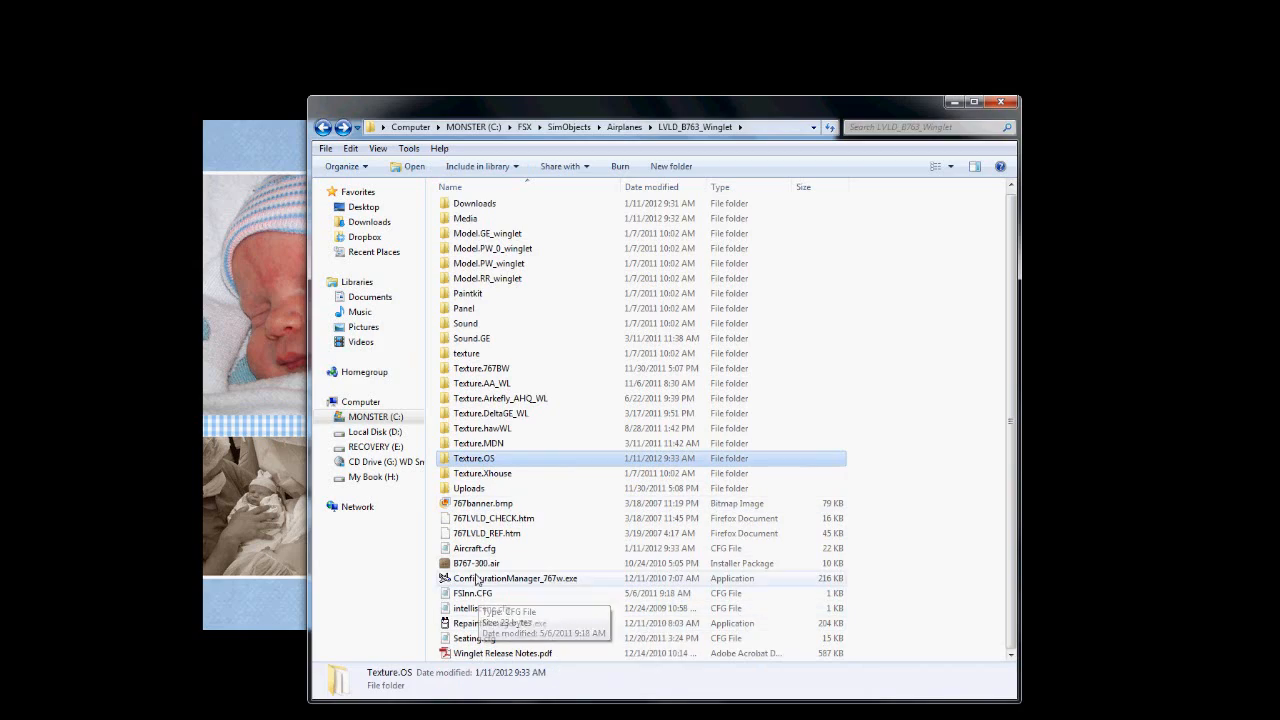
Step: Inspect aircraft.cfg's [fltsim.10] Austrian entry with texture=OS in Notepad, then close it
{"action": "double_click", "coordinate": [474, 548]}
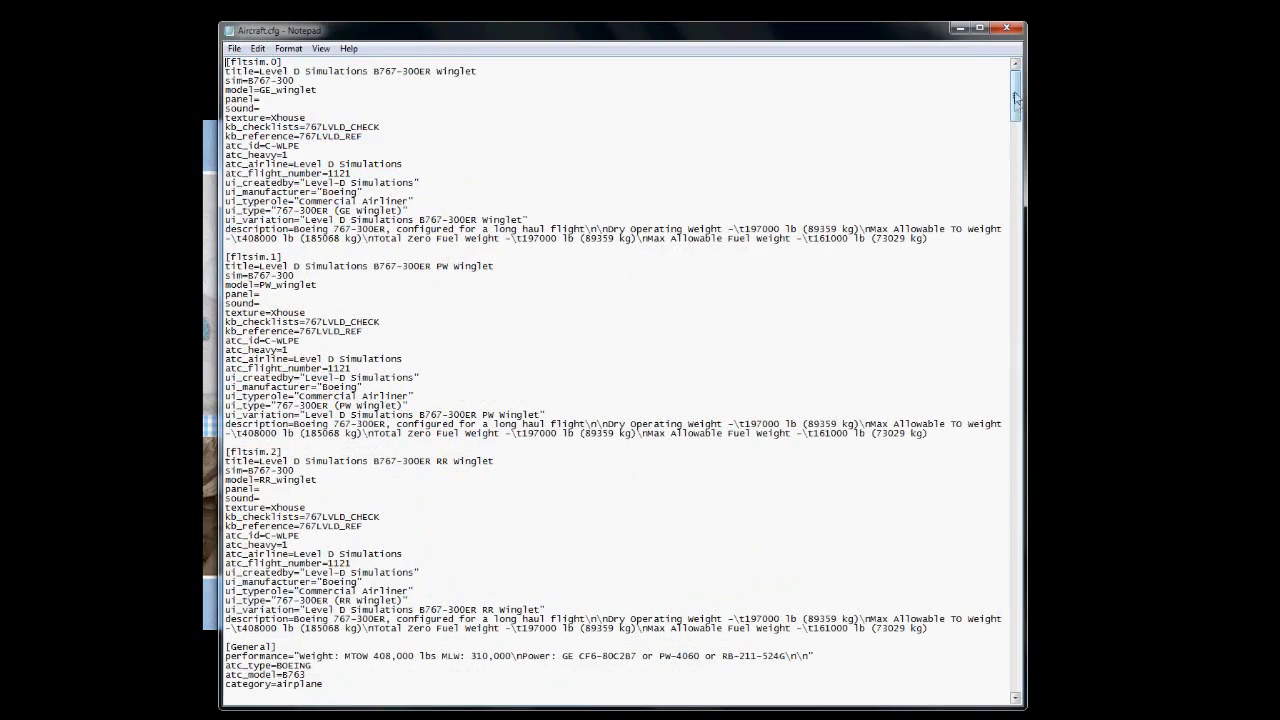
{"action": "scroll", "scroll_direction": "down", "scroll_amount": 3}
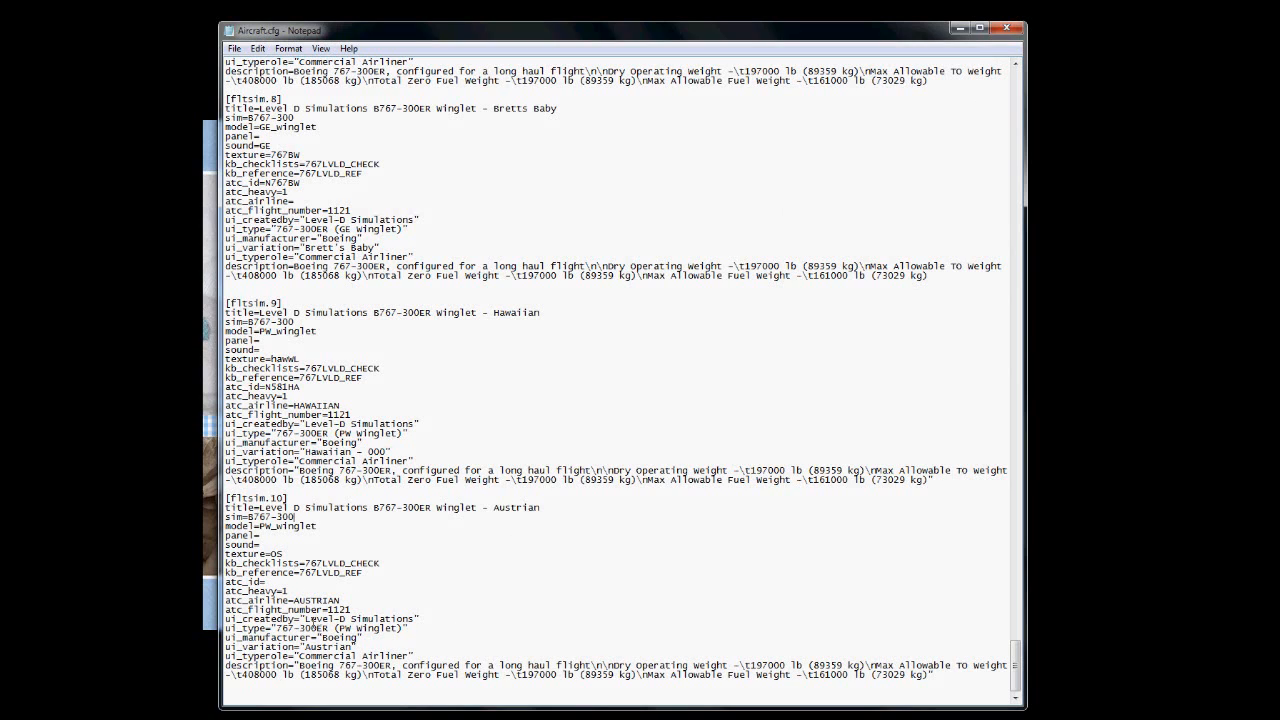
{"action": "double_click", "coordinate": [353, 619]}
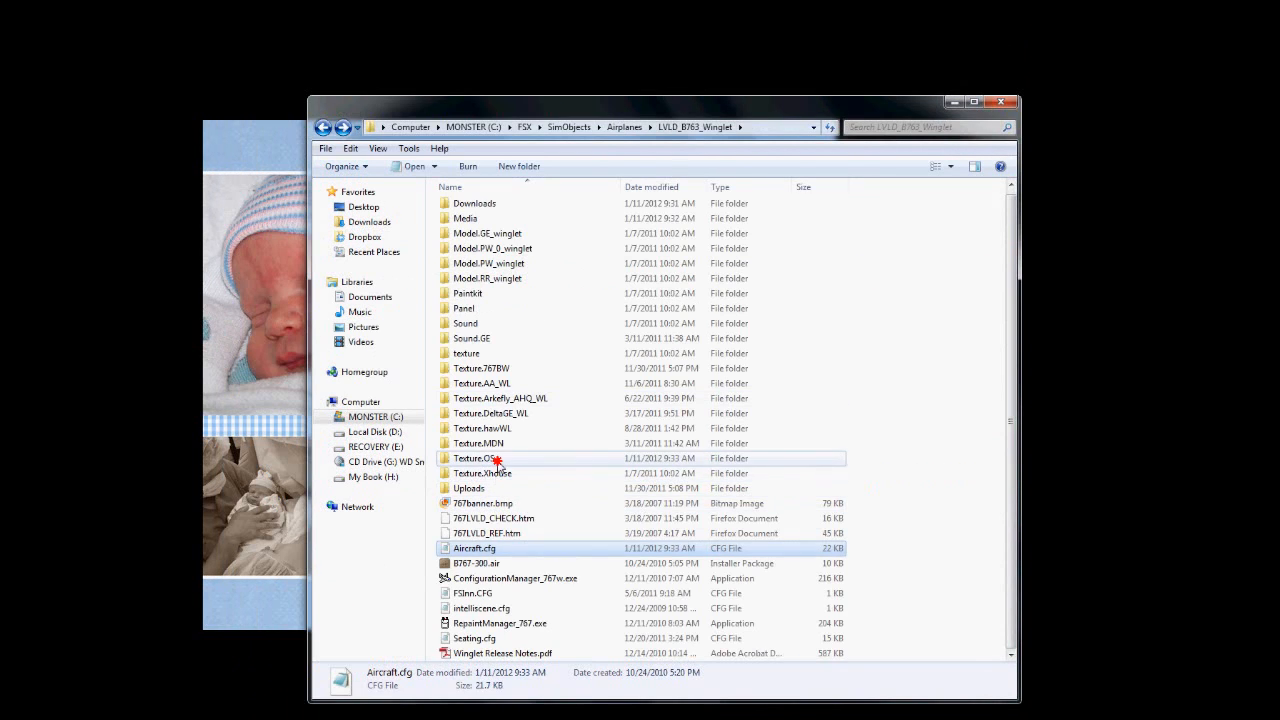
Step: Open the Texture.OS folder and view the repaint's thumbnail.jpg
{"action": "double_click", "coordinate": [483, 458]}
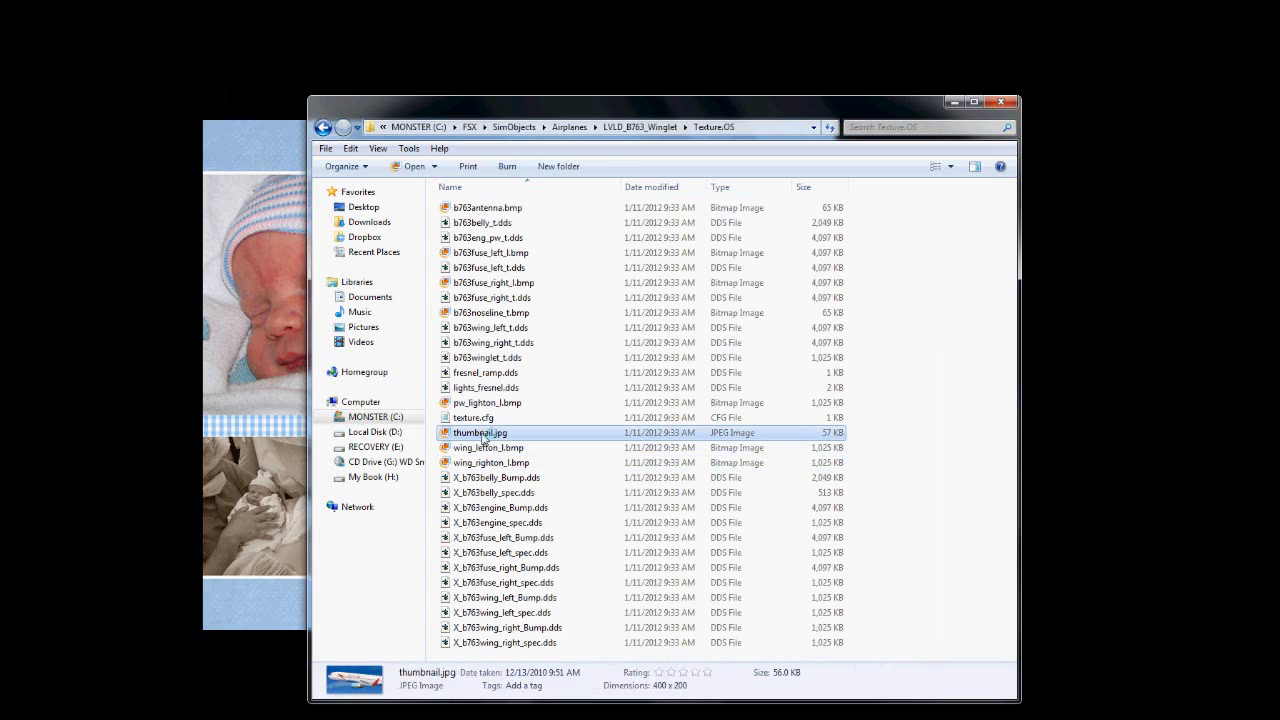
{"action": "double_click", "coordinate": [480, 432]}
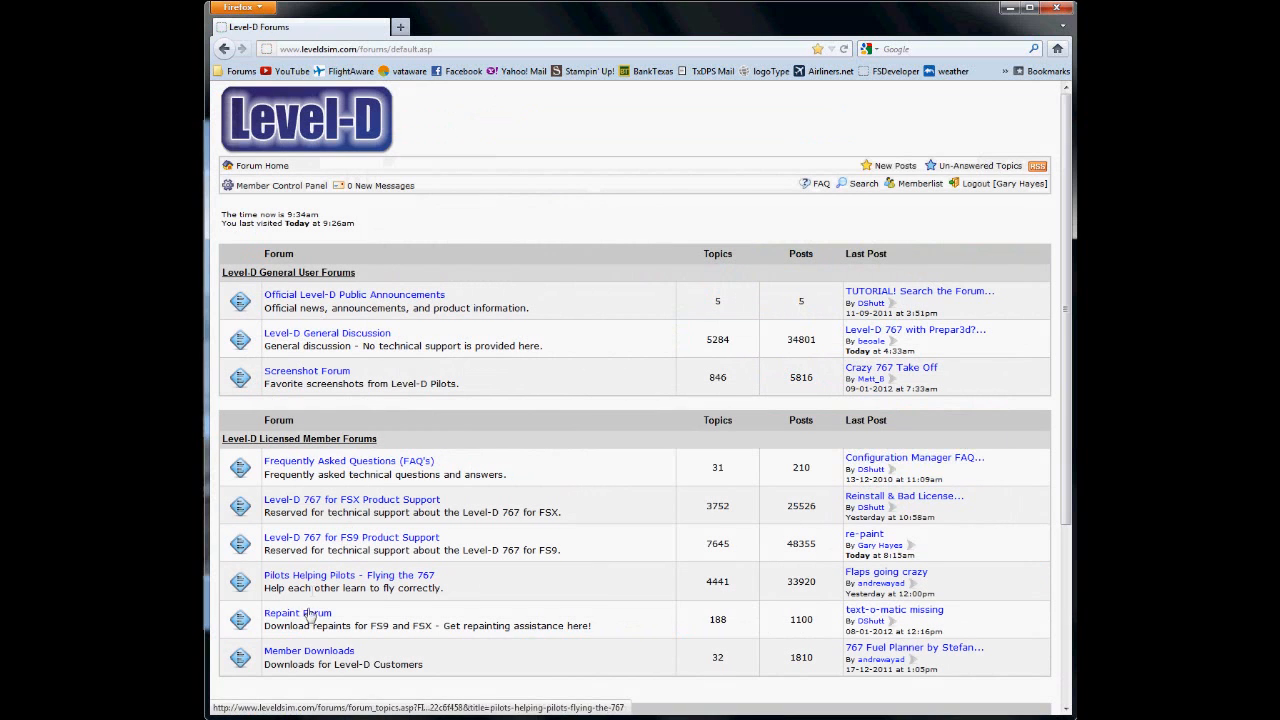
{"action": "mouse_move", "coordinate": [352, 499]}
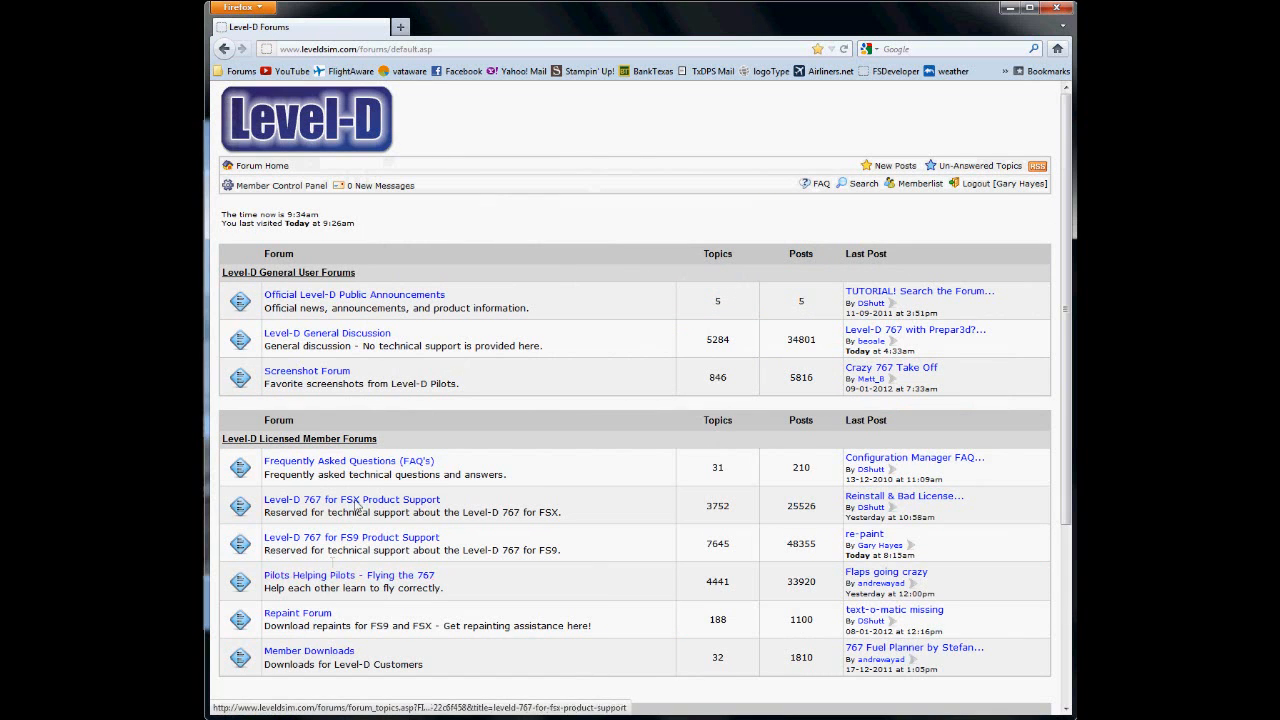
Step: Open the Repaint FAQ topic from Frequently Asked Questions and scroll to the texture.cfg section
{"action": "left_click", "coordinate": [348, 461]}
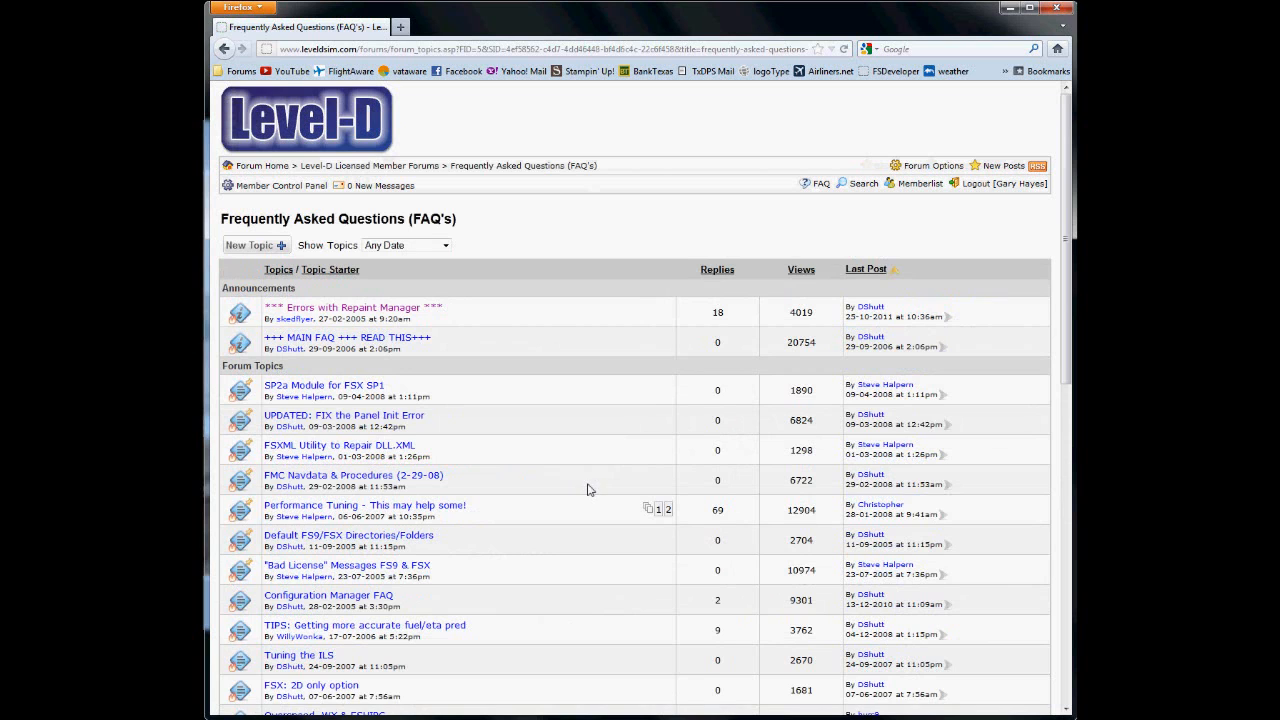
{"action": "mouse_move", "coordinate": [540, 483]}
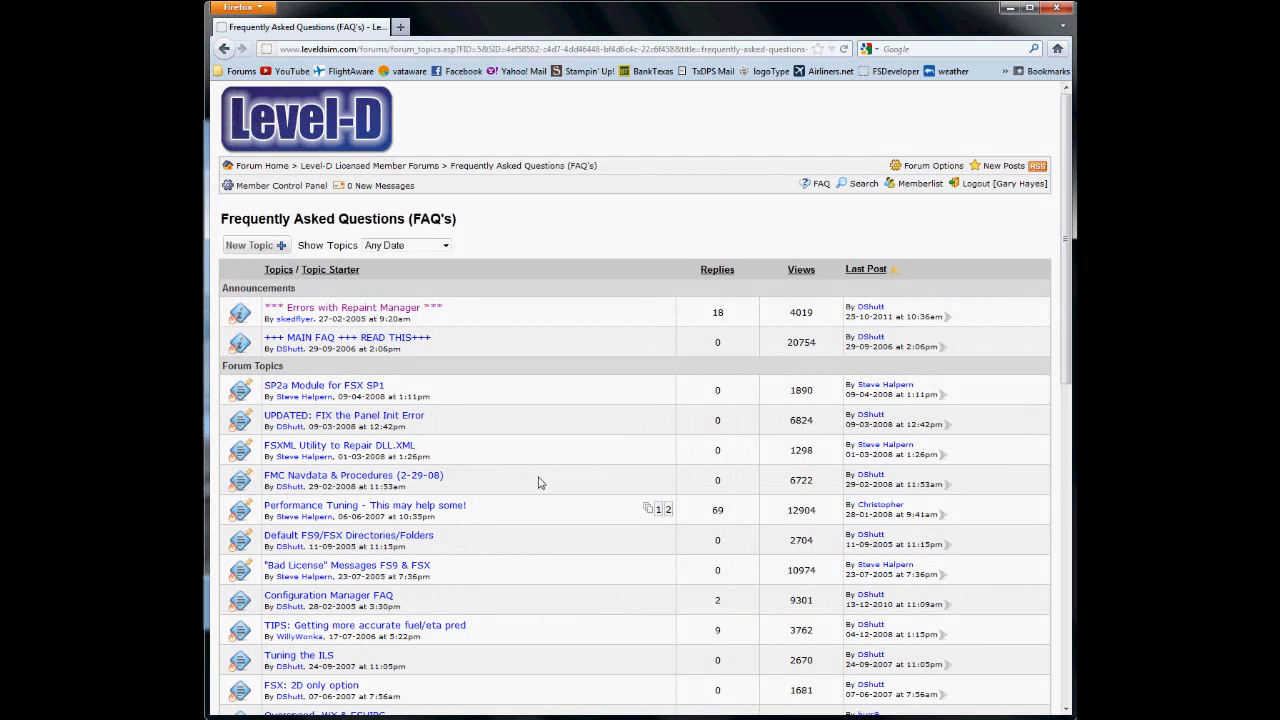
{"action": "scroll", "scroll_direction": "down", "scroll_amount": 3}
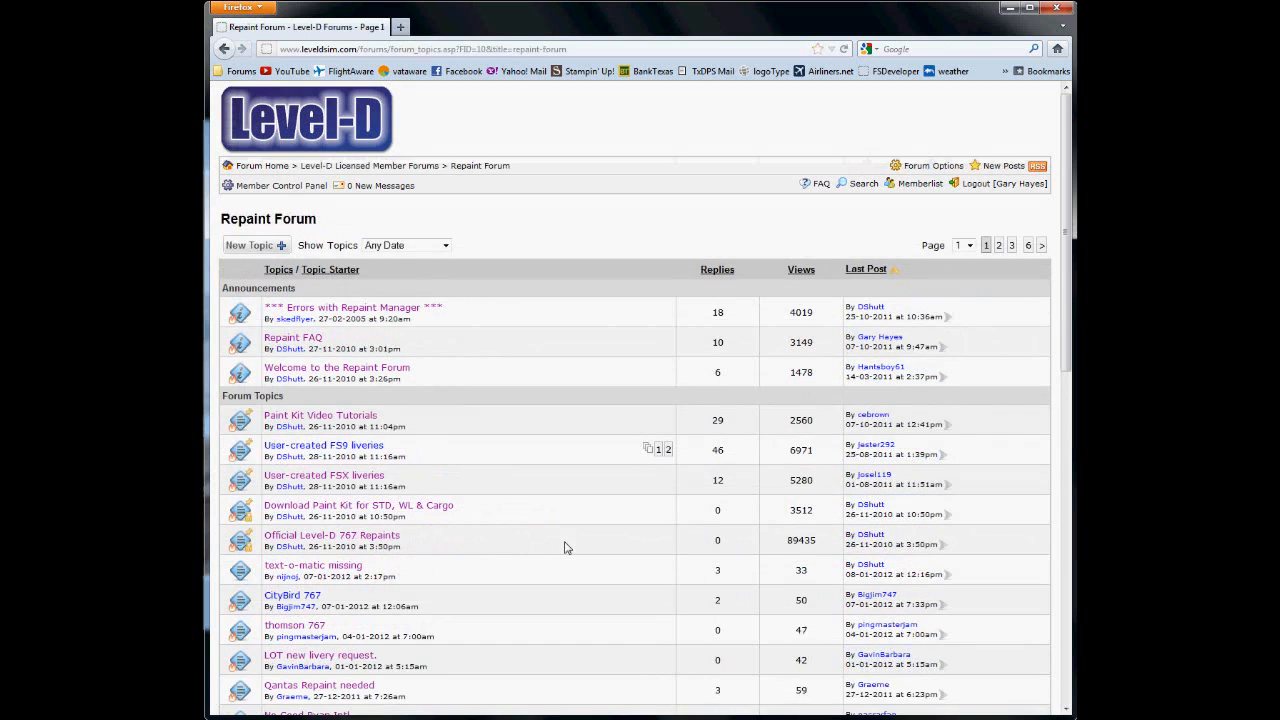
{"action": "left_click", "coordinate": [293, 337]}
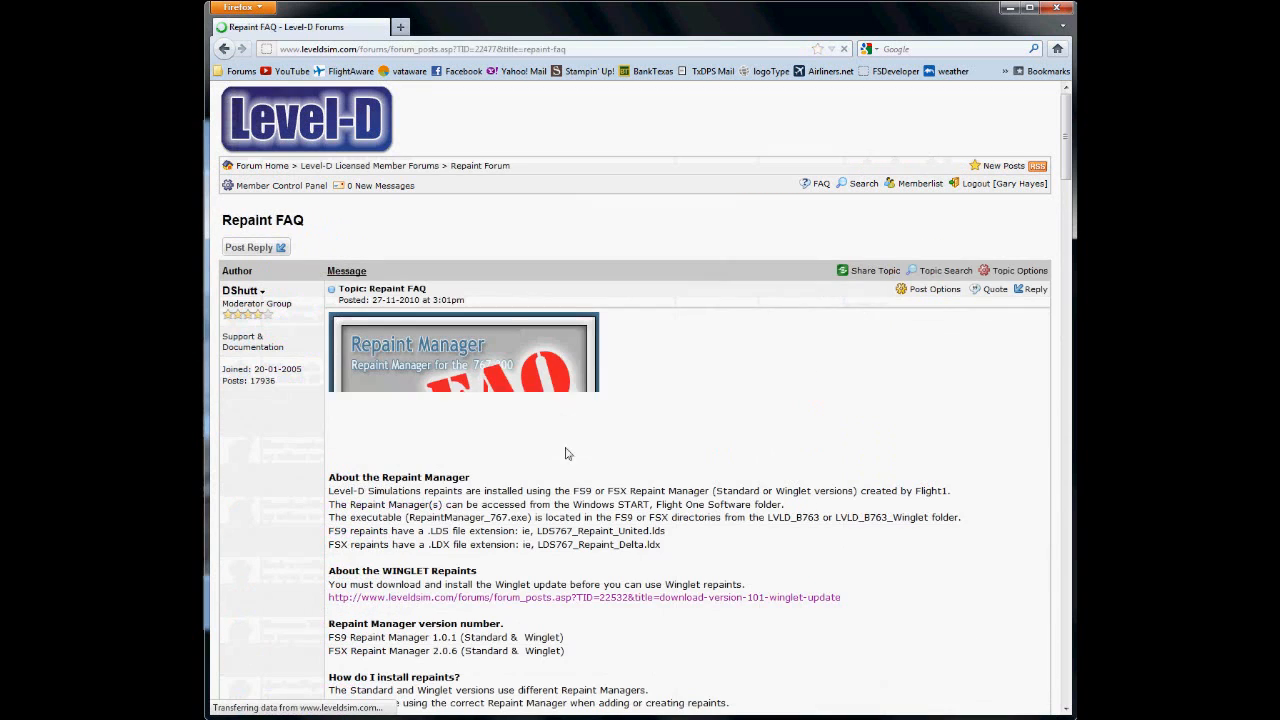
{"action": "scroll", "scroll_direction": "down", "scroll_amount": 3}
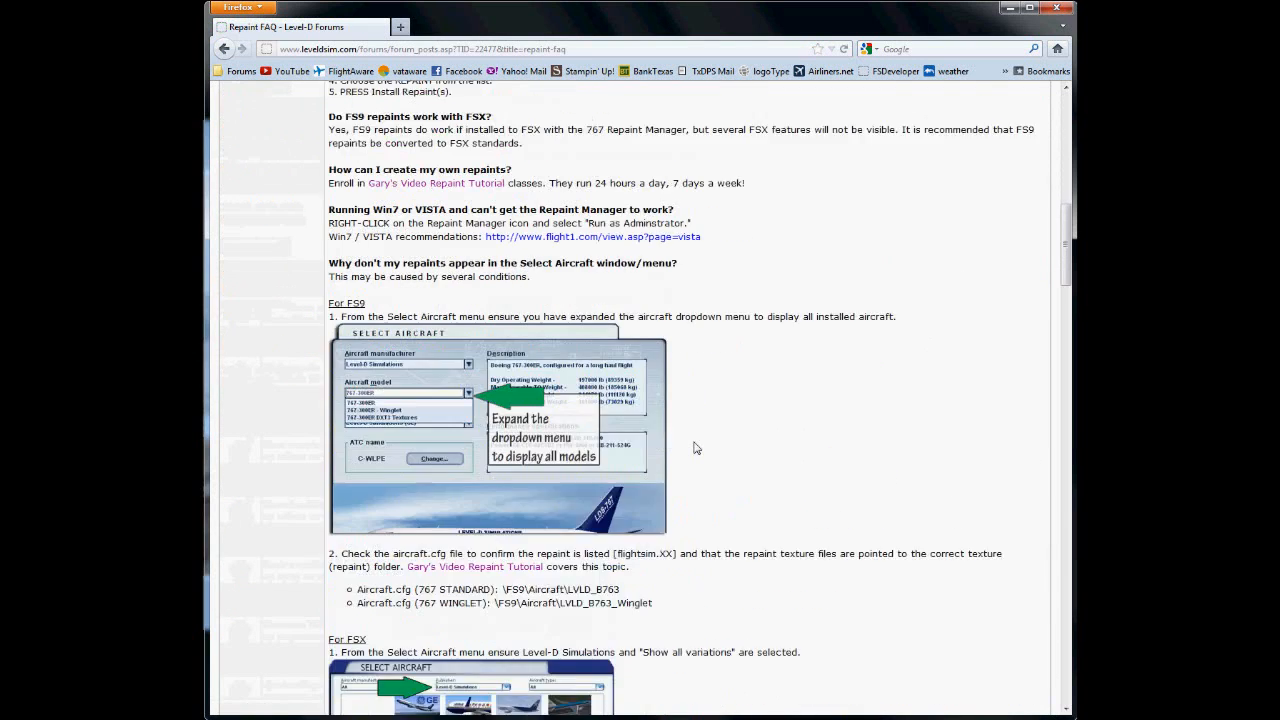
{"action": "scroll", "scroll_direction": "down", "scroll_amount": 3}
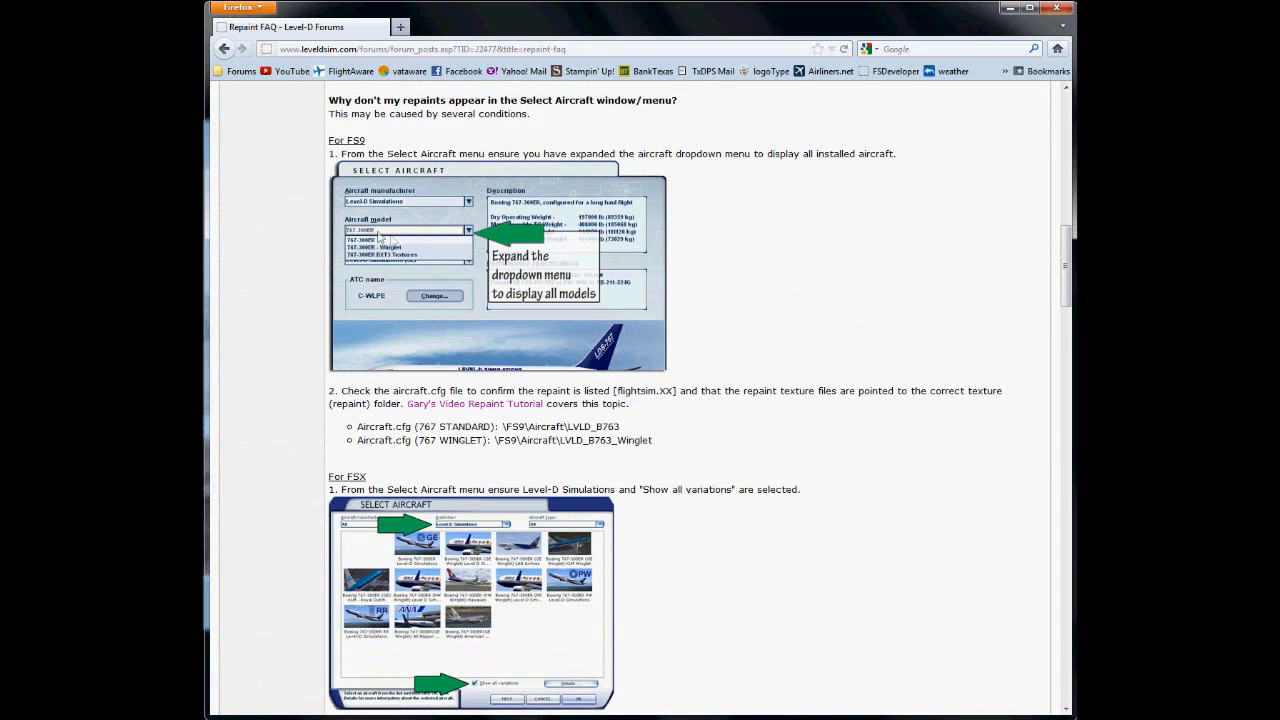
{"action": "scroll", "scroll_direction": "down", "scroll_amount": 3}
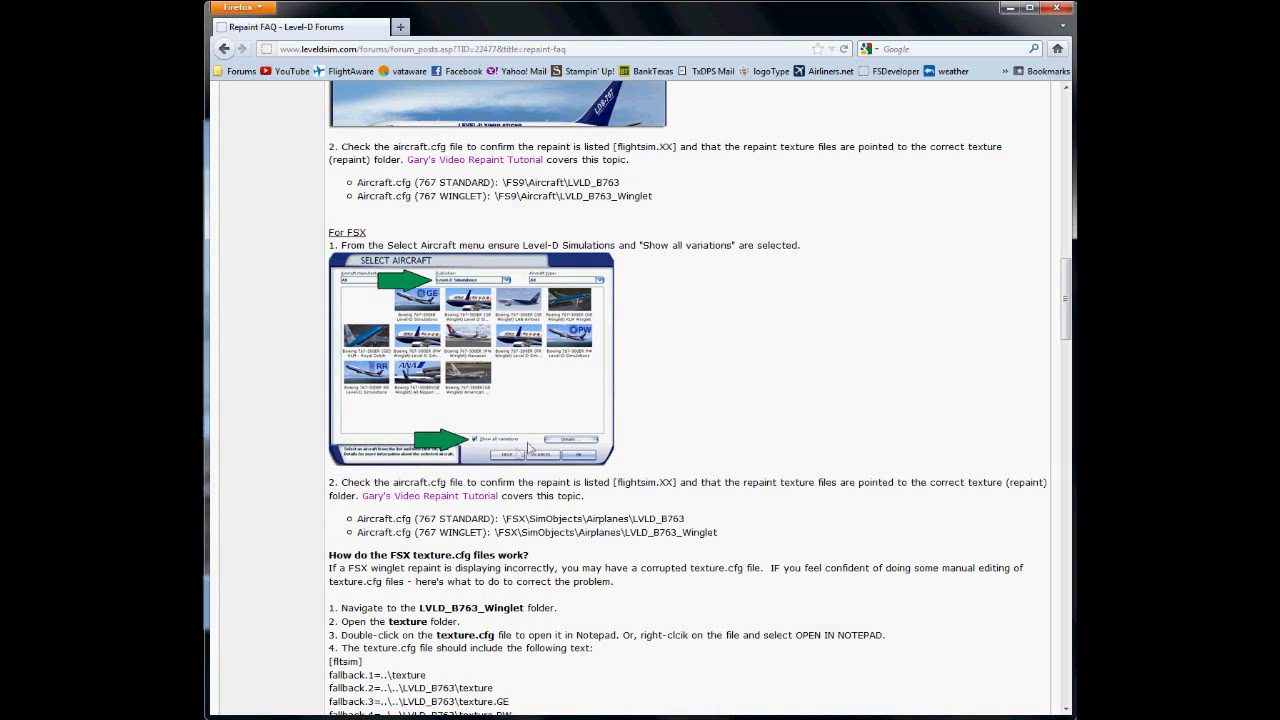
{"action": "mouse_move", "coordinate": [775, 540]}
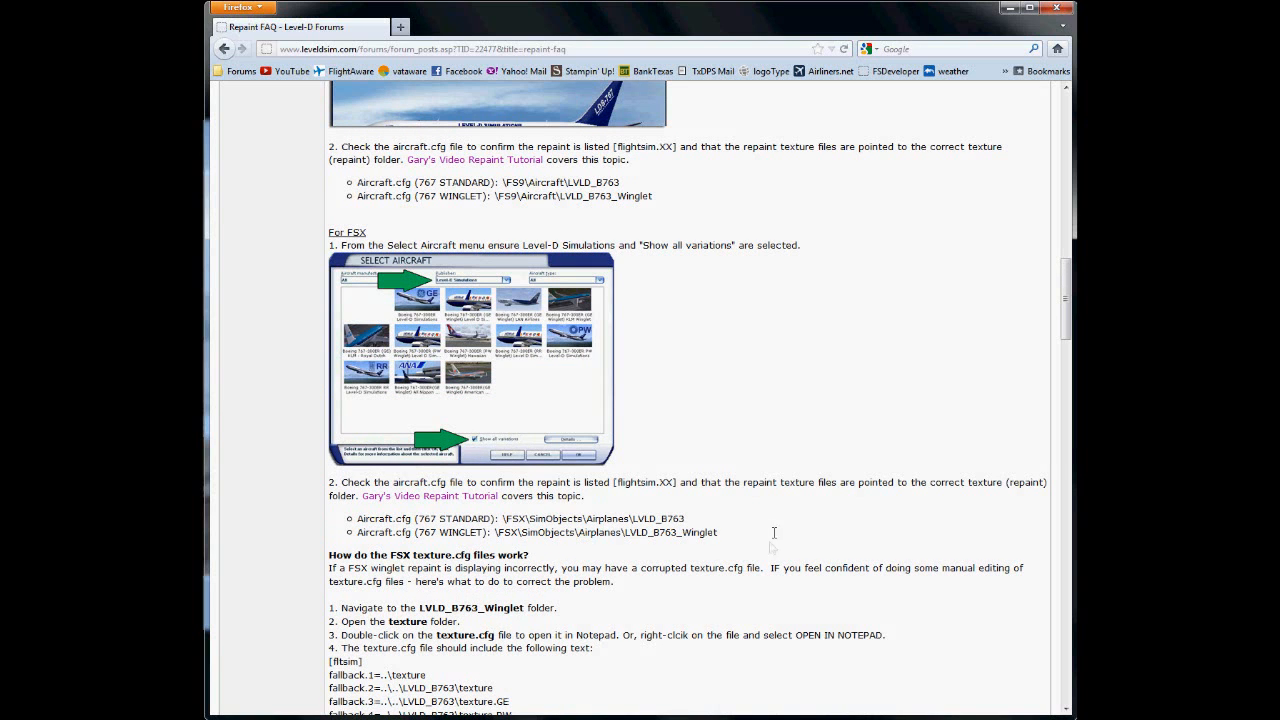